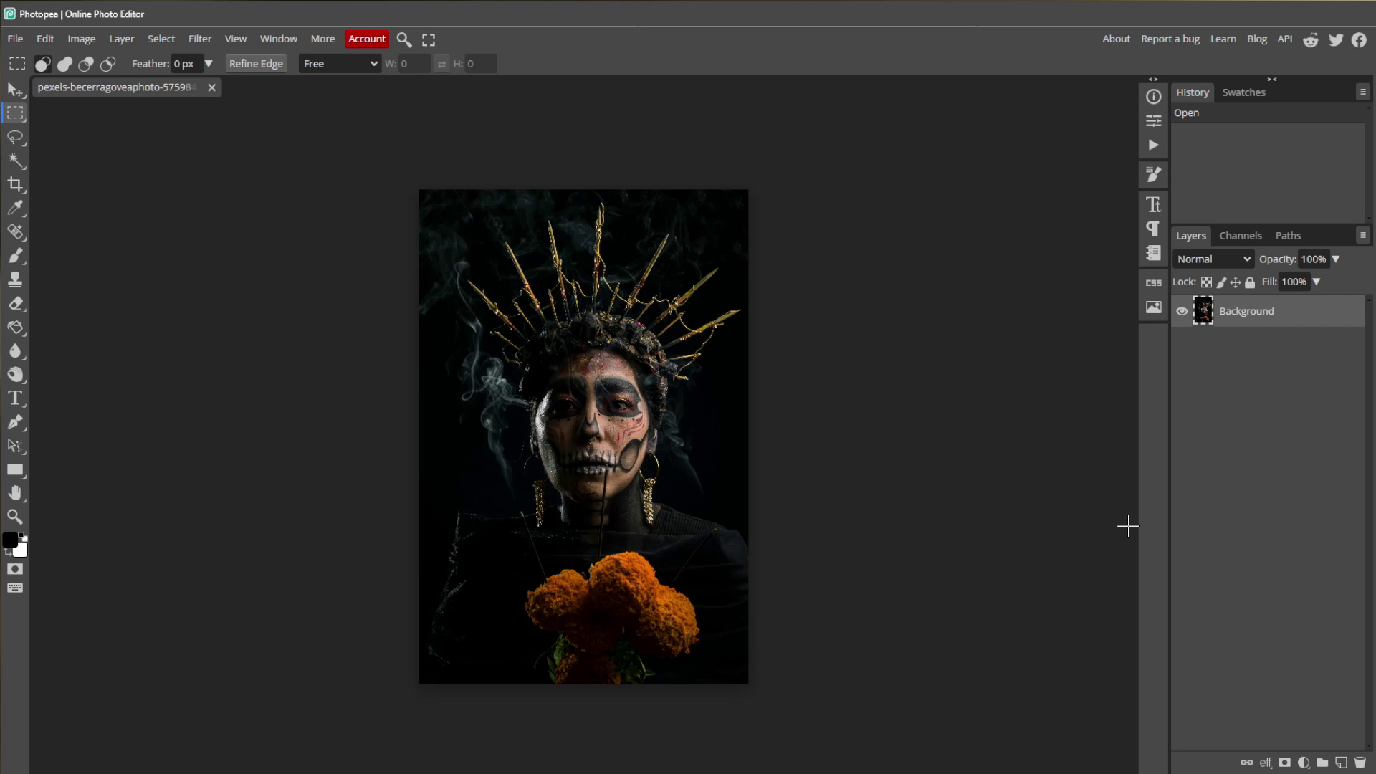
Duplicate the Background portrait layer, rename the lower copy 'Original' and hide it.
{"action": "right_click", "coordinate": [1249, 312]}
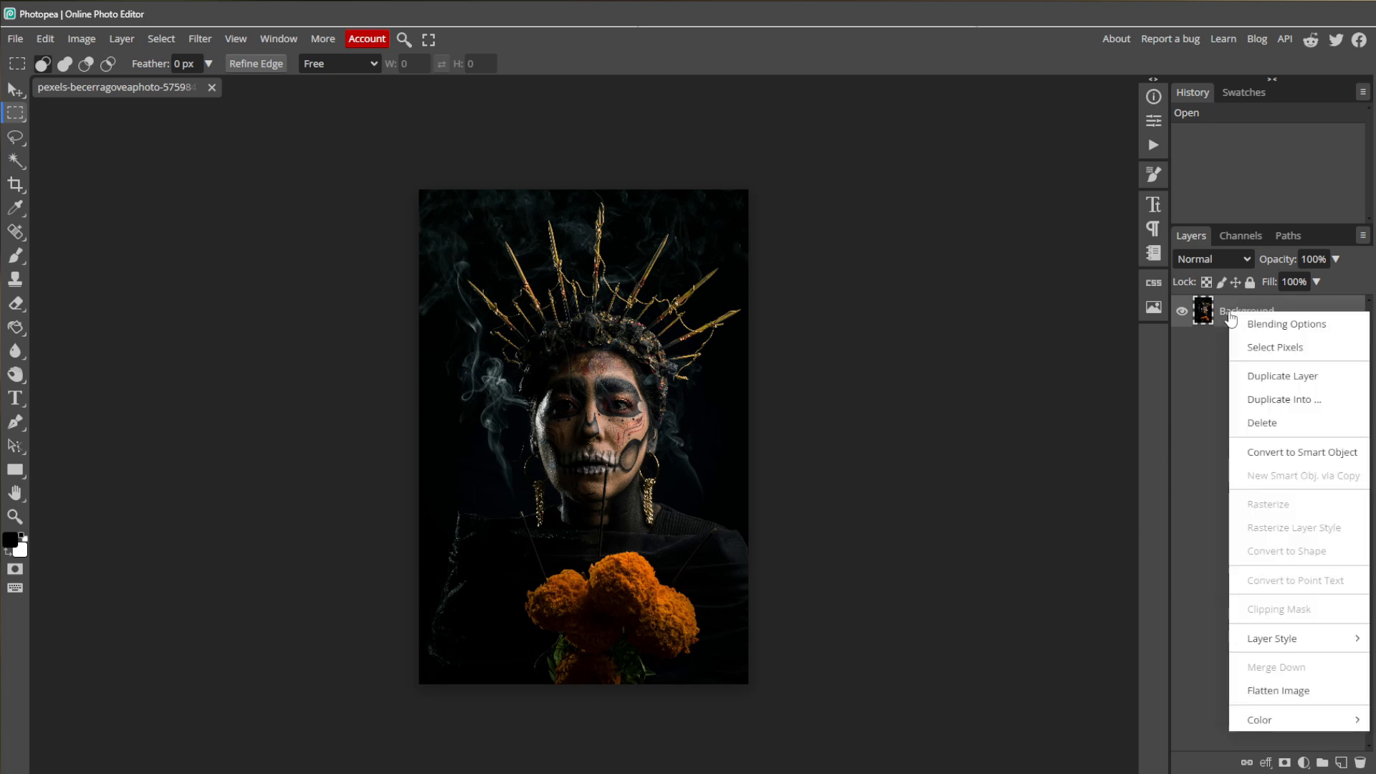
{"action": "mouse_move", "coordinate": [1261, 376]}
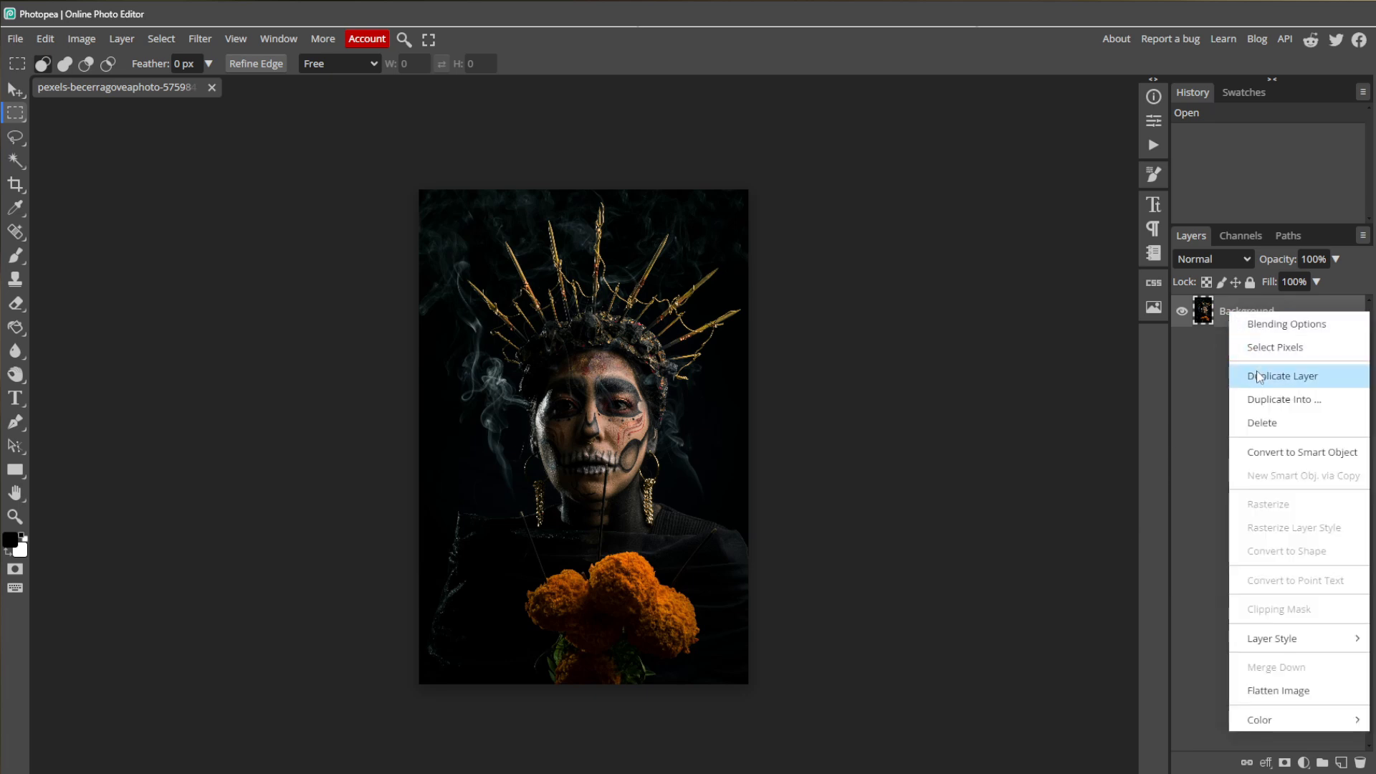
{"action": "left_click", "coordinate": [1282, 375]}
{"action": "type", "text": "Original"}
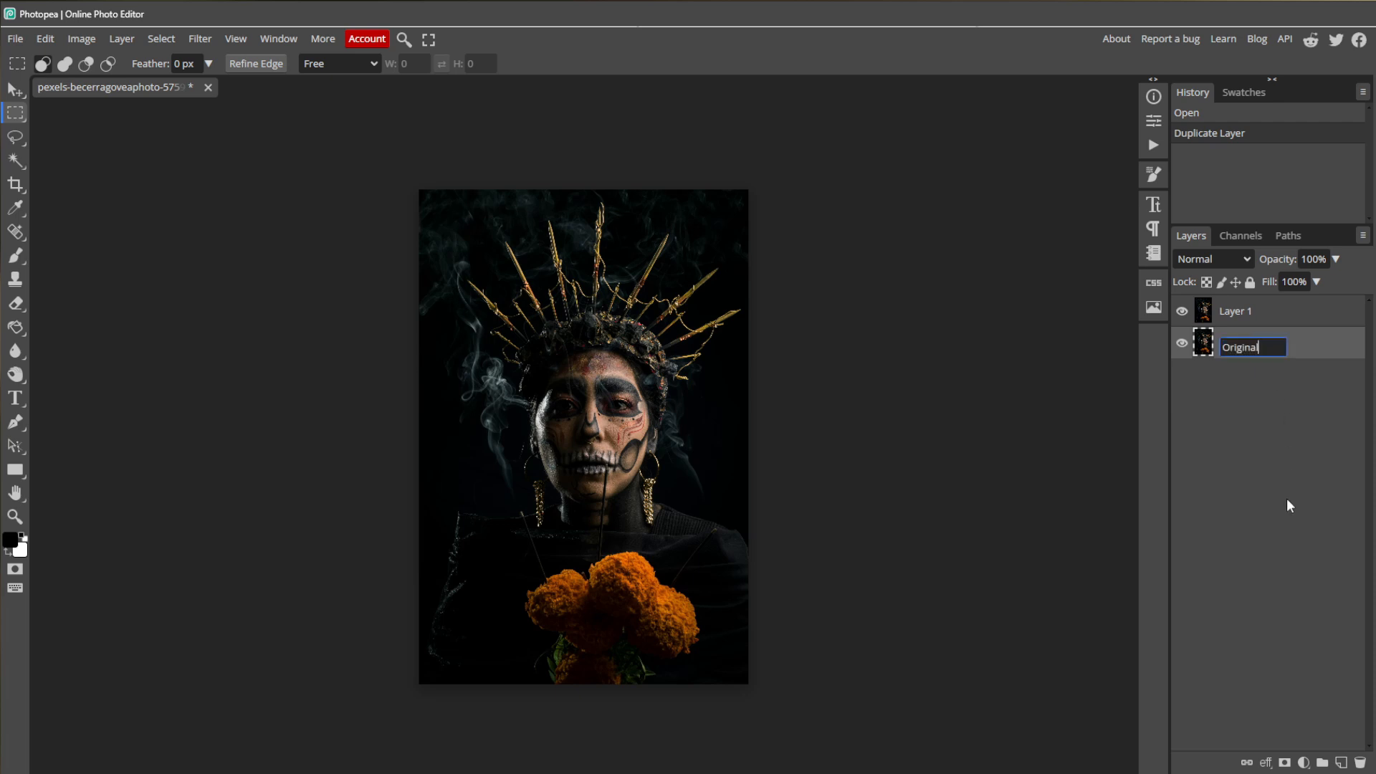
{"action": "key", "text": "Enter"}
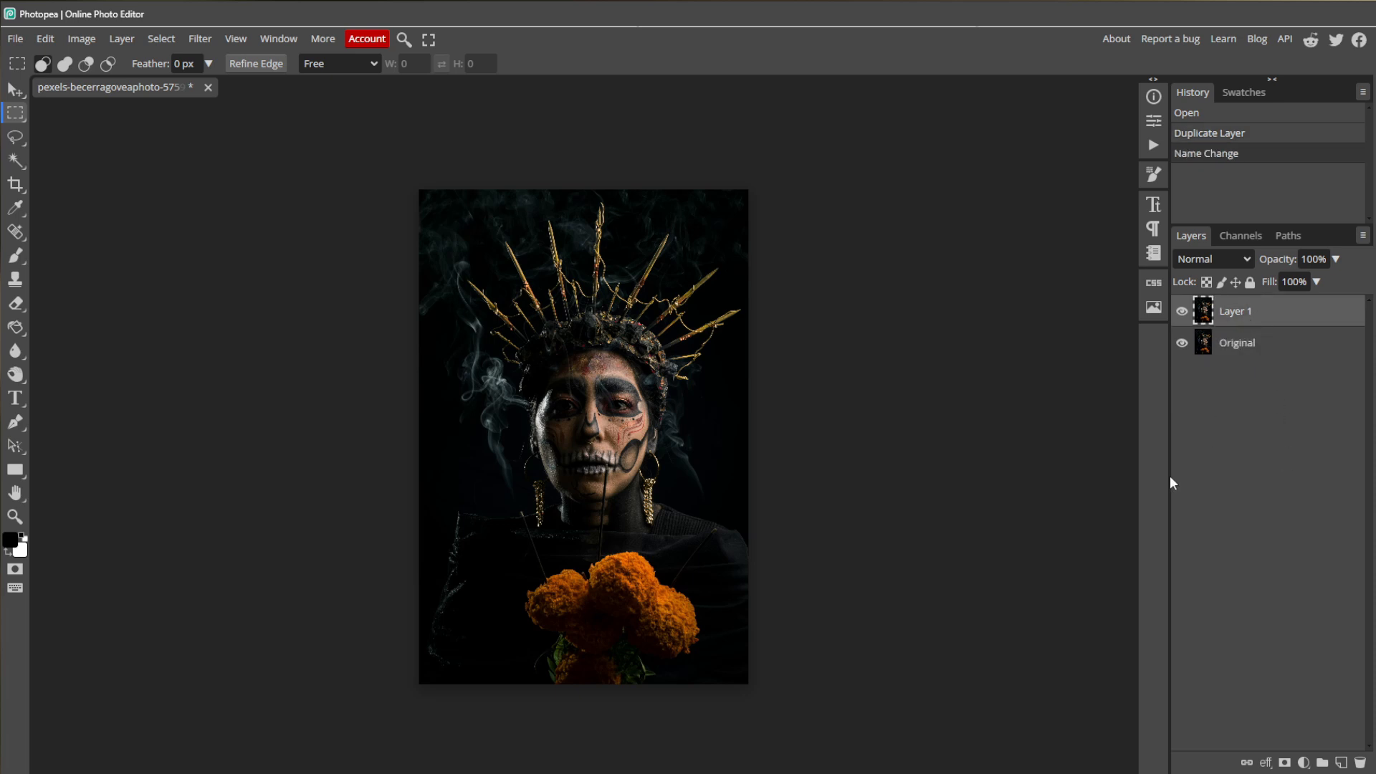
{"action": "left_click", "coordinate": [1181, 343]}
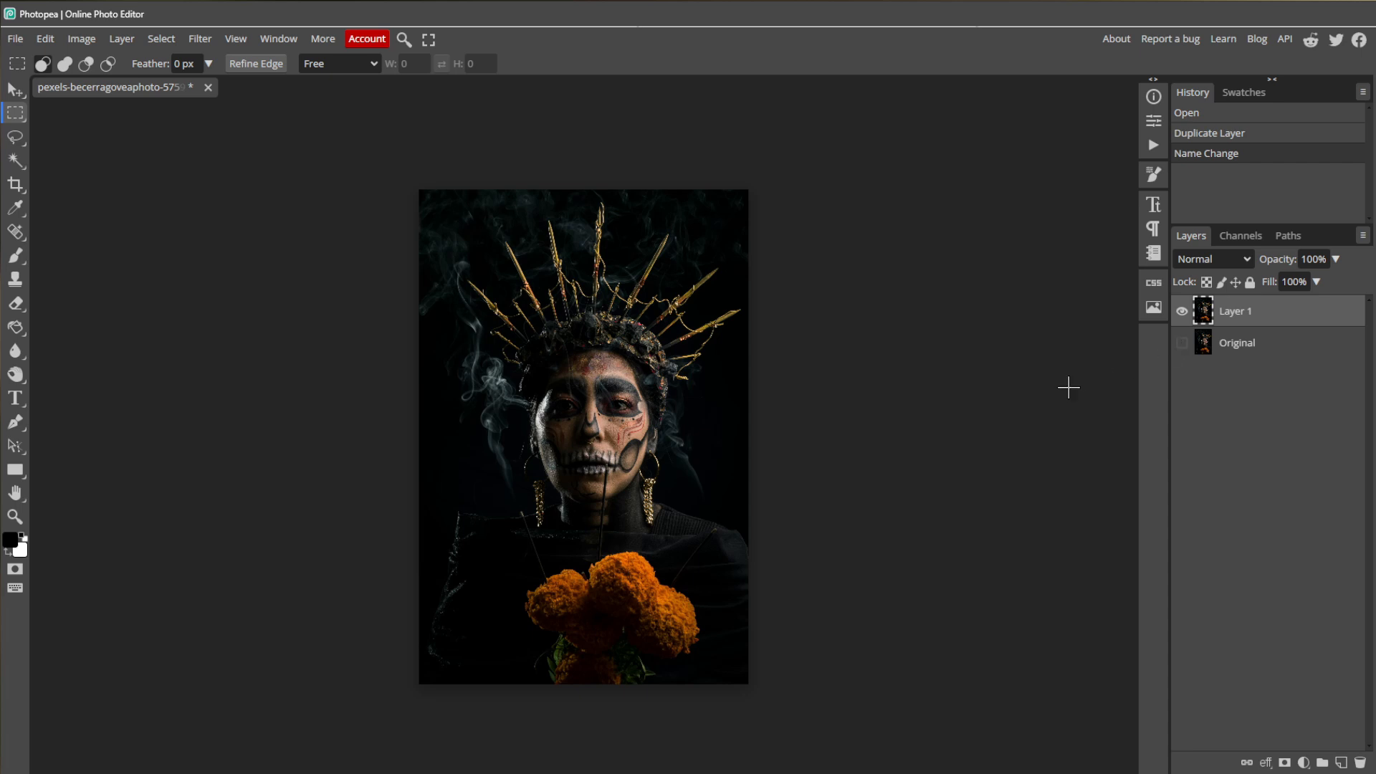
{"action": "mouse_move", "coordinate": [1028, 436]}
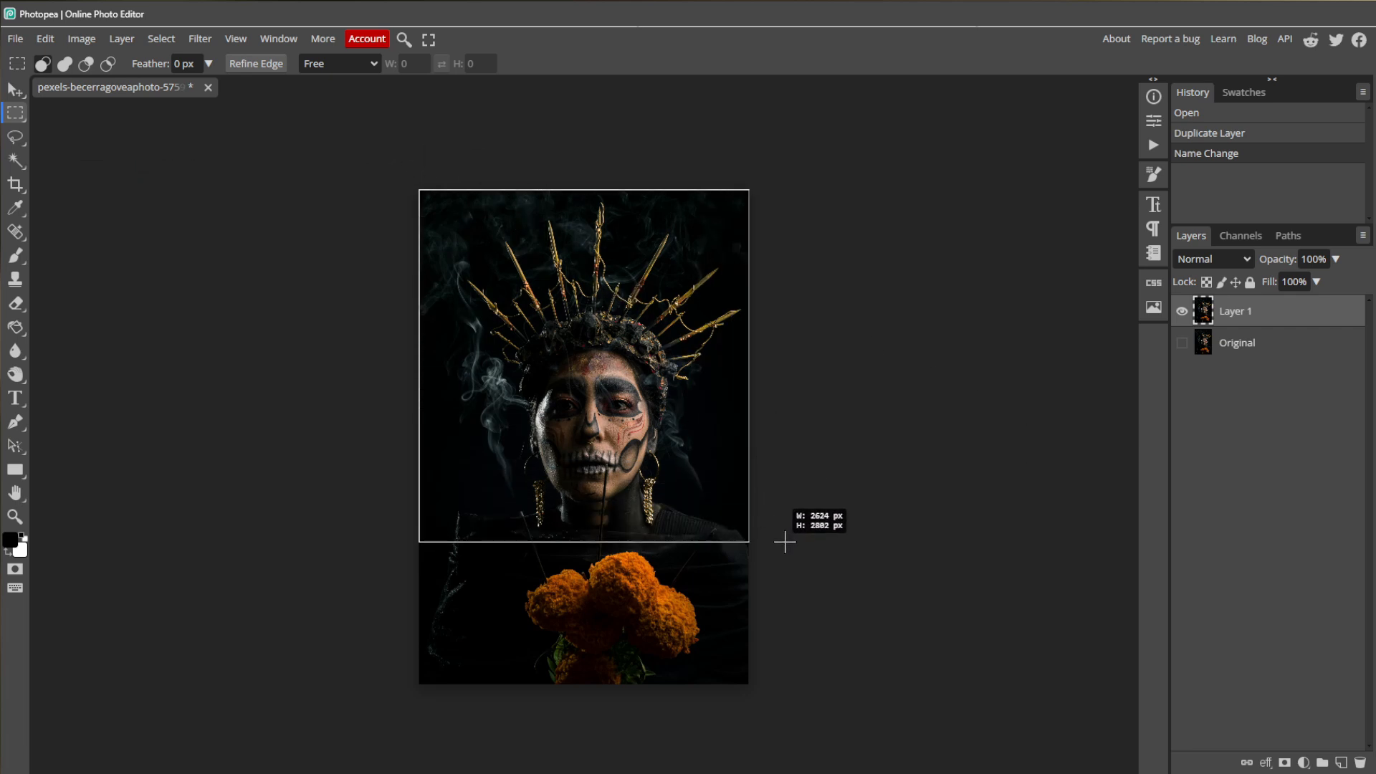
Marquee a square around the crowned head and crop the canvas to it.
{"action": "left_click_drag", "start_coordinate": [420, 189], "coordinate": [748, 537]}
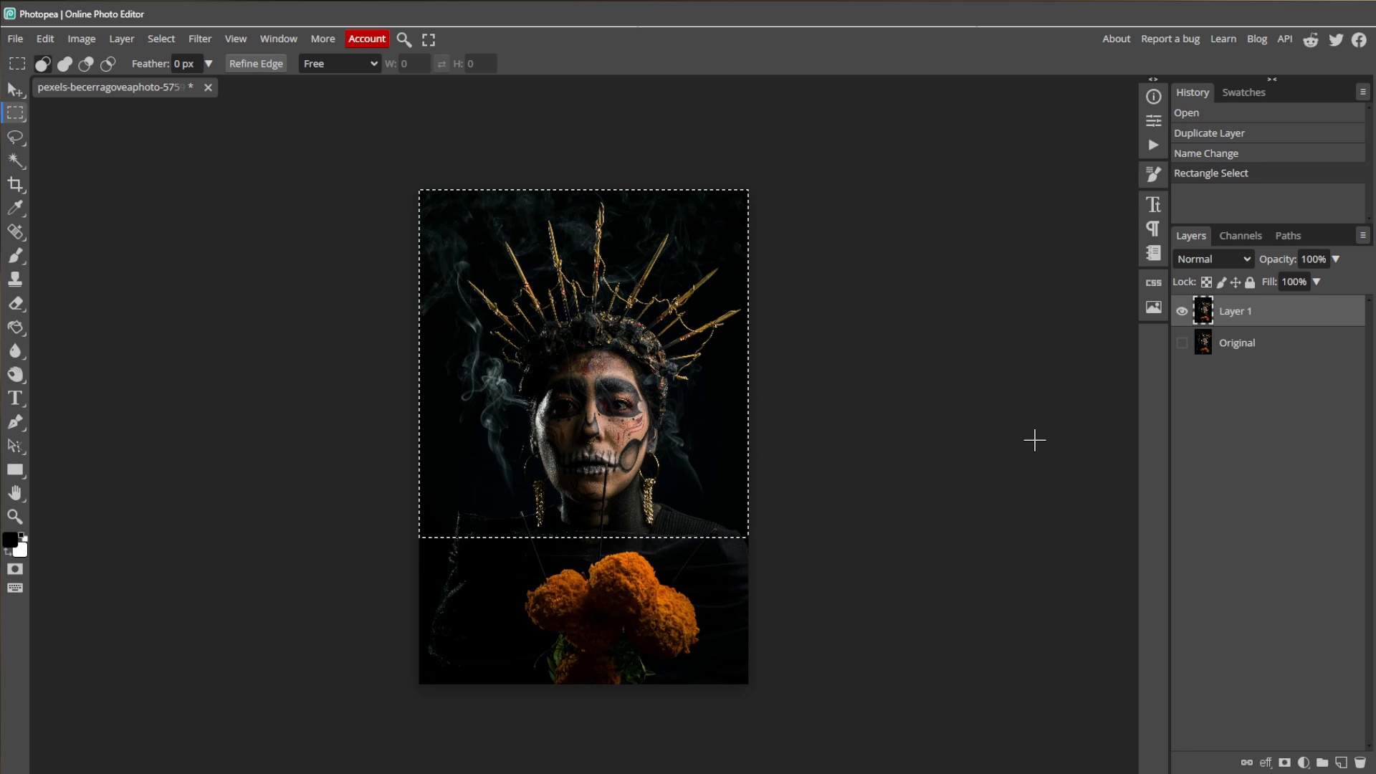
{"action": "left_click", "coordinate": [86, 39]}
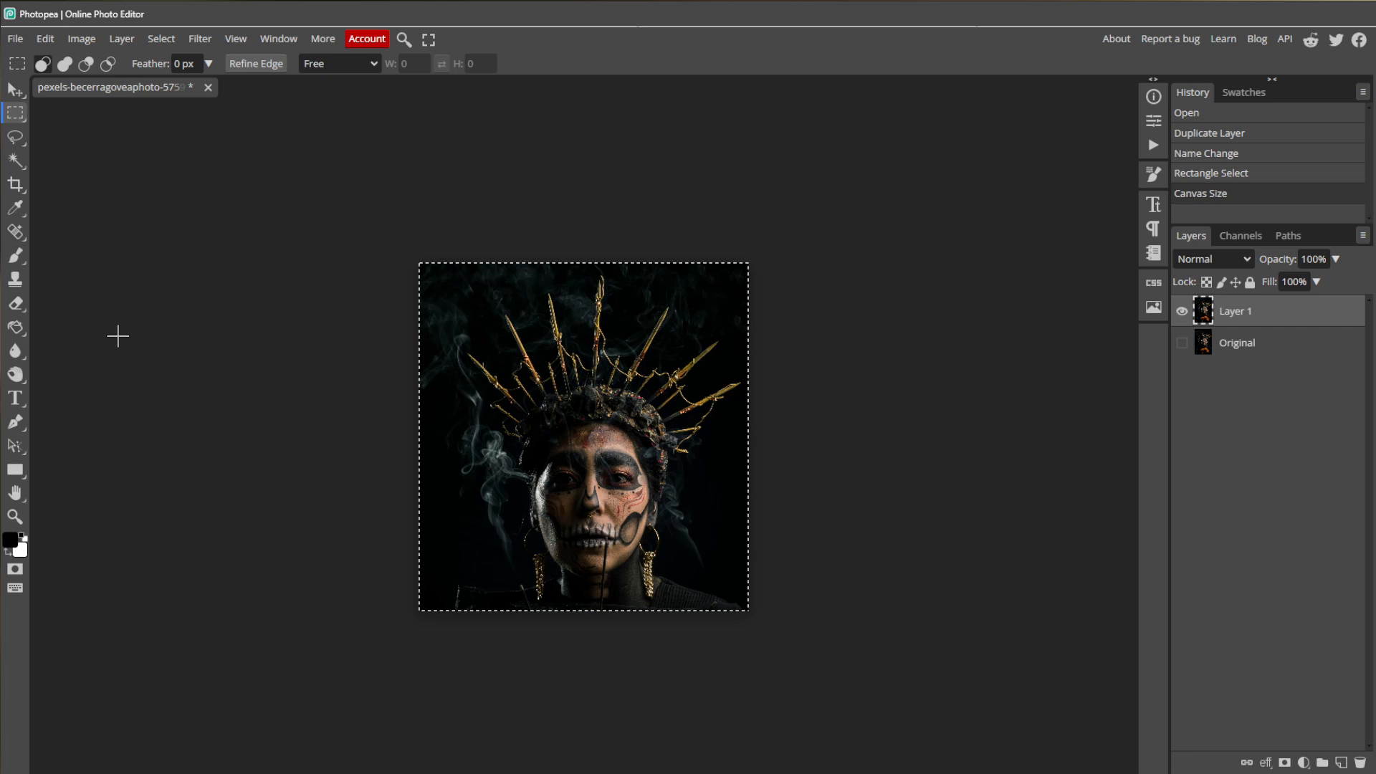
{"action": "mouse_move", "coordinate": [690, 468]}
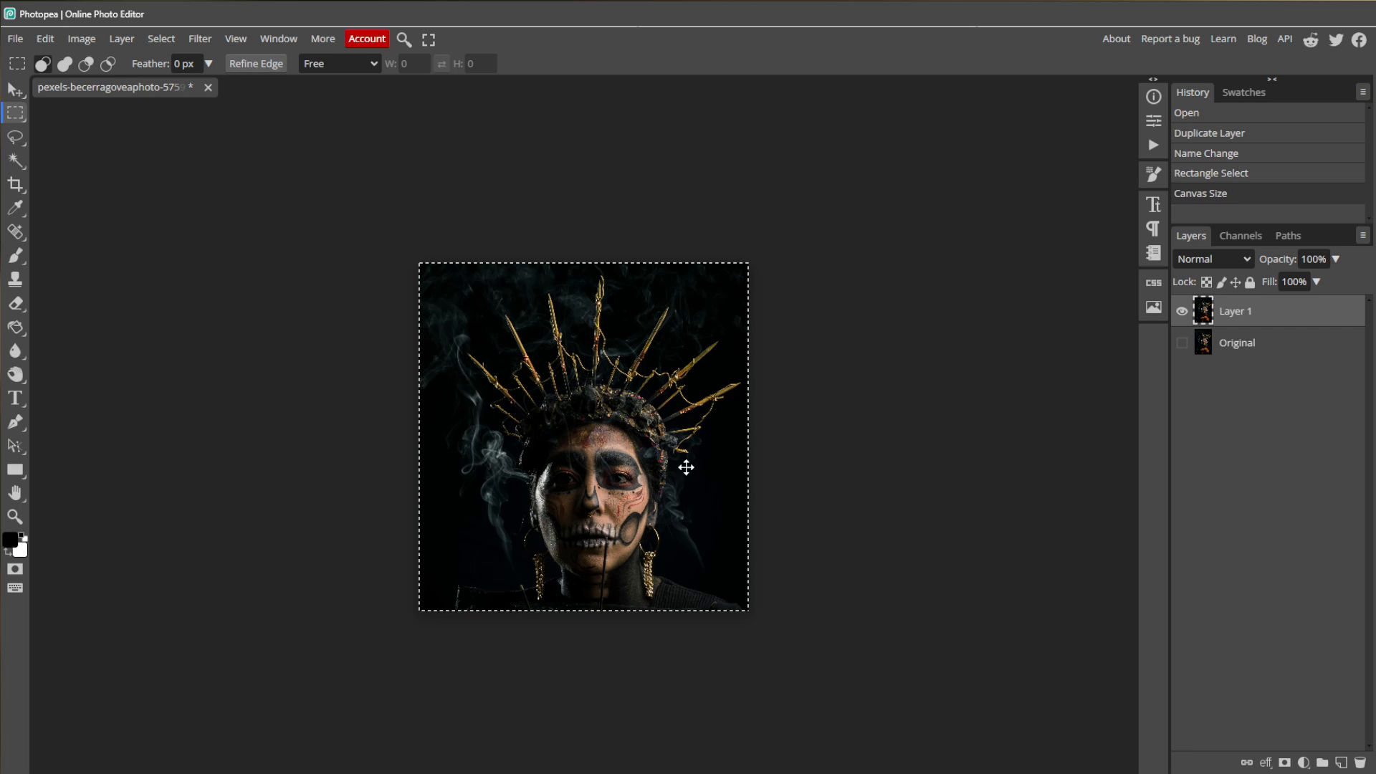
Add a Threshold adjustment layer over the portrait and settle its level at 85.
{"action": "left_click", "coordinate": [1305, 763]}
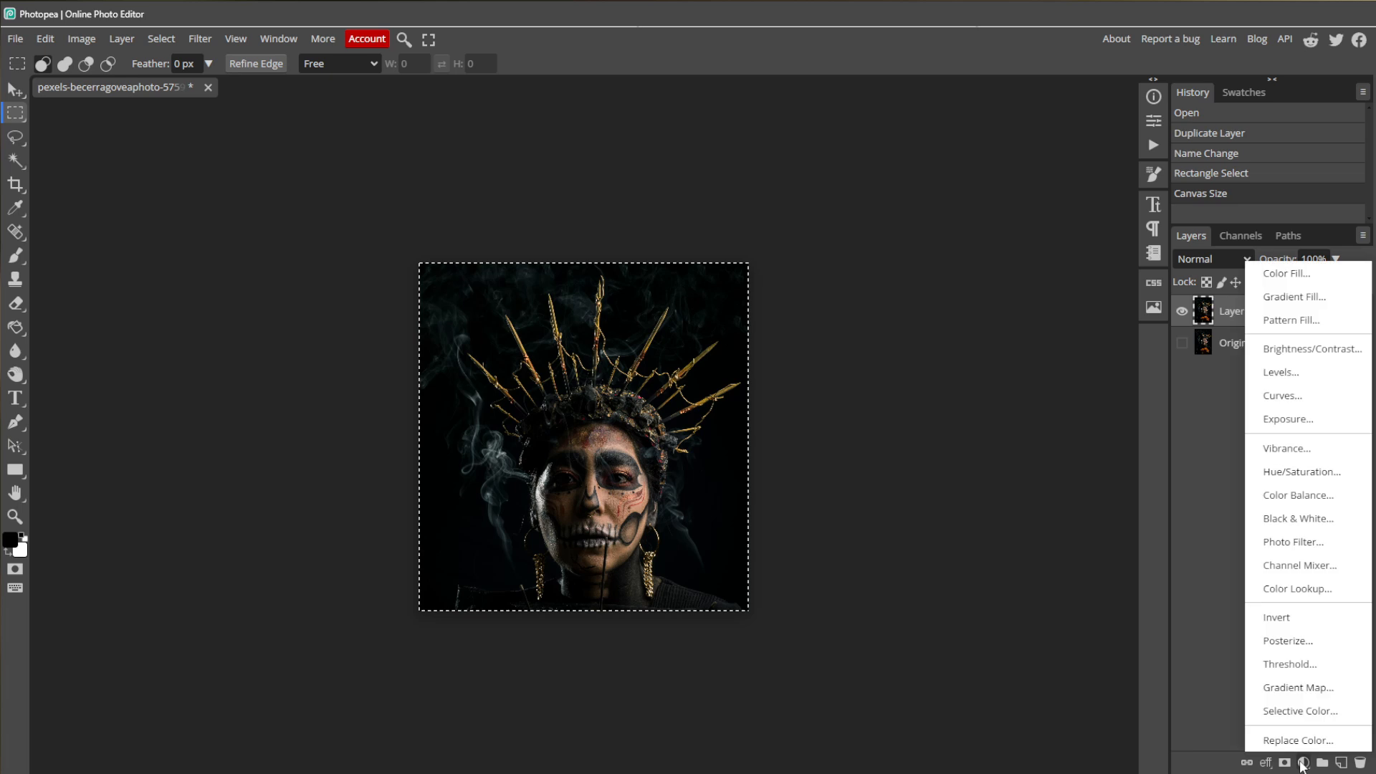
{"action": "mouse_move", "coordinate": [1296, 670]}
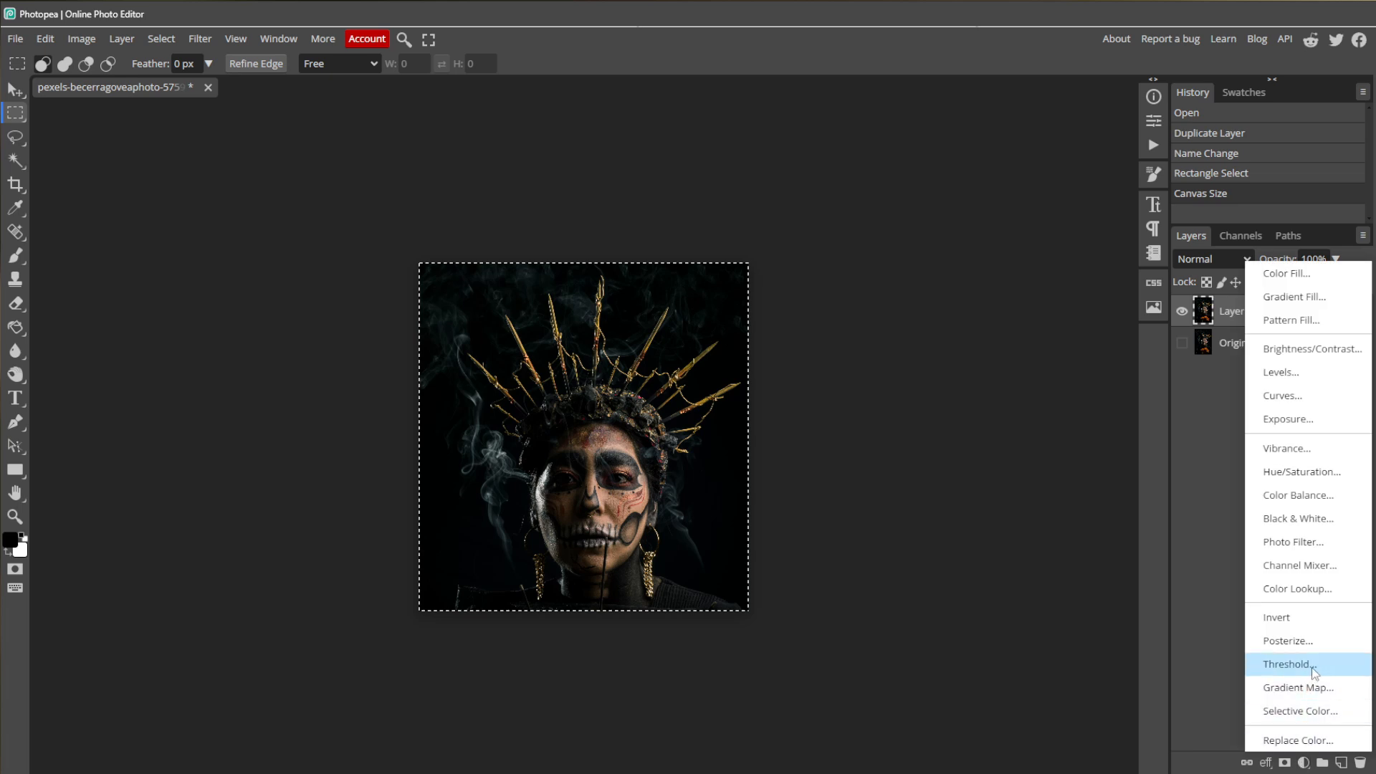
{"action": "left_click", "coordinate": [1293, 664]}
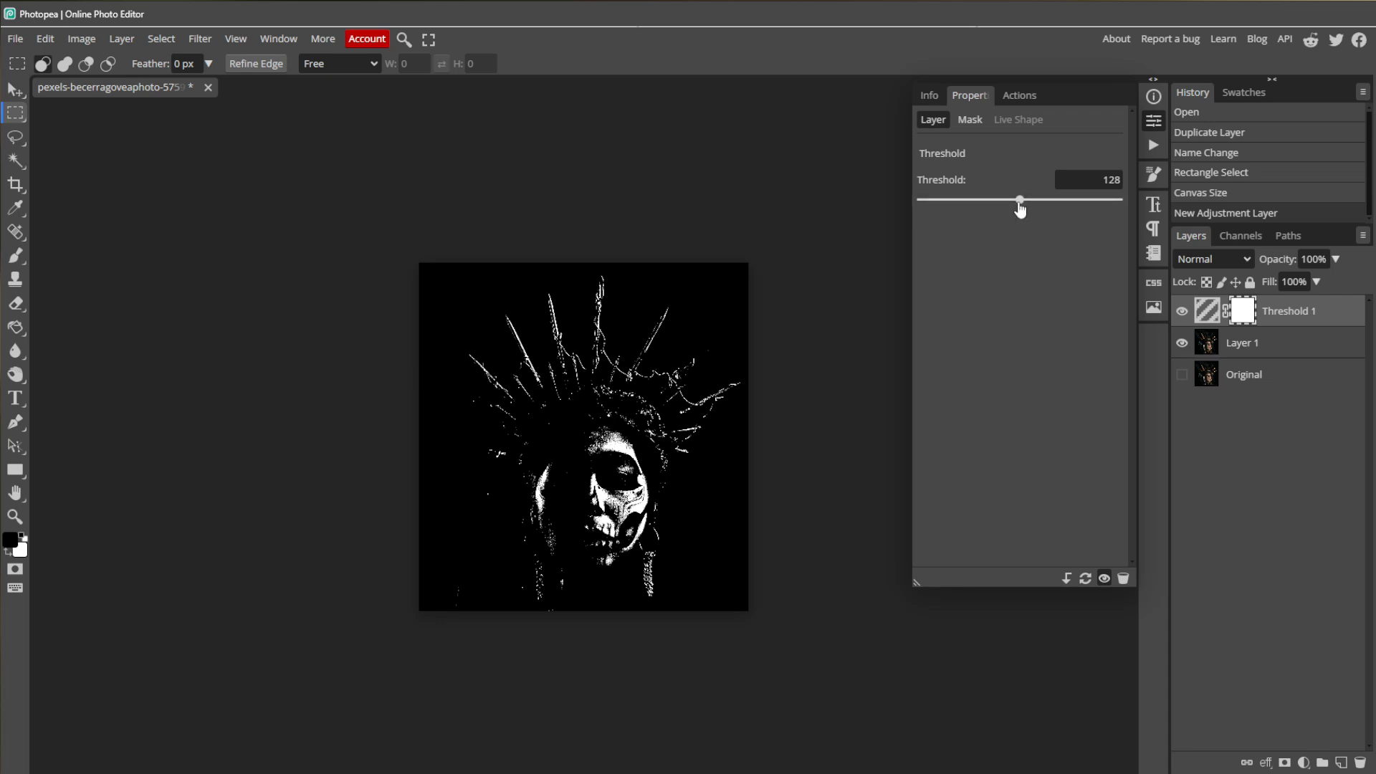
{"action": "left_click_drag", "start_coordinate": [1017, 200], "coordinate": [940, 200]}
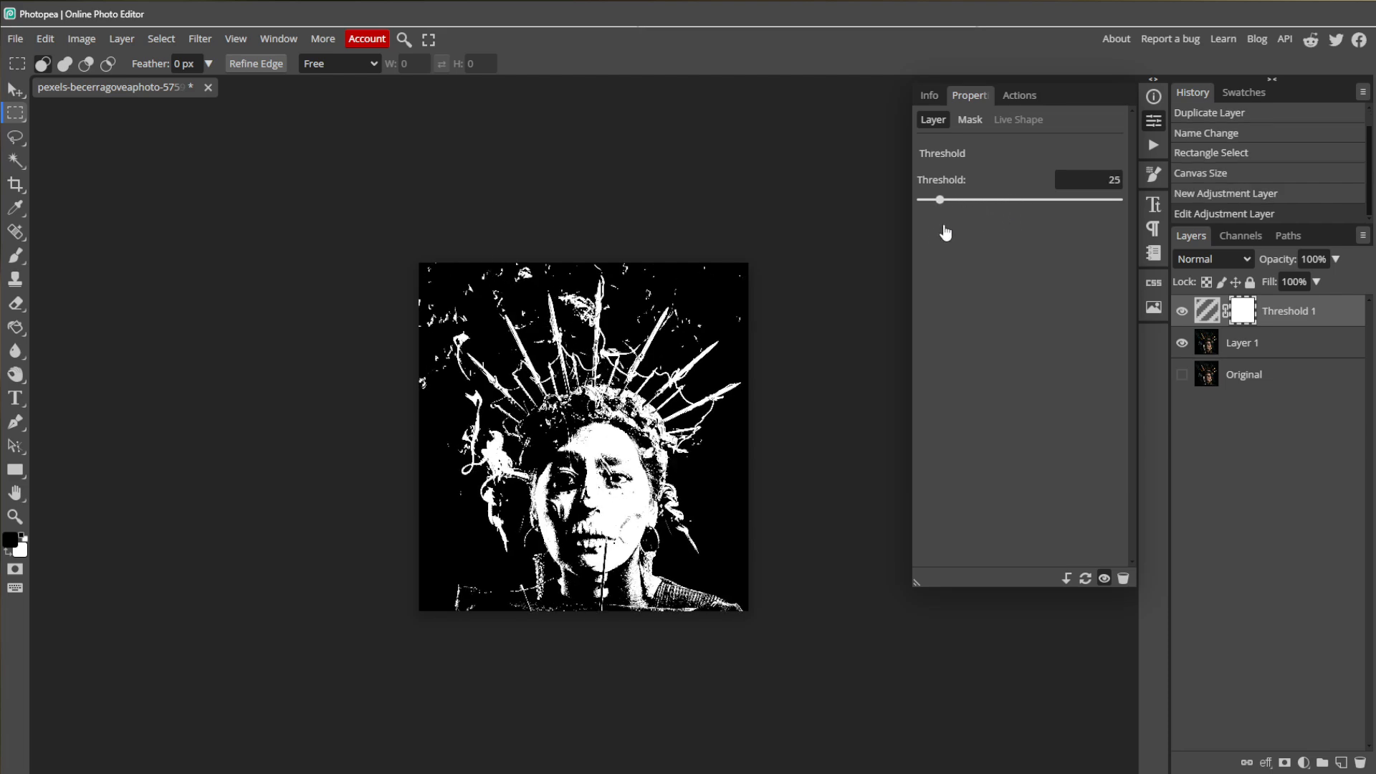
{"action": "left_click_drag", "start_coordinate": [938, 200], "coordinate": [1072, 200]}
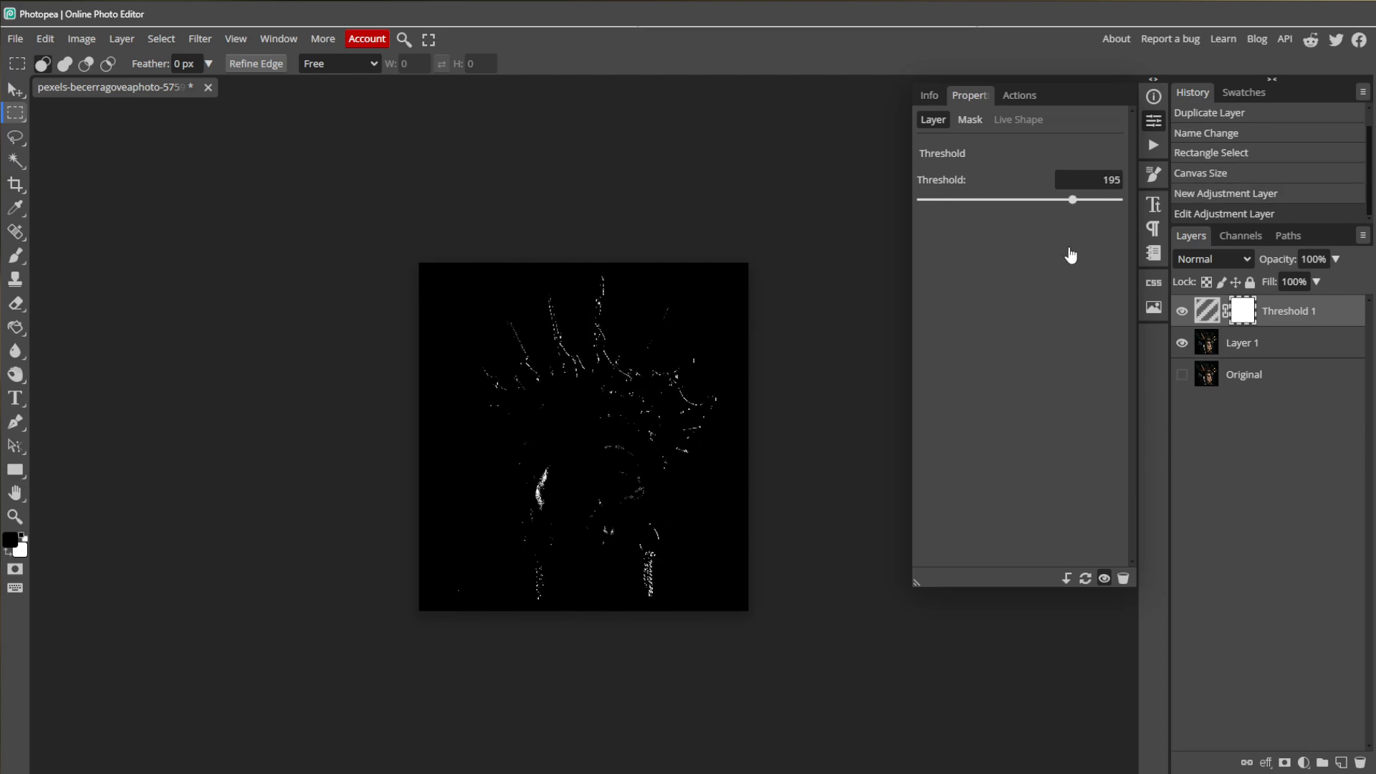
{"action": "left_click_drag", "start_coordinate": [1069, 199], "coordinate": [976, 199]}
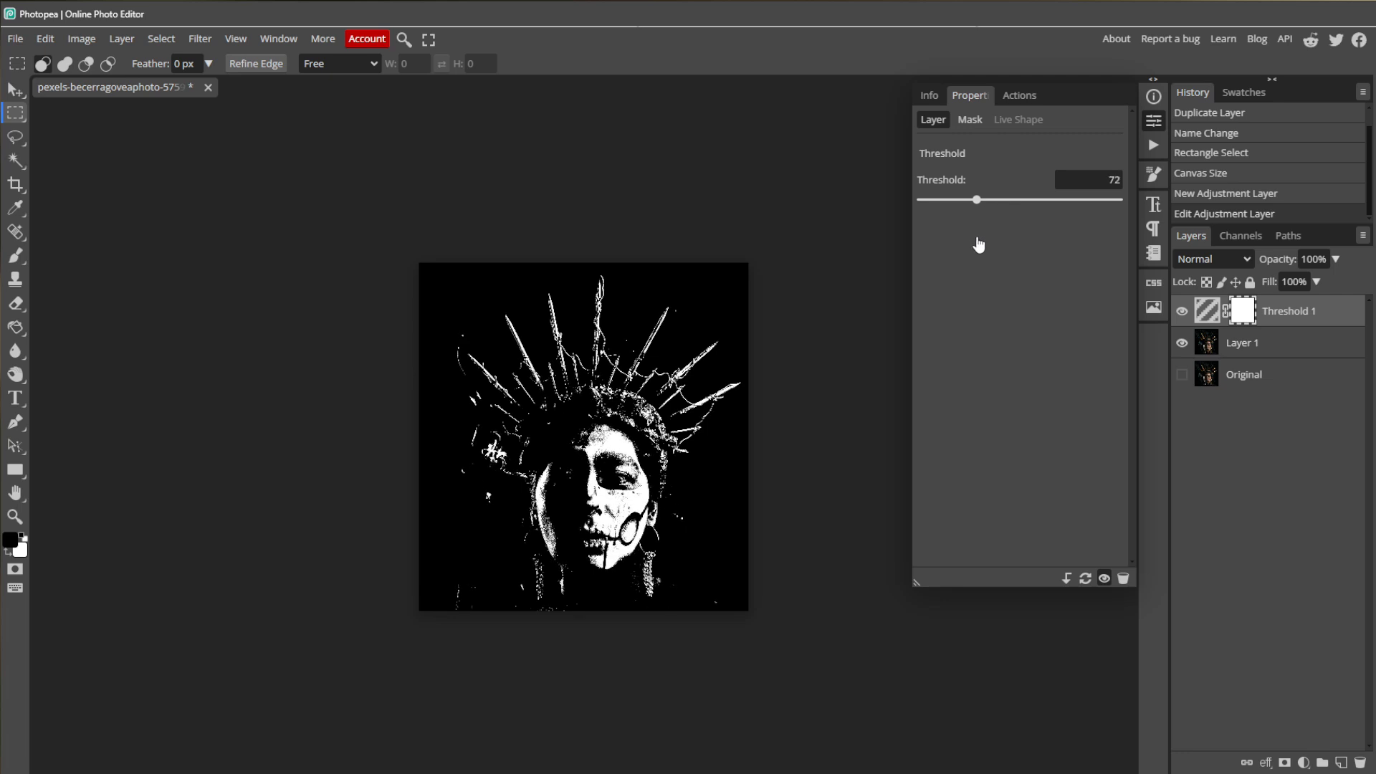
{"action": "left_click_drag", "start_coordinate": [977, 199], "coordinate": [986, 199]}
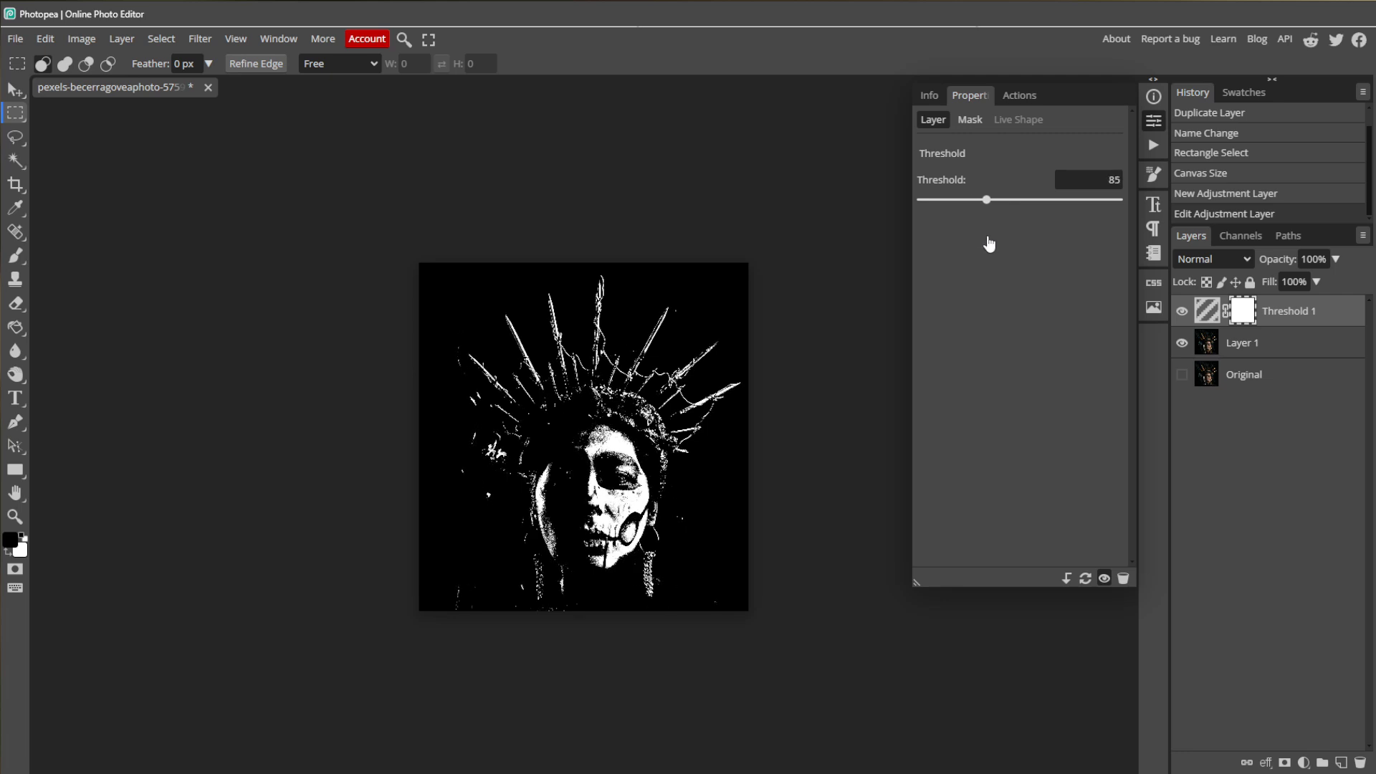
{"action": "mouse_move", "coordinate": [981, 314]}
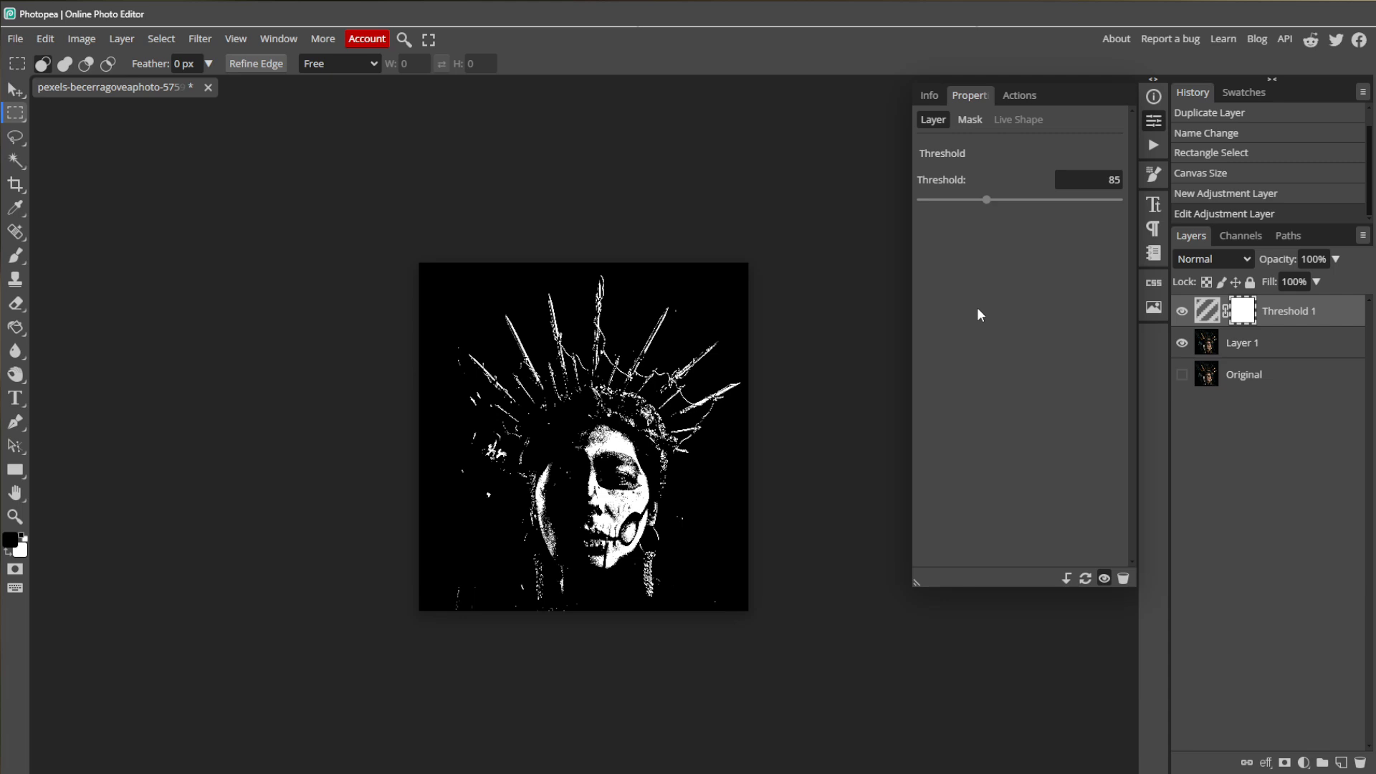
{"action": "mouse_move", "coordinate": [1064, 181]}
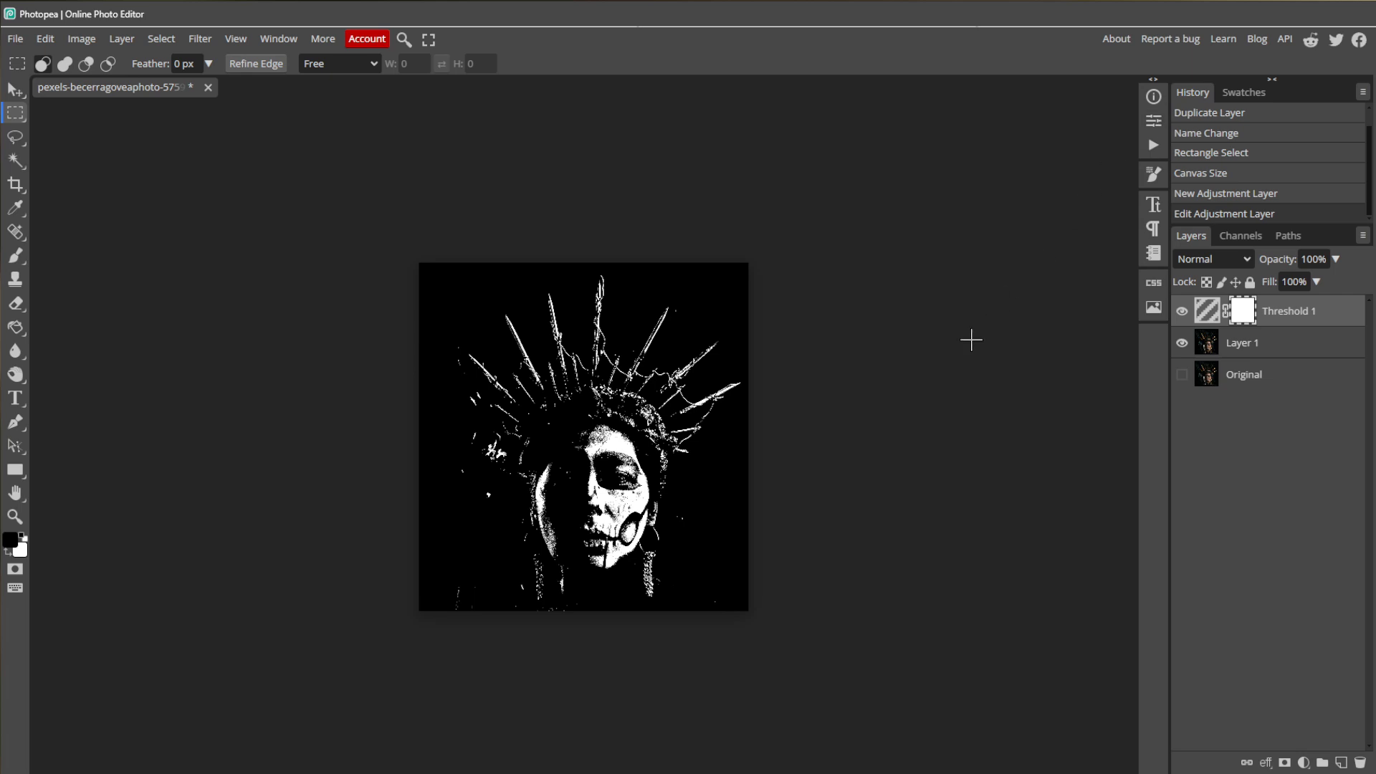
Check the effect by toggling the copy, then group Threshold 1 and Layer 1 into Folder 1.
{"action": "left_click", "coordinate": [1182, 343]}
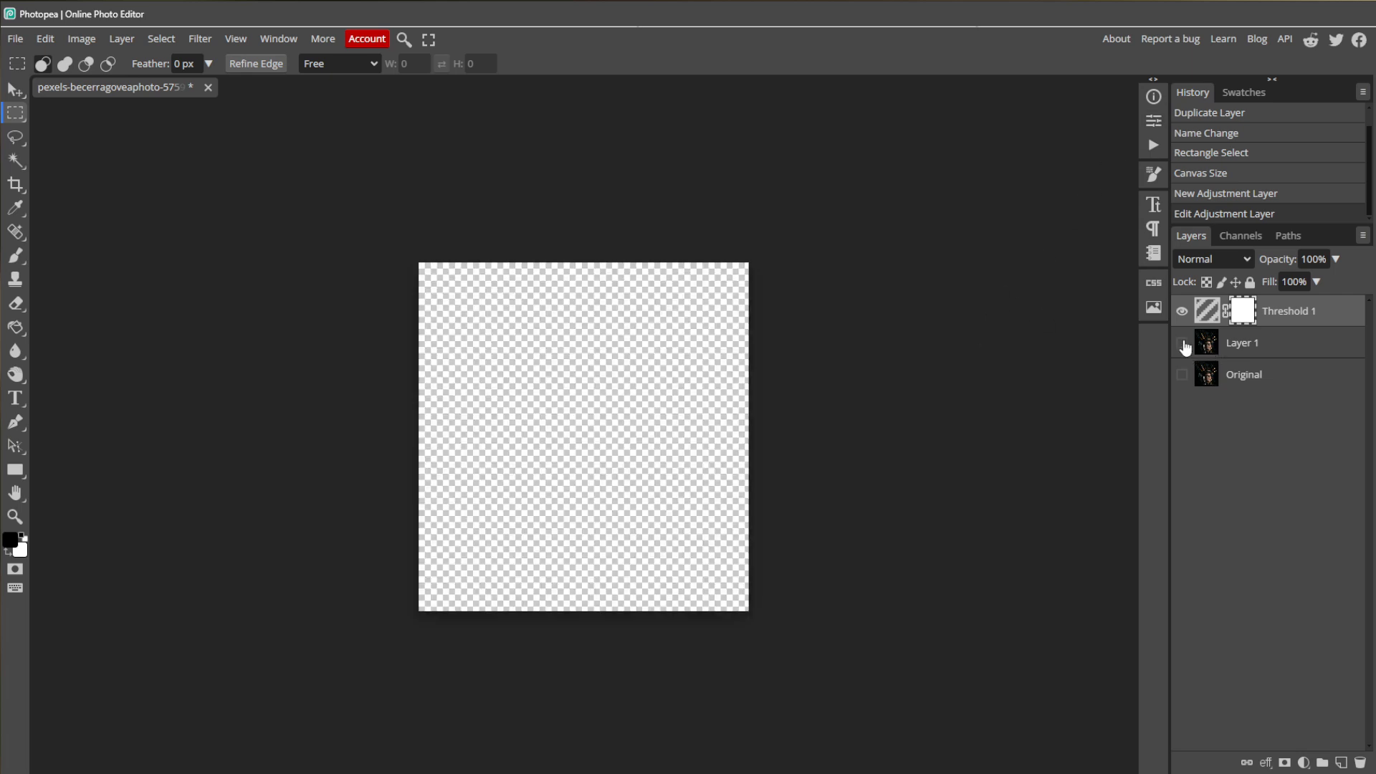
{"action": "left_click", "coordinate": [1181, 374]}
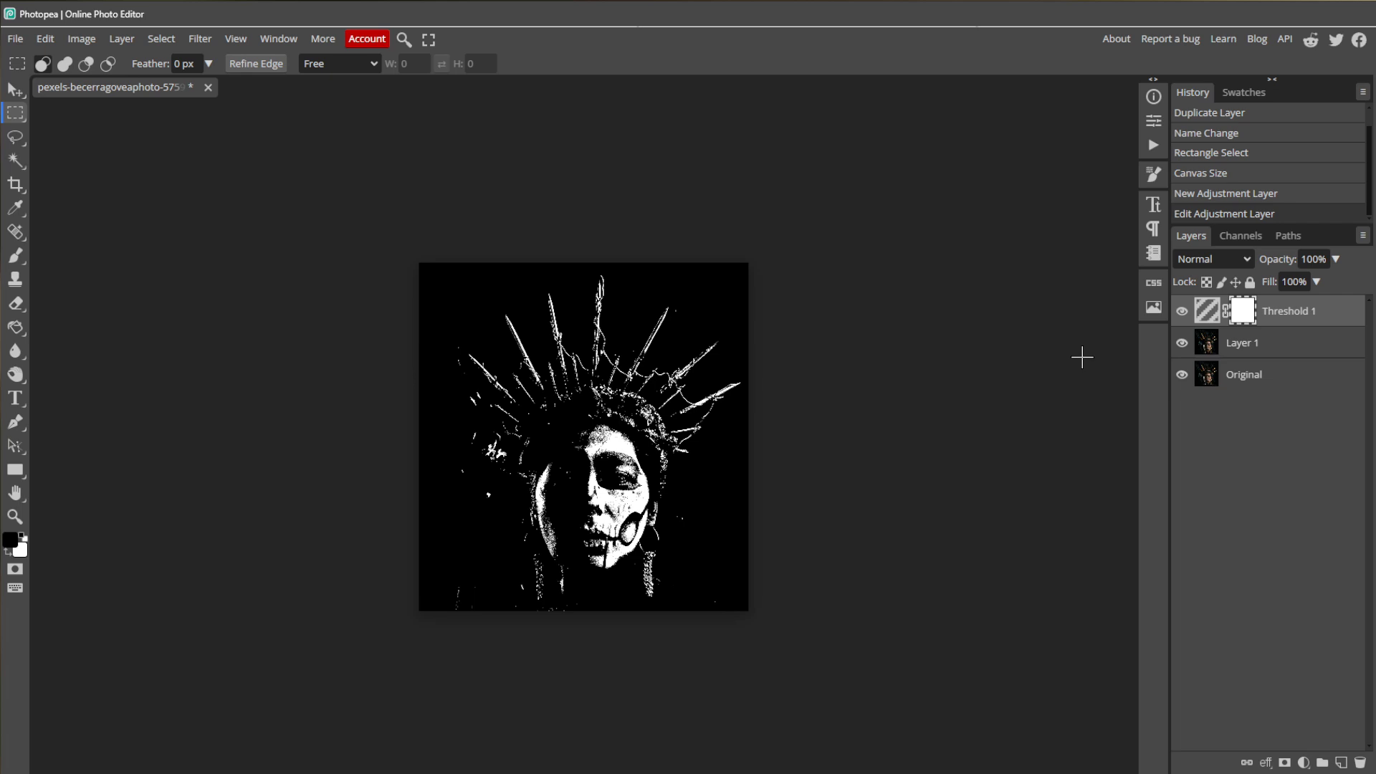
{"action": "mouse_move", "coordinate": [1239, 357]}
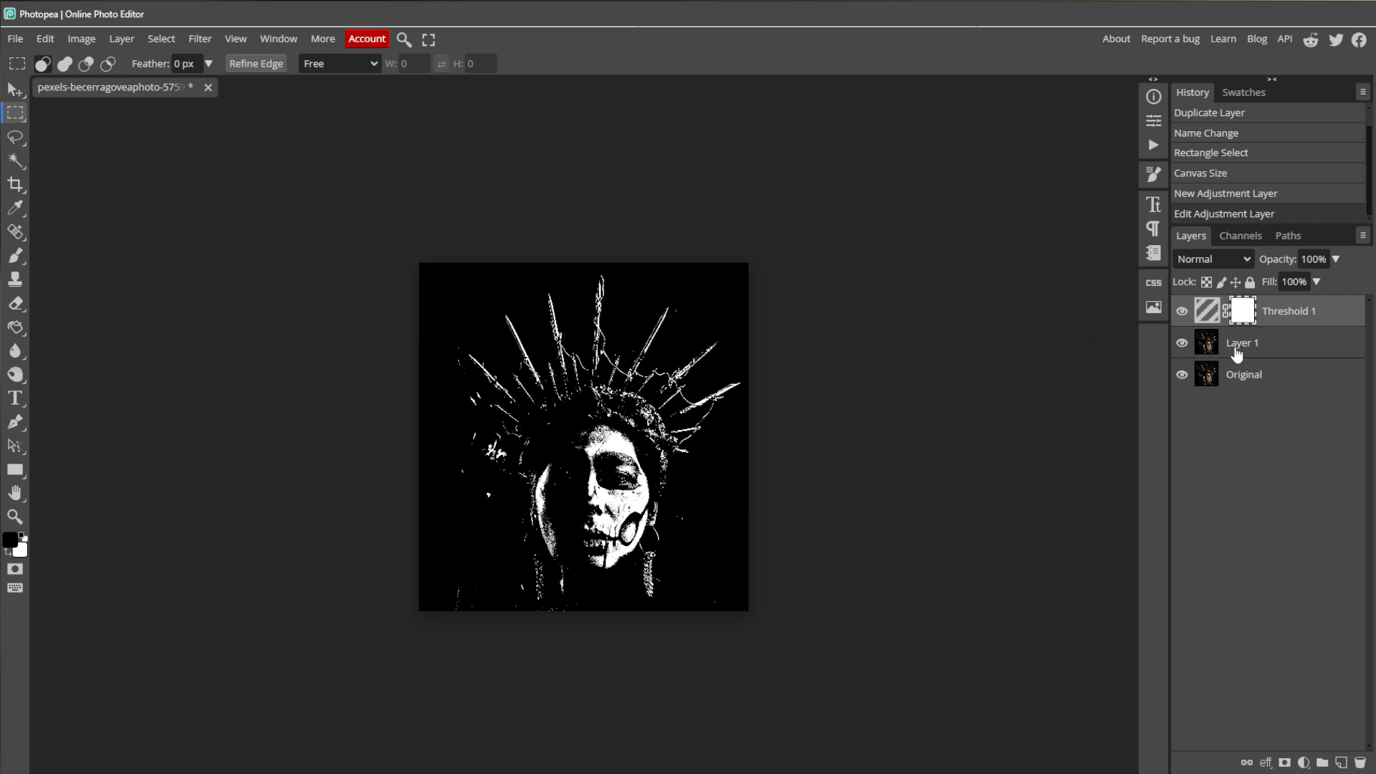
{"action": "left_click", "coordinate": [1241, 342]}
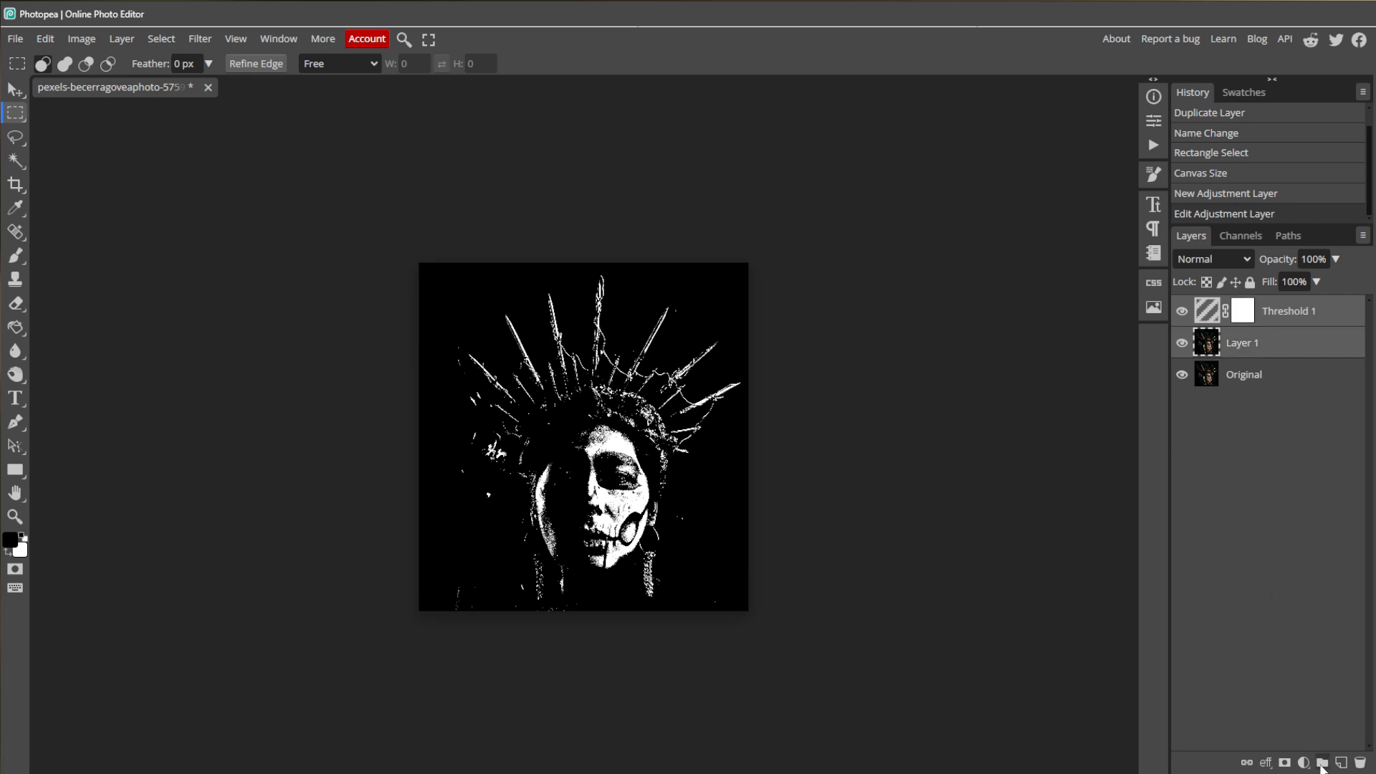
{"action": "left_click", "coordinate": [1328, 762]}
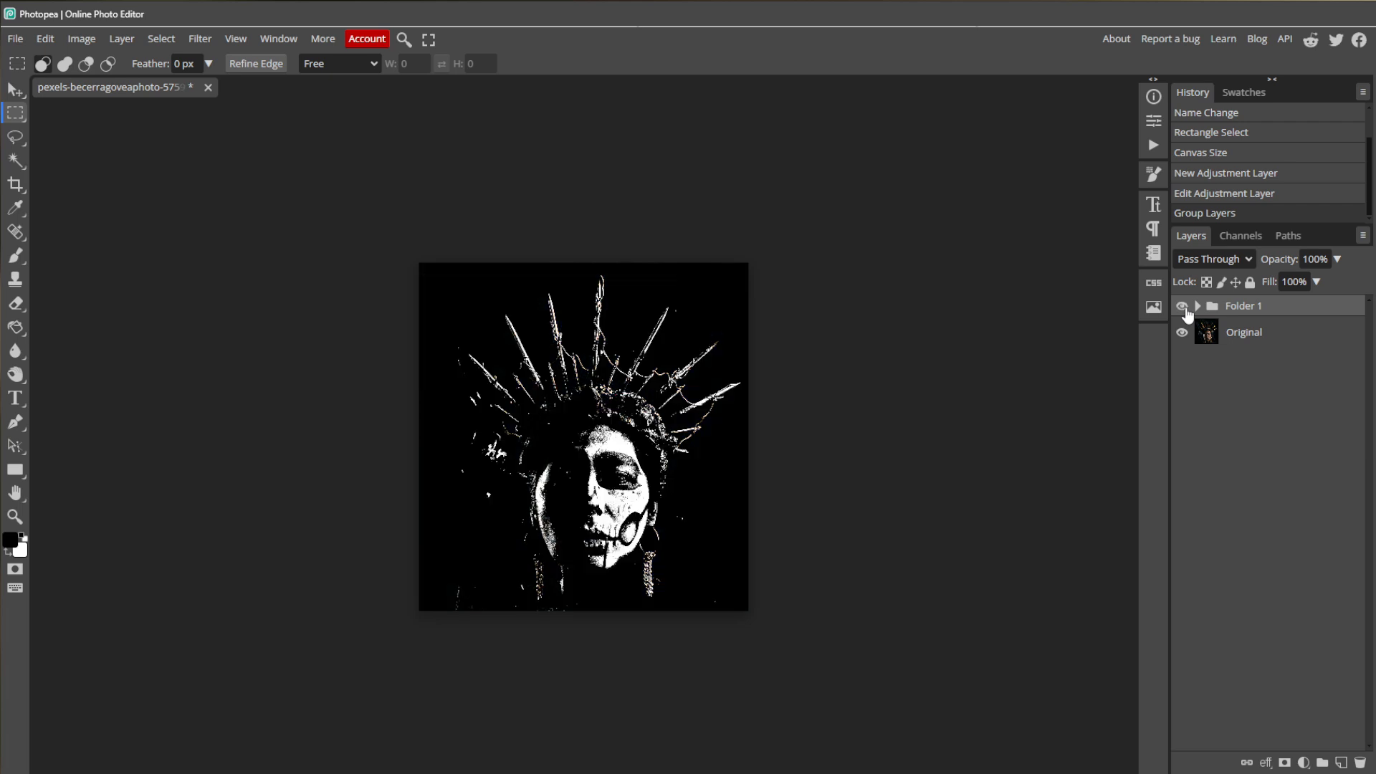
{"action": "mouse_move", "coordinate": [1200, 310]}
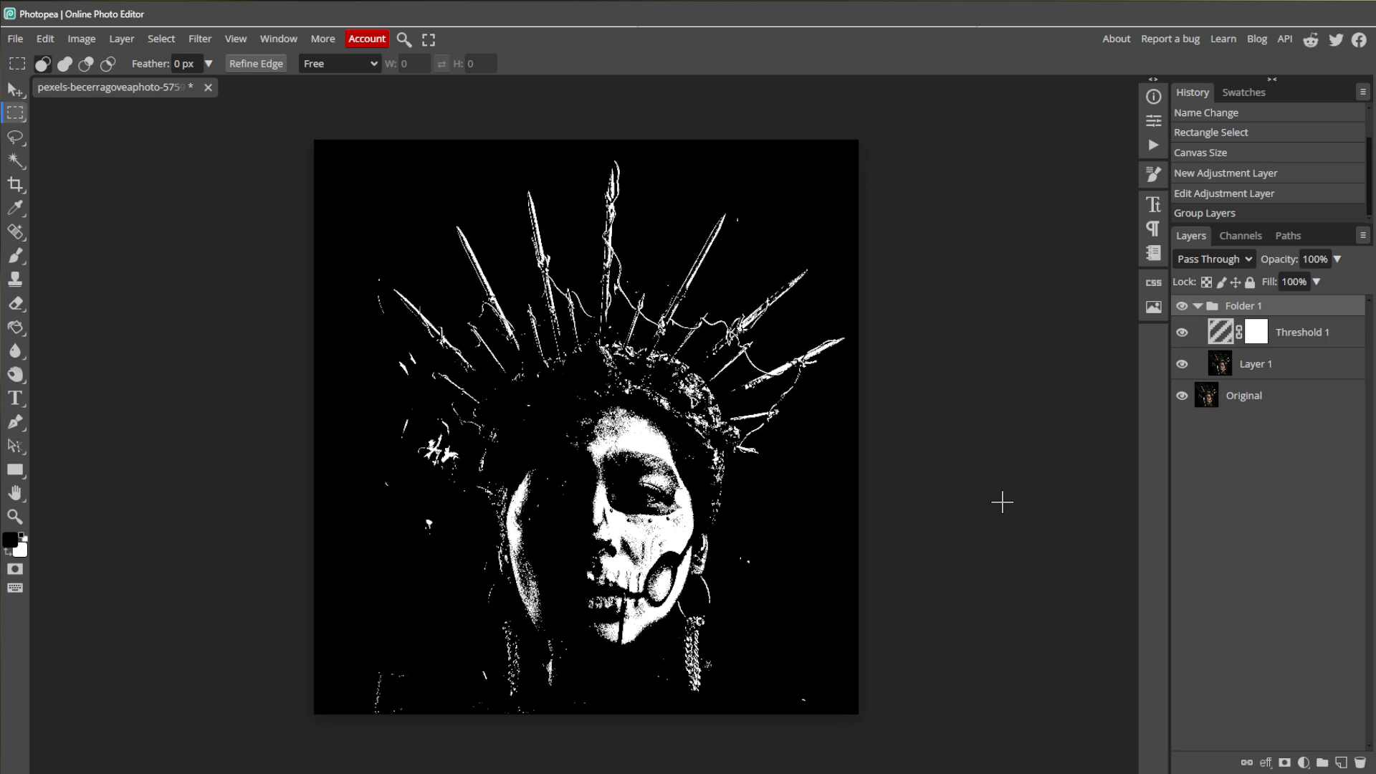
Create Layer 2 above Layer 1 and fill it with mid gray #7f7f7f.
{"action": "left_click", "coordinate": [1255, 364]}
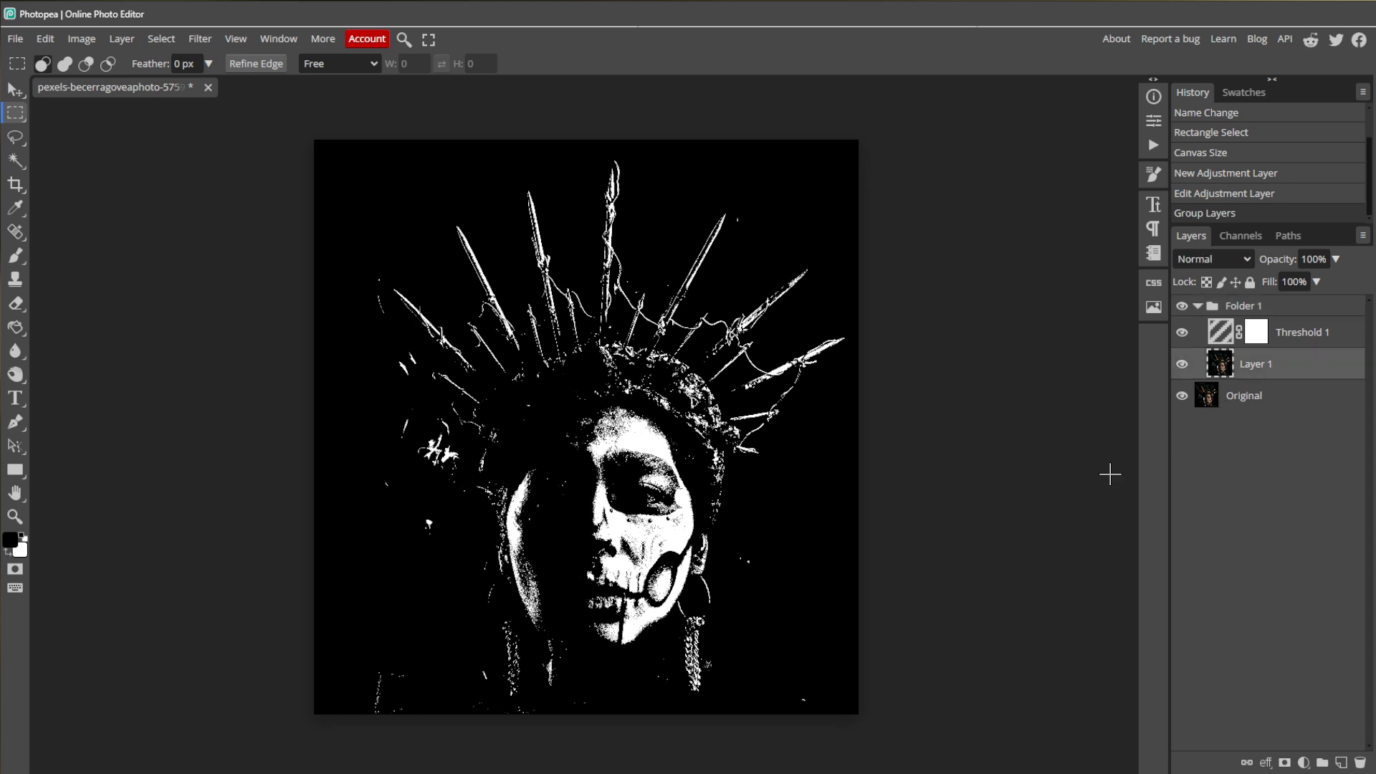
{"action": "mouse_move", "coordinate": [1212, 612]}
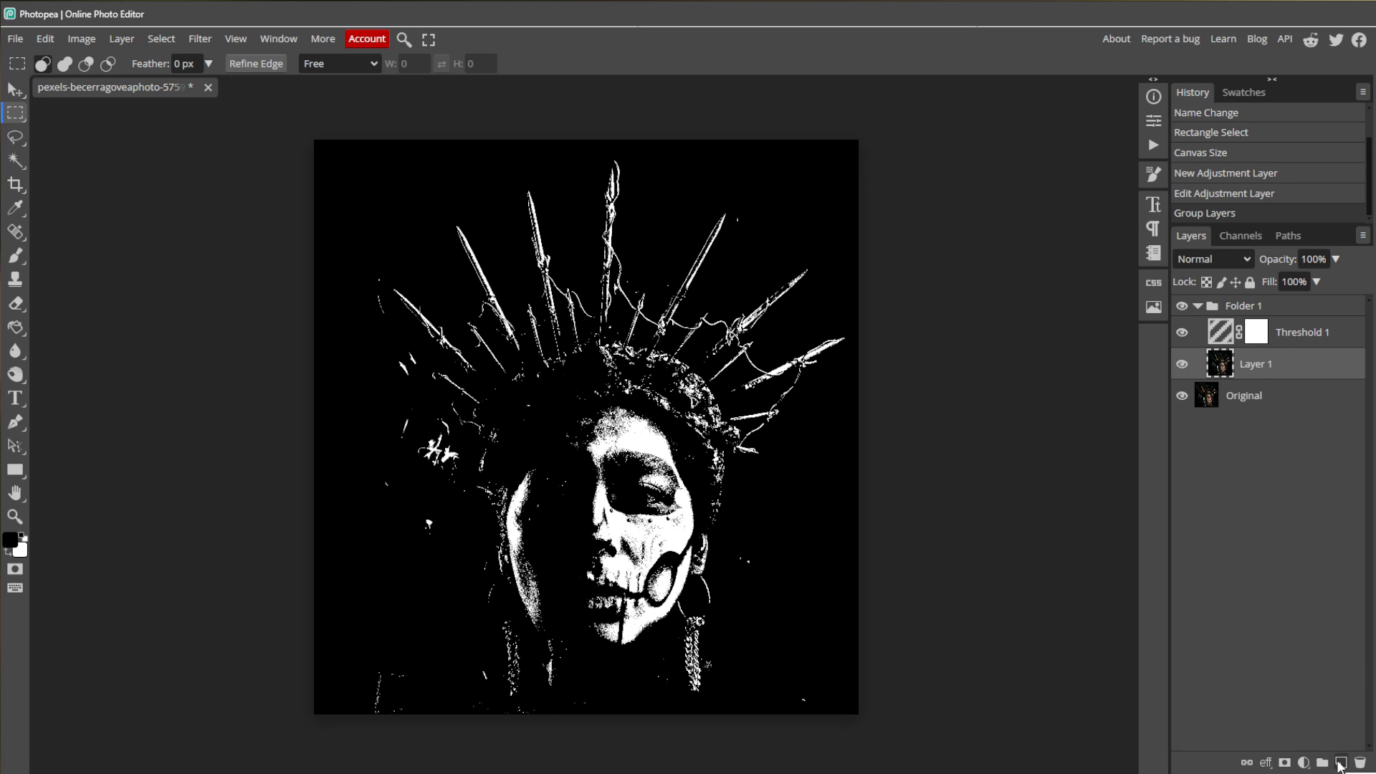
{"action": "left_click", "coordinate": [1342, 762]}
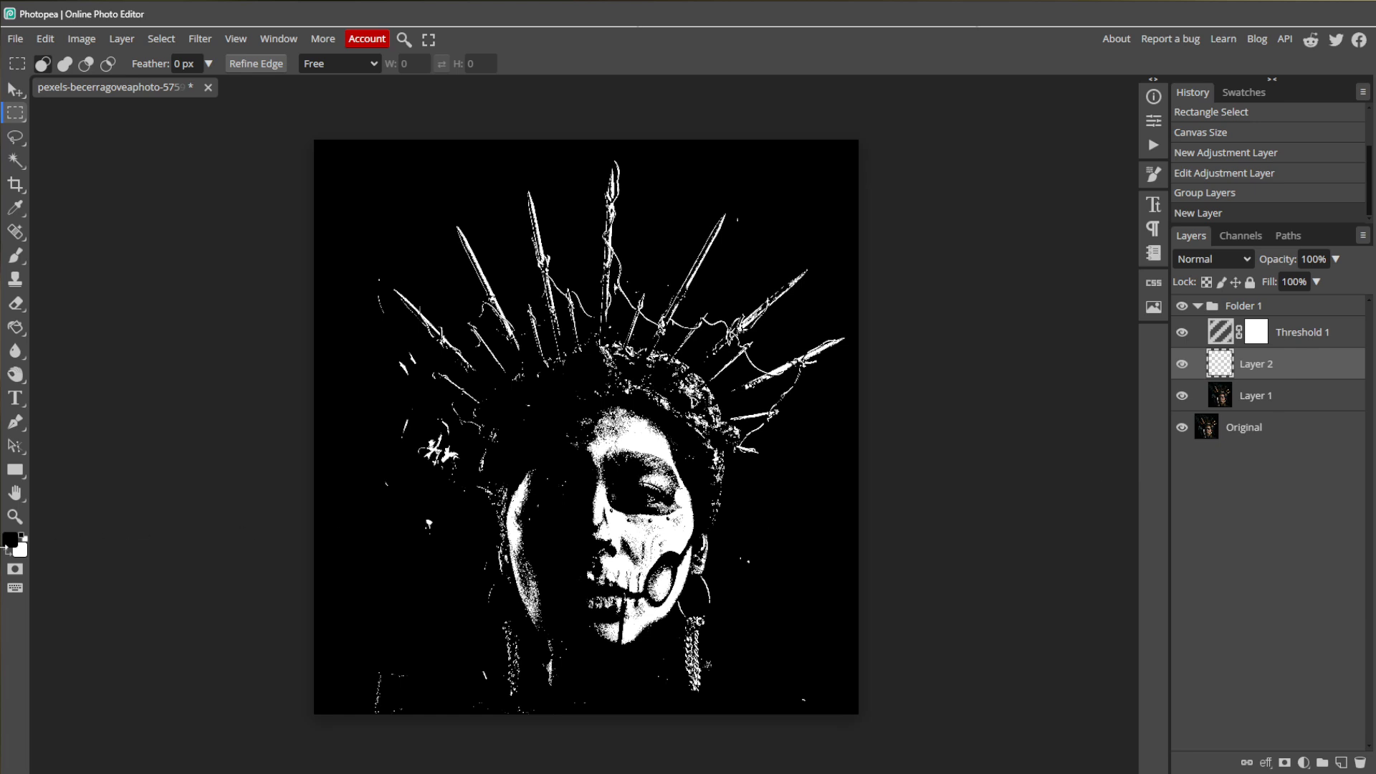
{"action": "left_click", "coordinate": [11, 538]}
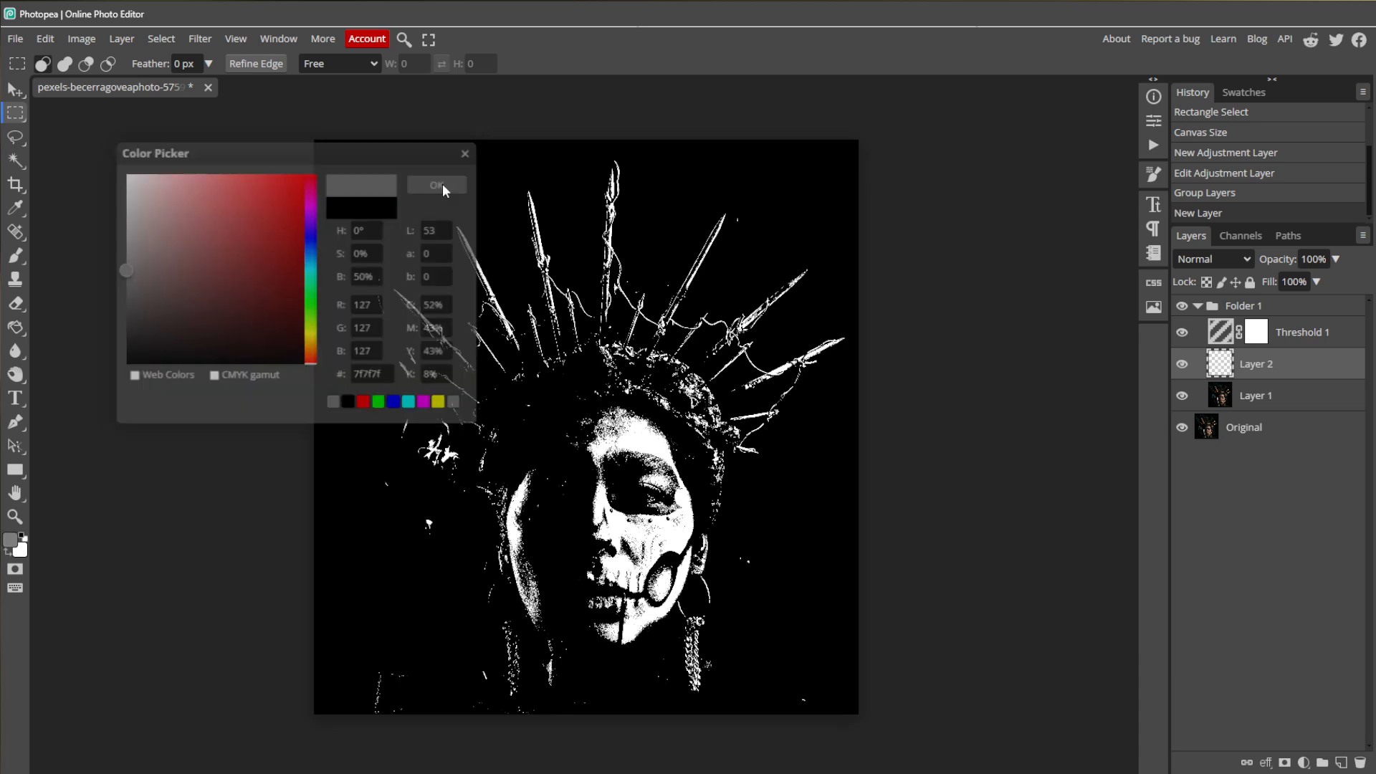
{"action": "left_click", "coordinate": [434, 185]}
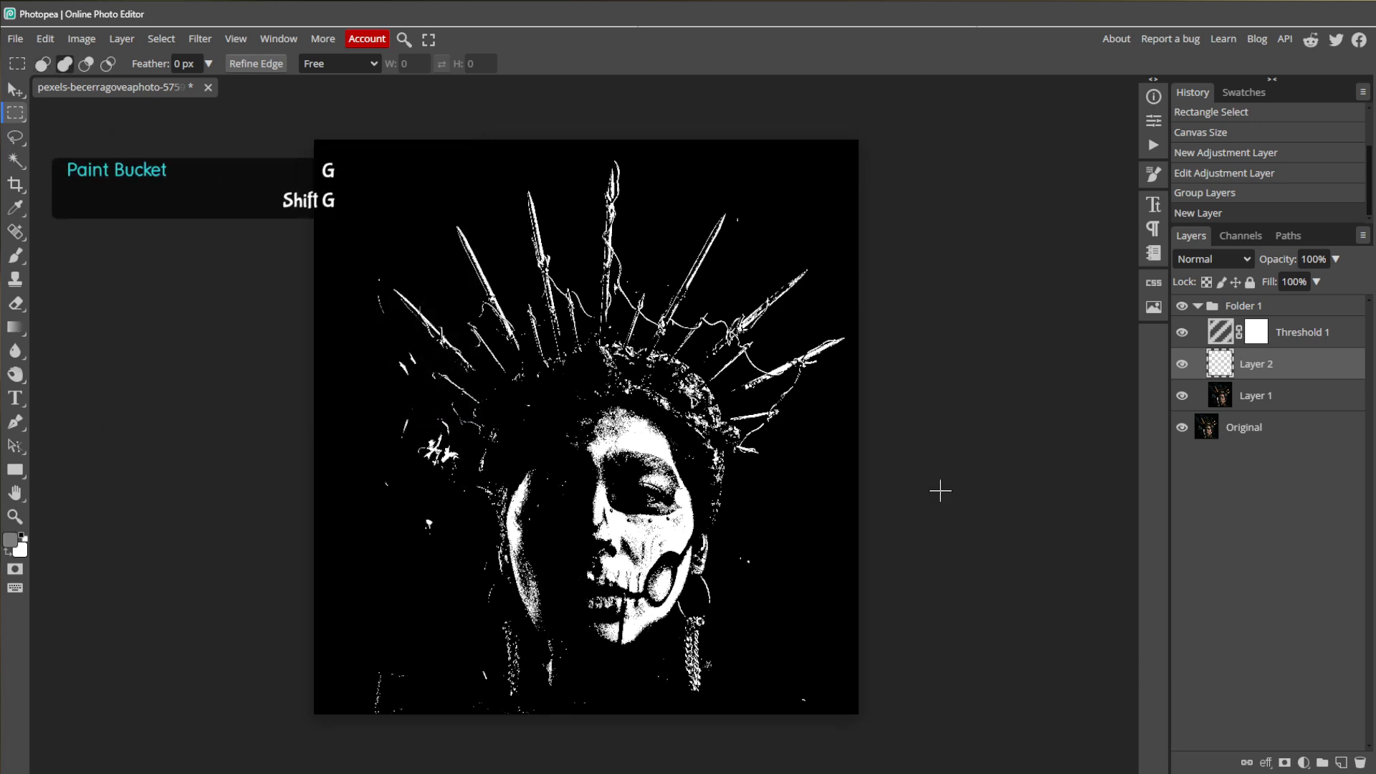
{"action": "left_click", "coordinate": [13, 324]}
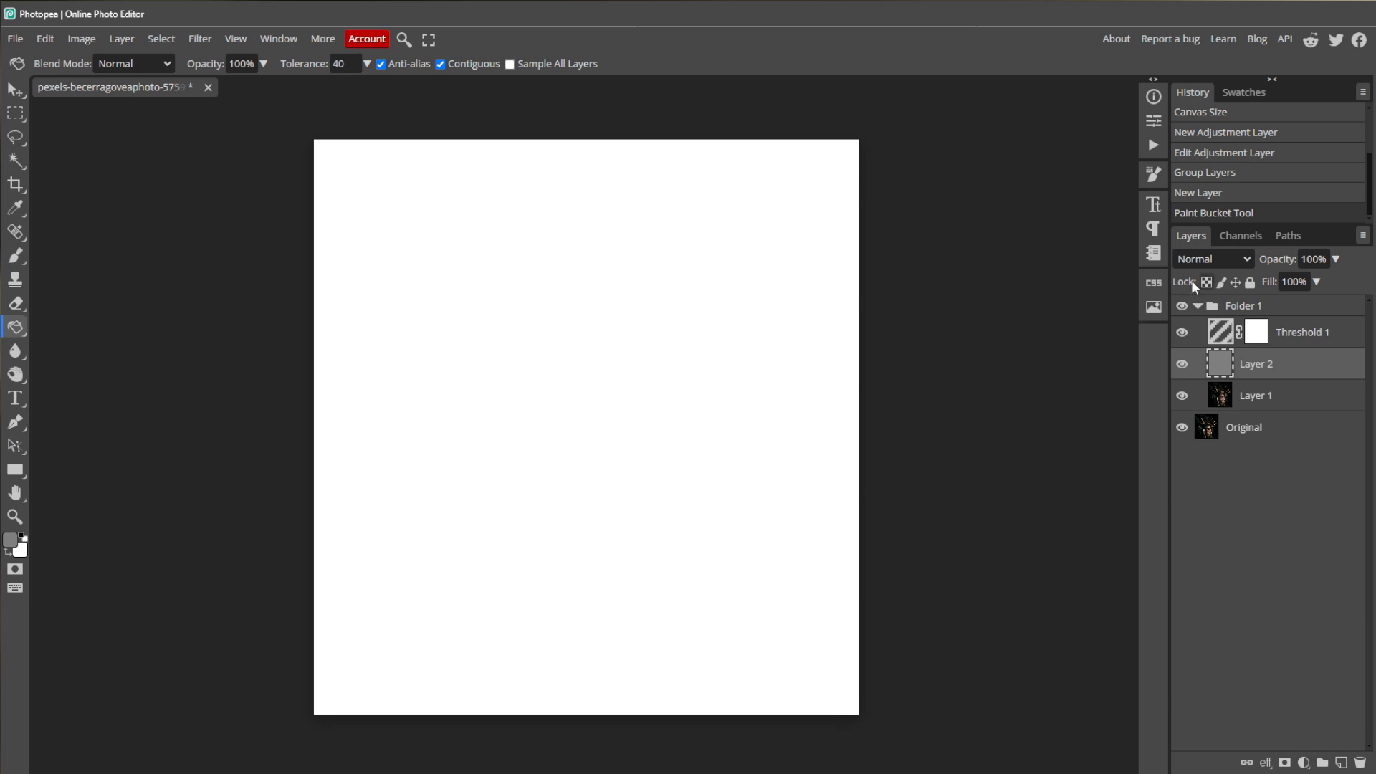
Set Layer 2's blending mode to Overlay.
{"action": "left_click", "coordinate": [1247, 258]}
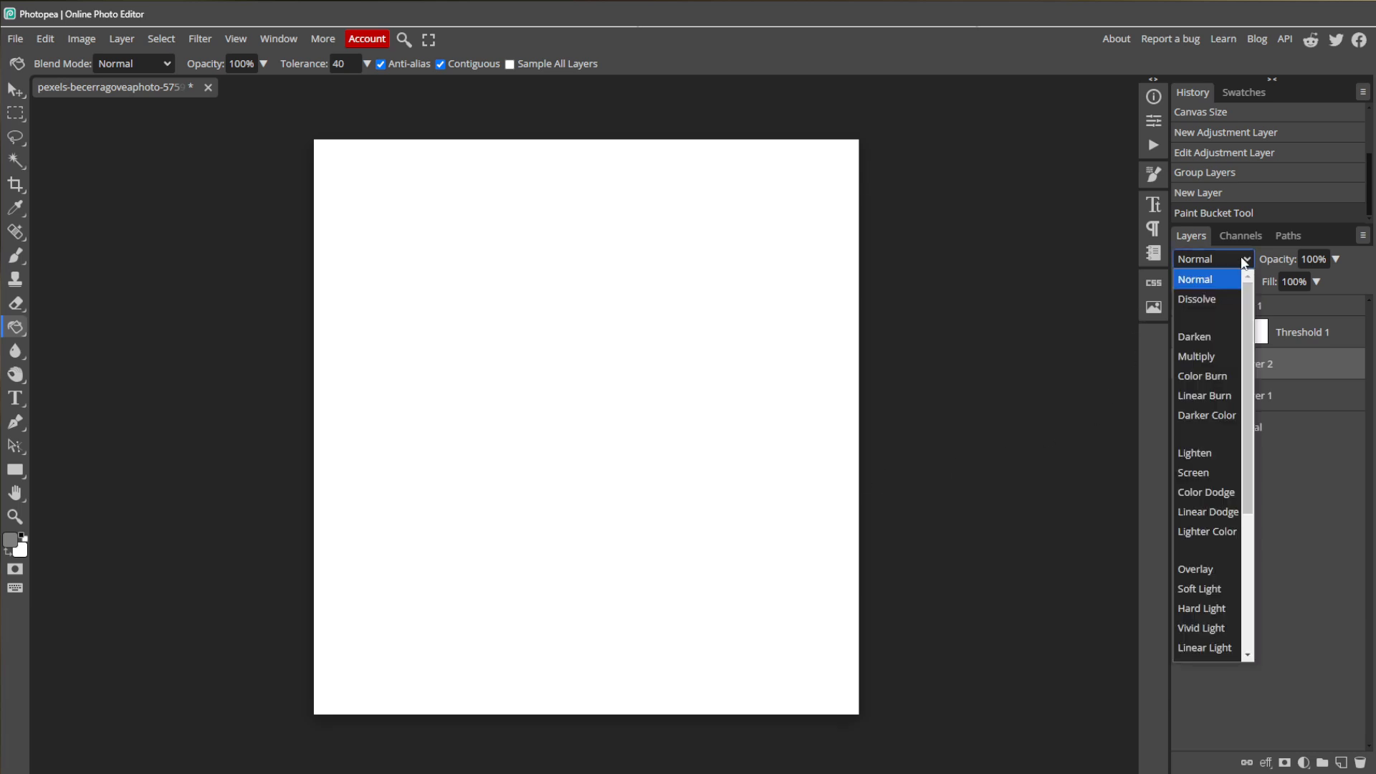
{"action": "left_click", "coordinate": [1196, 569]}
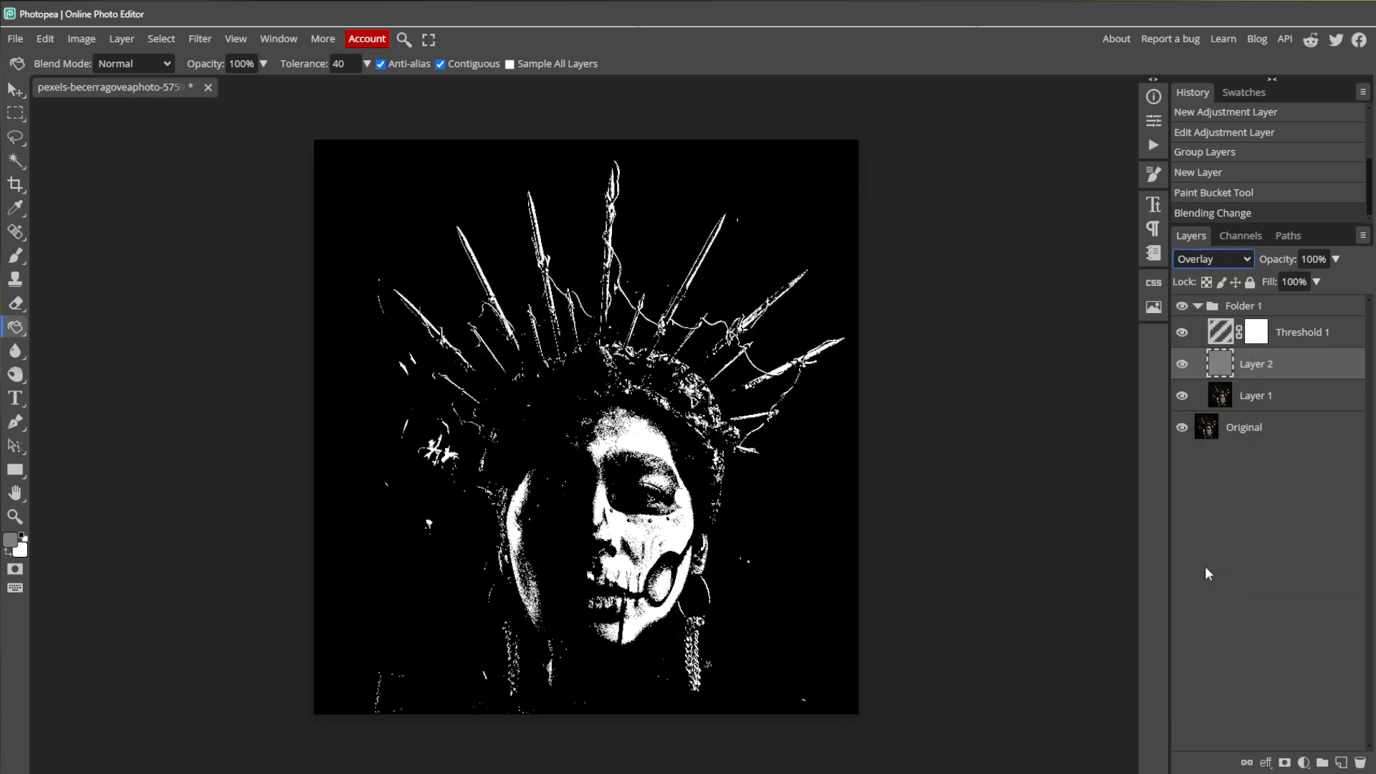
{"action": "mouse_move", "coordinate": [1051, 571]}
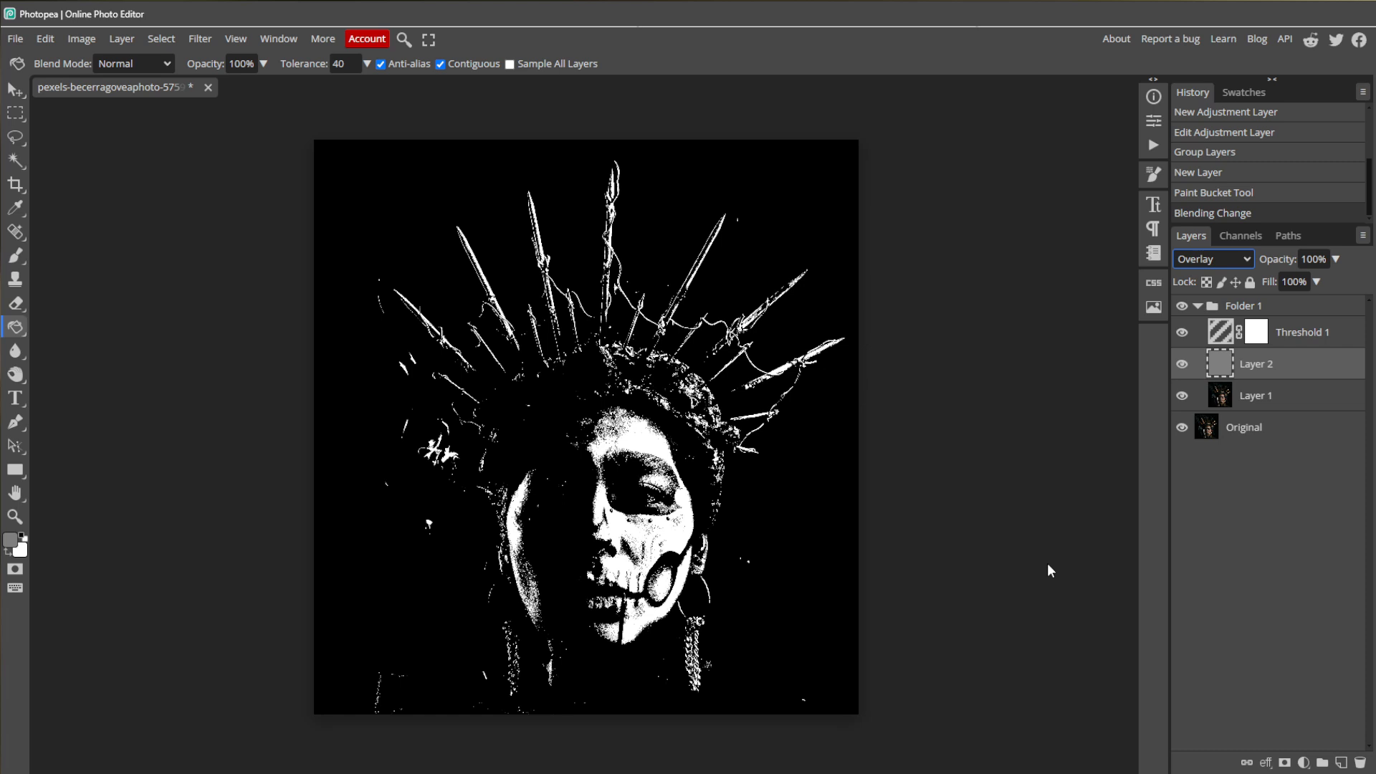
{"action": "mouse_move", "coordinate": [385, 466]}
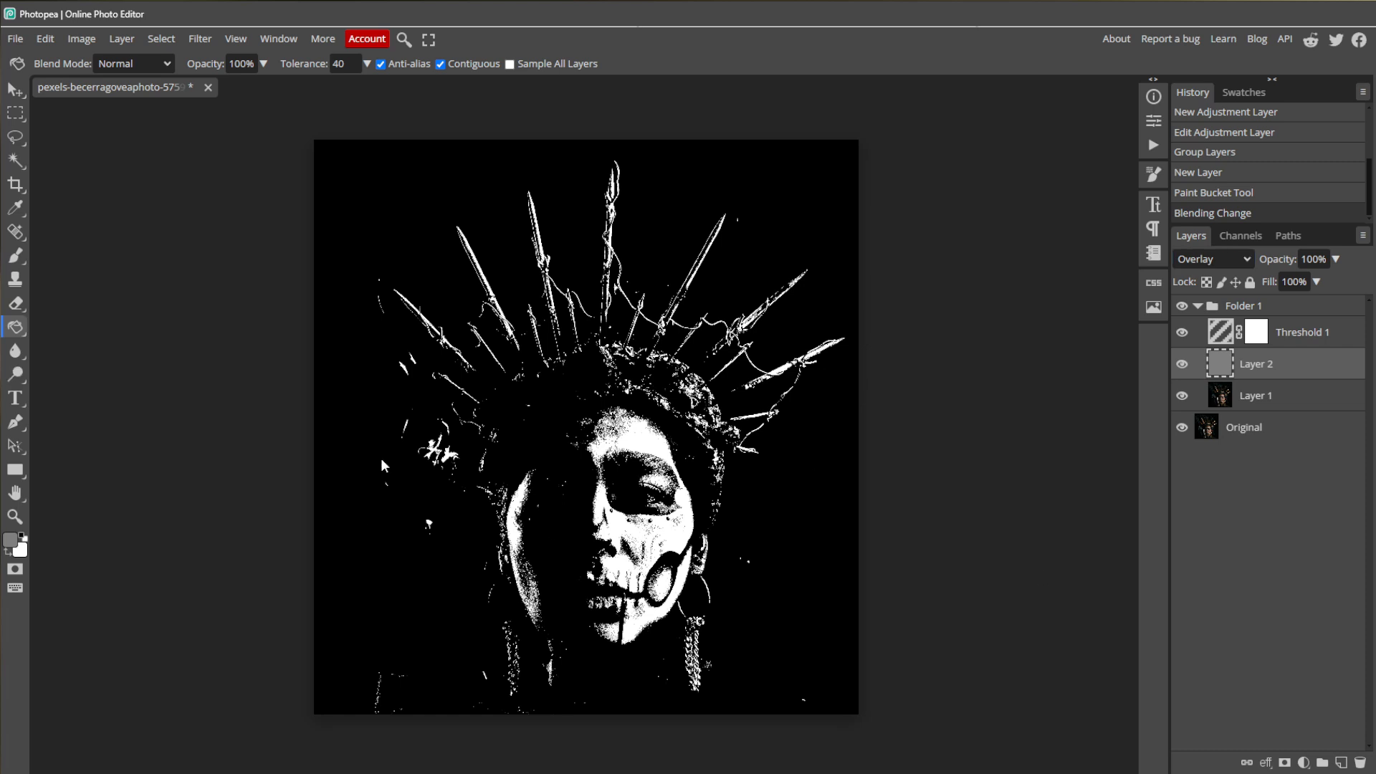
{"action": "mouse_move", "coordinate": [14, 372]}
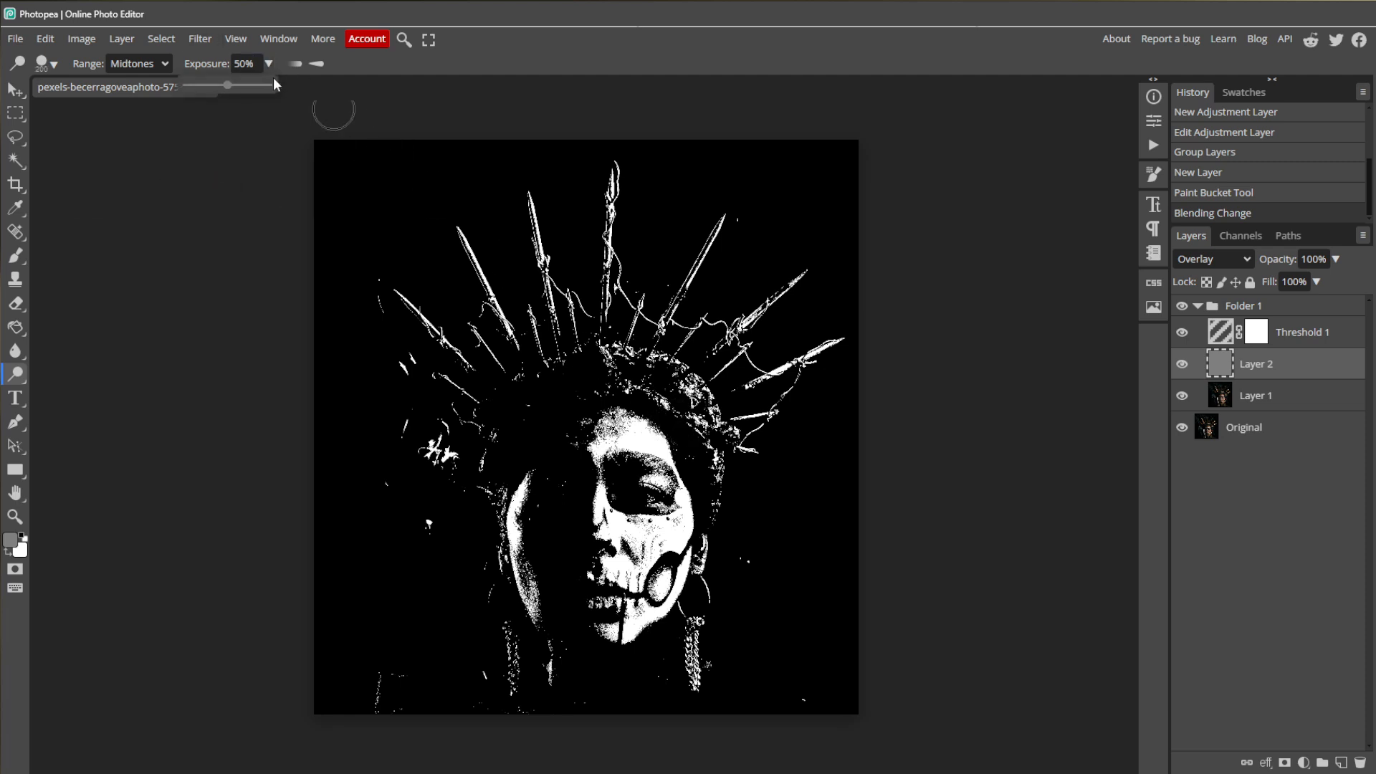
Dodge at 35% exposure over the dark eye and cheek area on the gray layer.
{"action": "left_click_drag", "start_coordinate": [226, 85], "coordinate": [217, 85]}
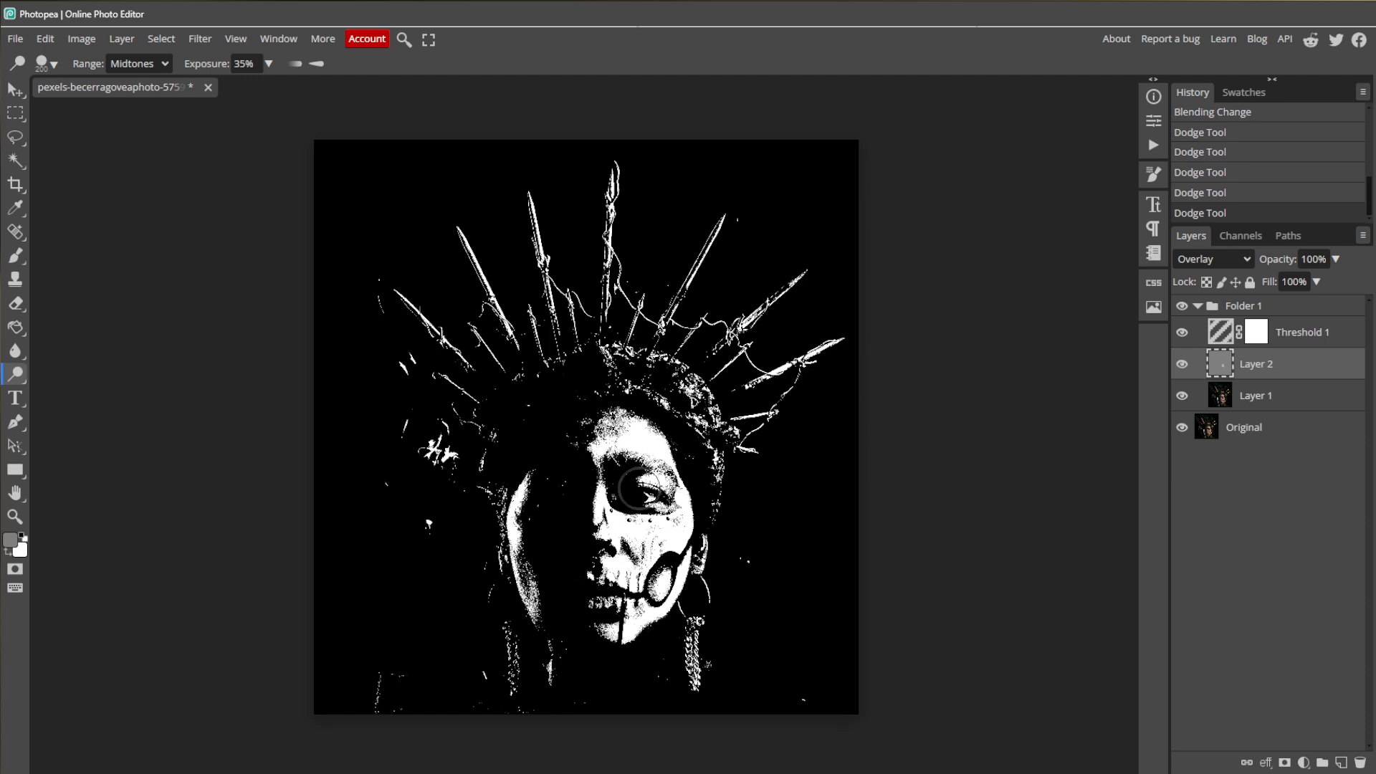
{"action": "left_click_drag", "start_coordinate": [646, 492], "coordinate": [654, 531]}
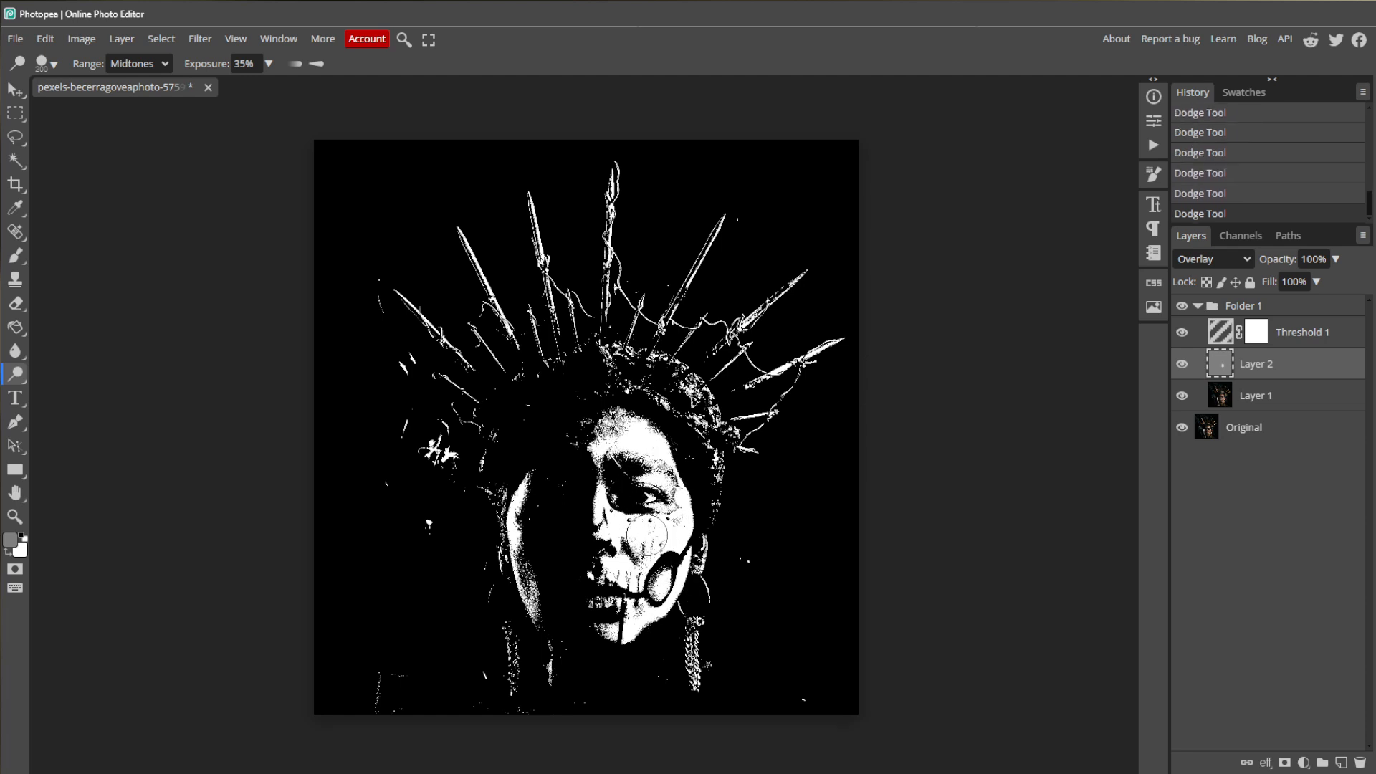
{"action": "left_click", "coordinate": [651, 539]}
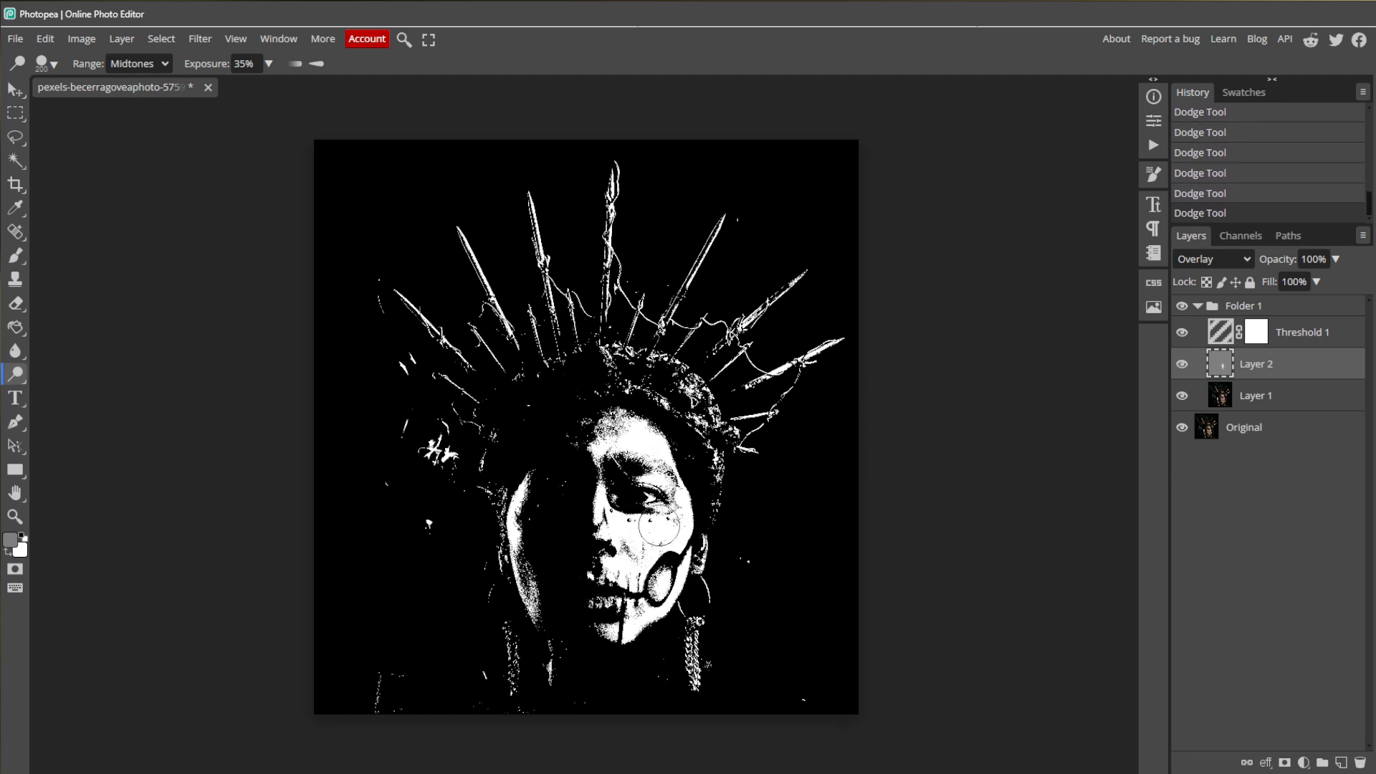
{"action": "mouse_move", "coordinate": [927, 588]}
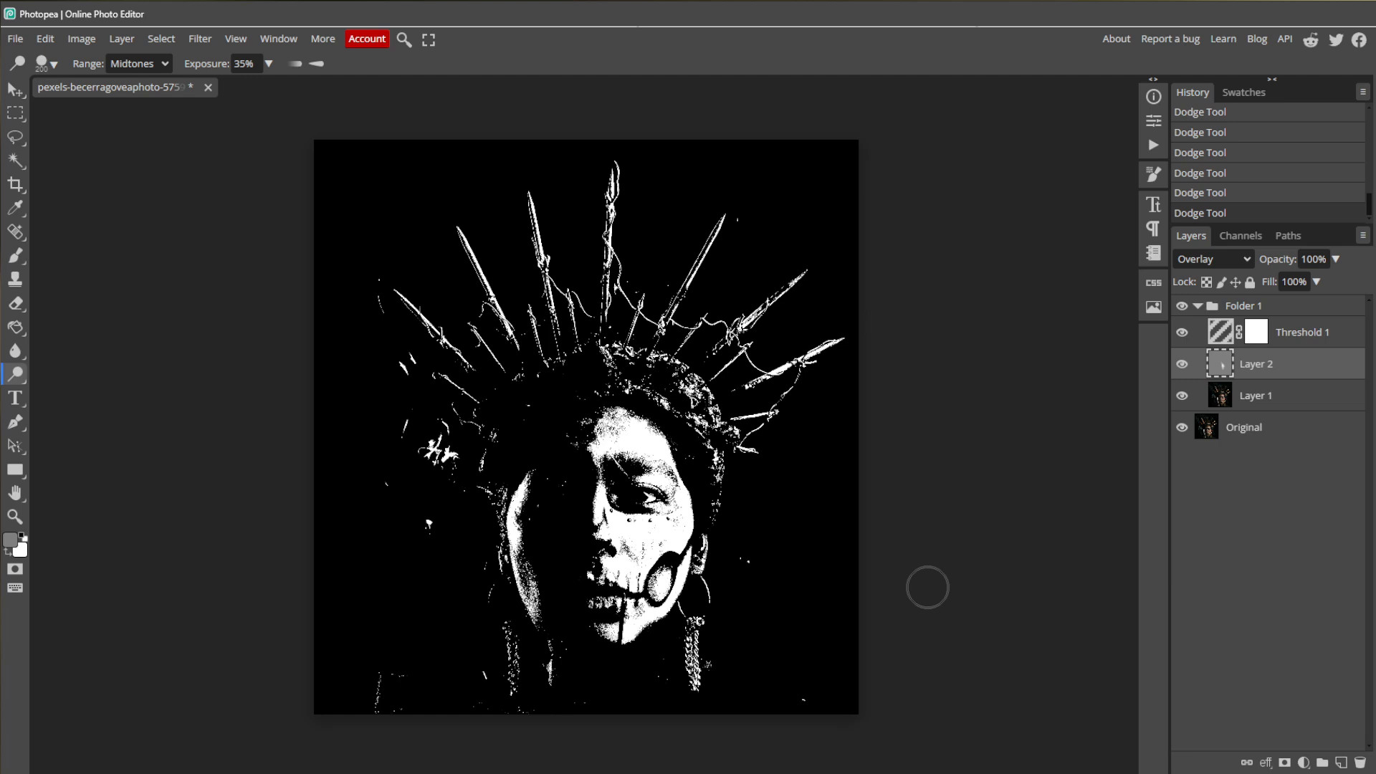
{"action": "mouse_move", "coordinate": [34, 374]}
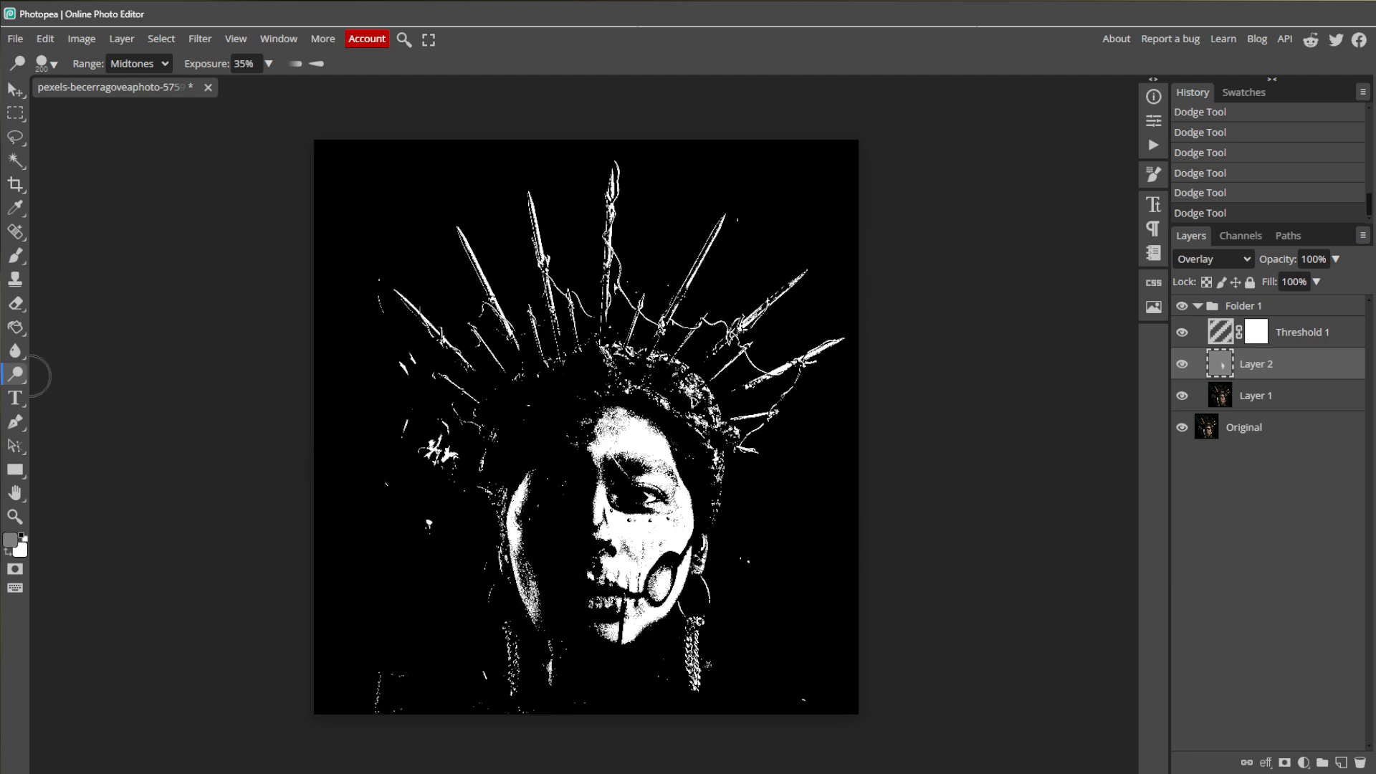
Switch to the Burn tool at 35% exposure and darken a spot in the lower portrait.
{"action": "left_click", "coordinate": [14, 375]}
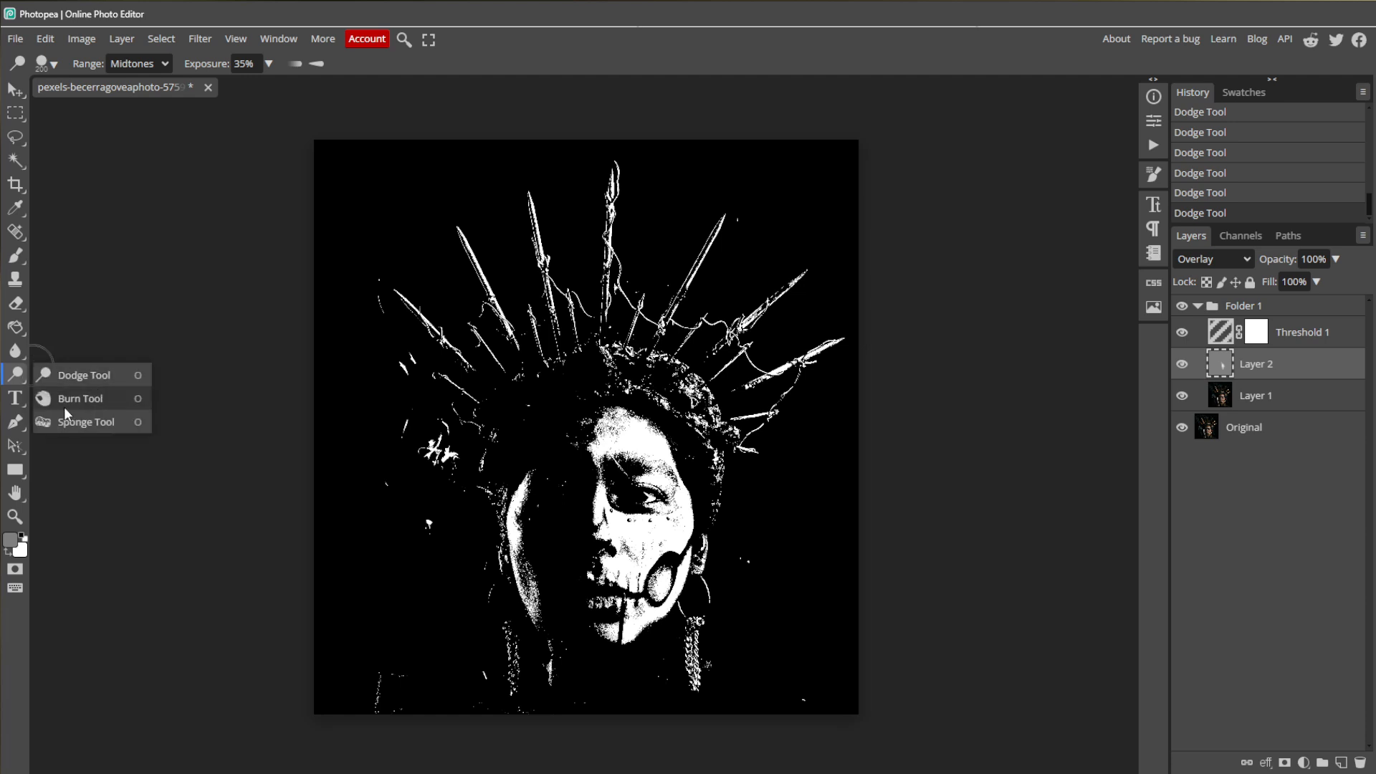
{"action": "left_click", "coordinate": [80, 398]}
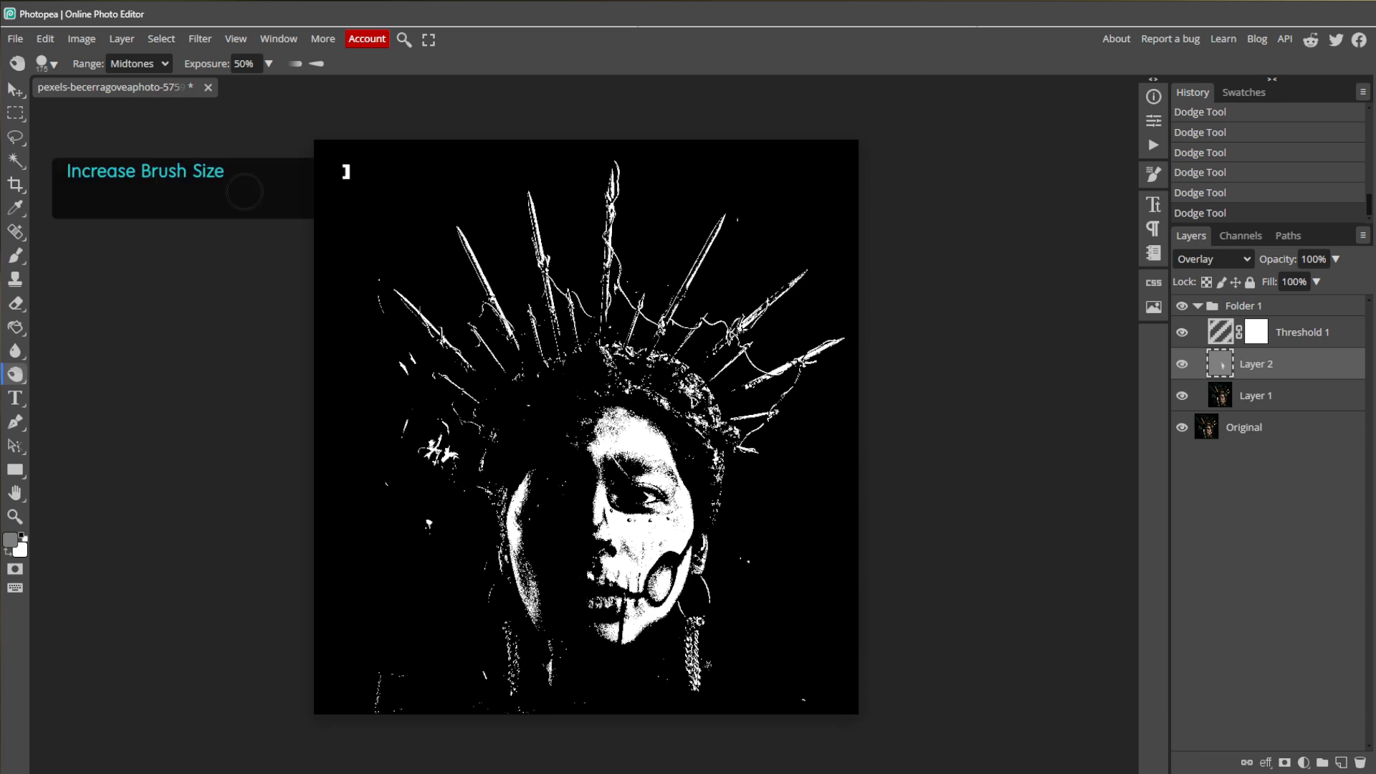
{"action": "left_click_drag", "start_coordinate": [273, 86], "coordinate": [227, 86]}
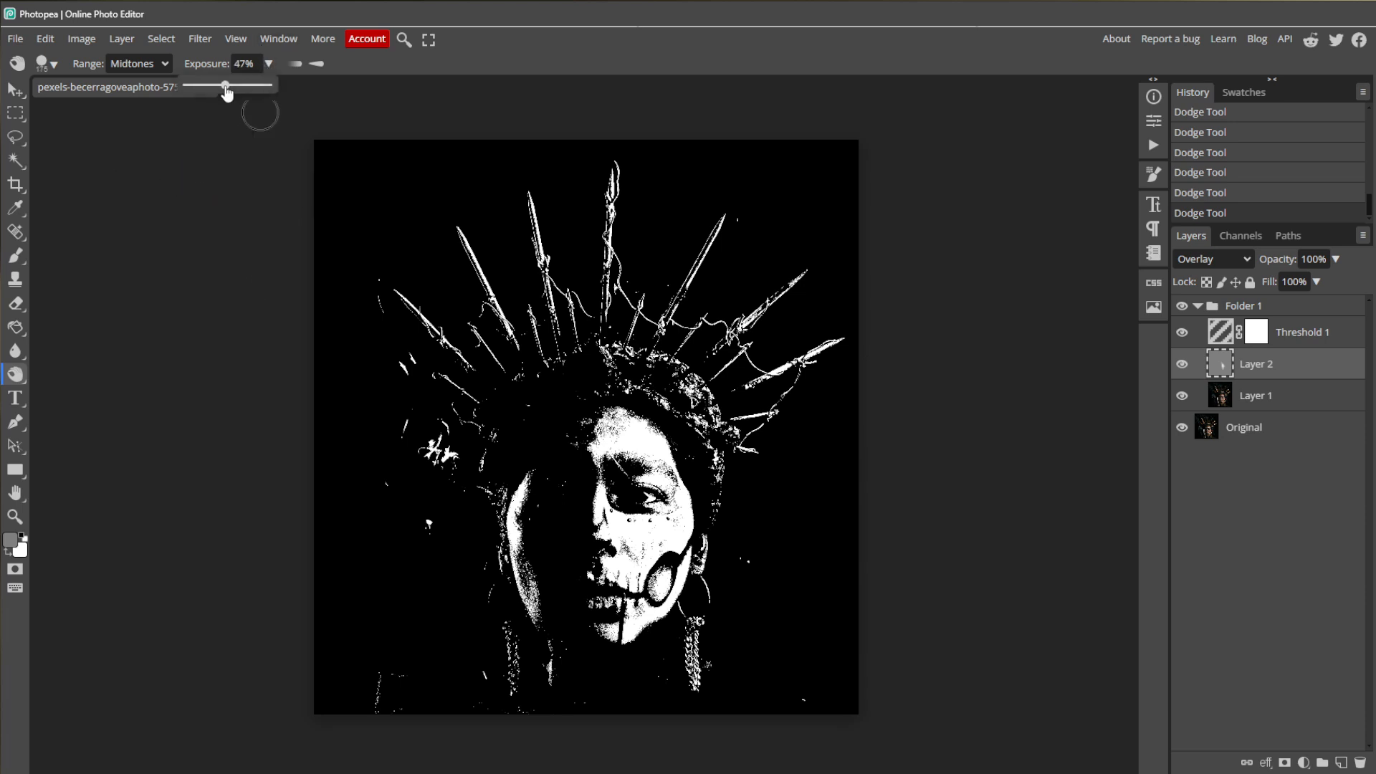
{"action": "left_click_drag", "start_coordinate": [226, 84], "coordinate": [207, 85]}
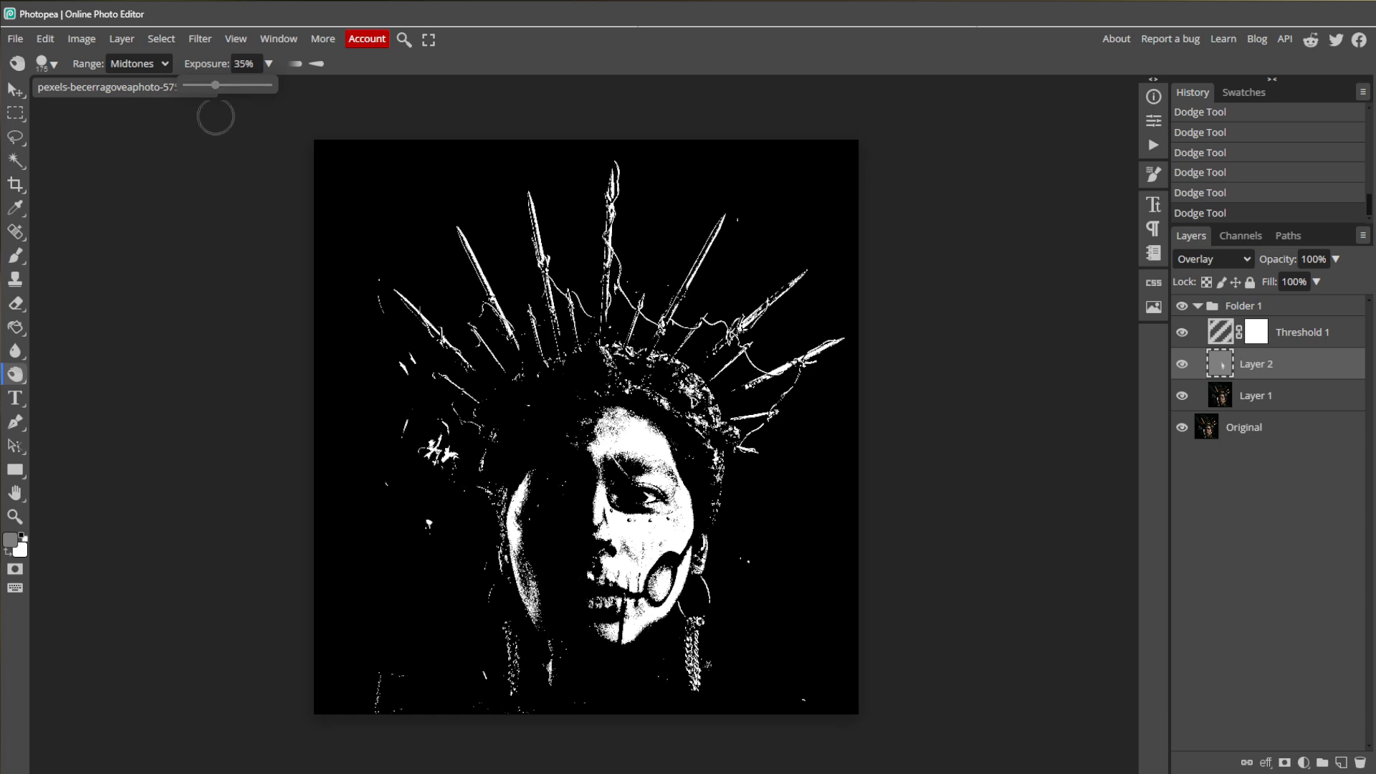
{"action": "left_click", "coordinate": [527, 511]}
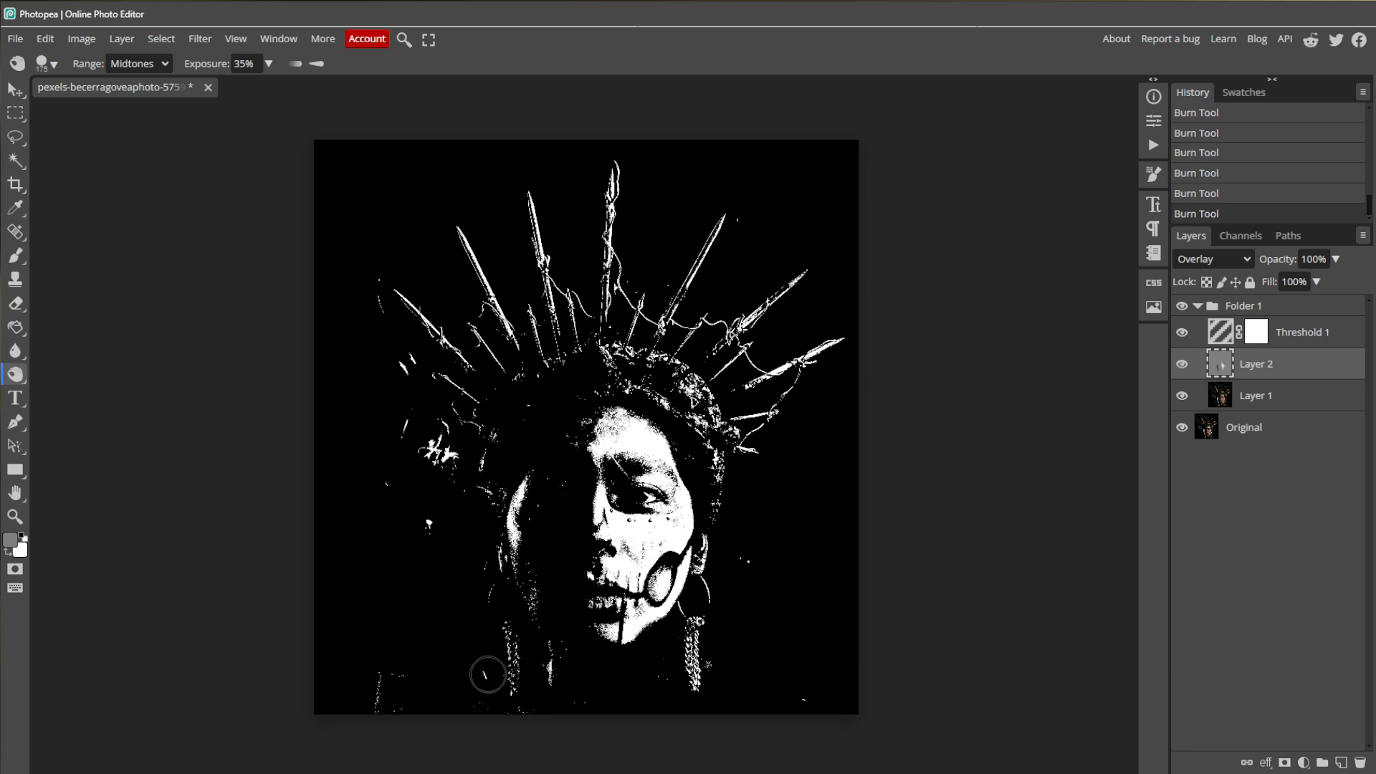
{"action": "mouse_move", "coordinate": [473, 701]}
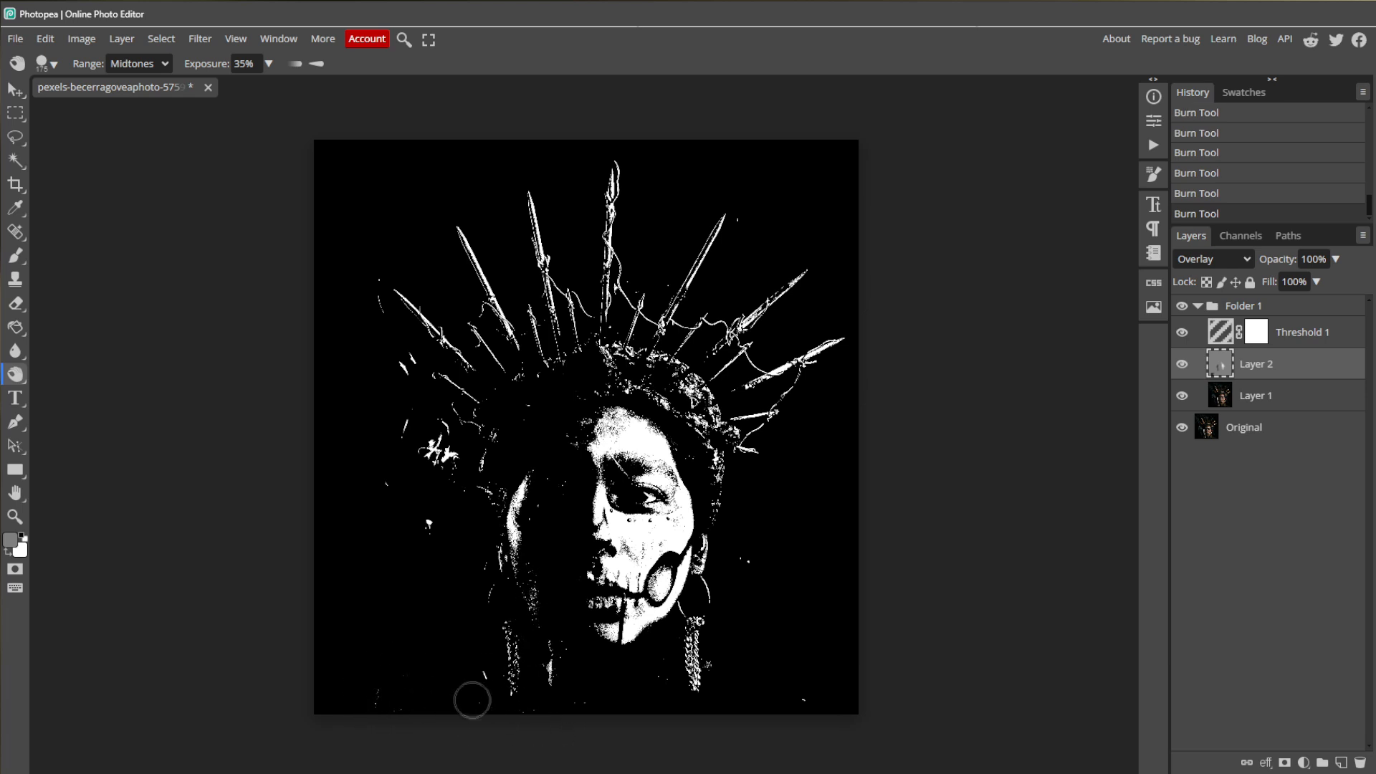
{"action": "mouse_move", "coordinate": [805, 728]}
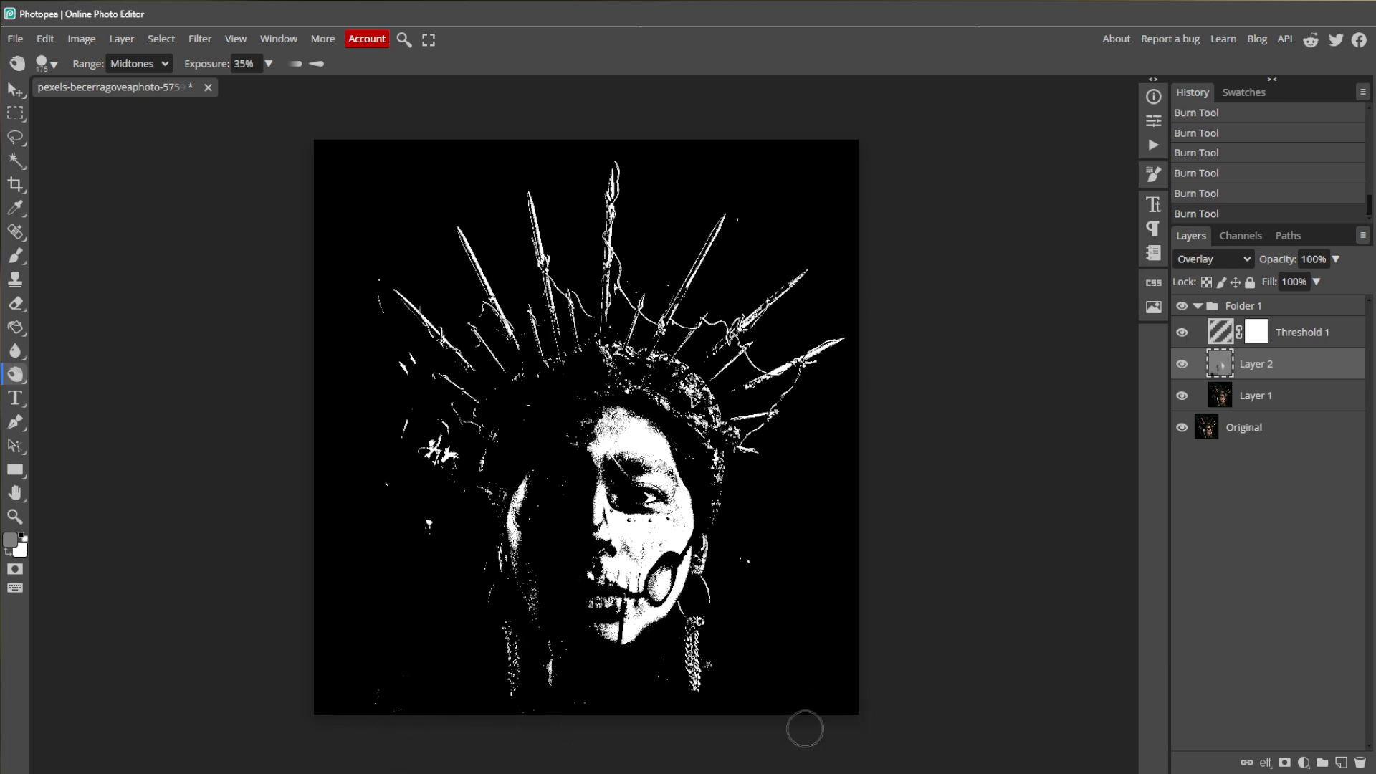
{"action": "mouse_move", "coordinate": [429, 760]}
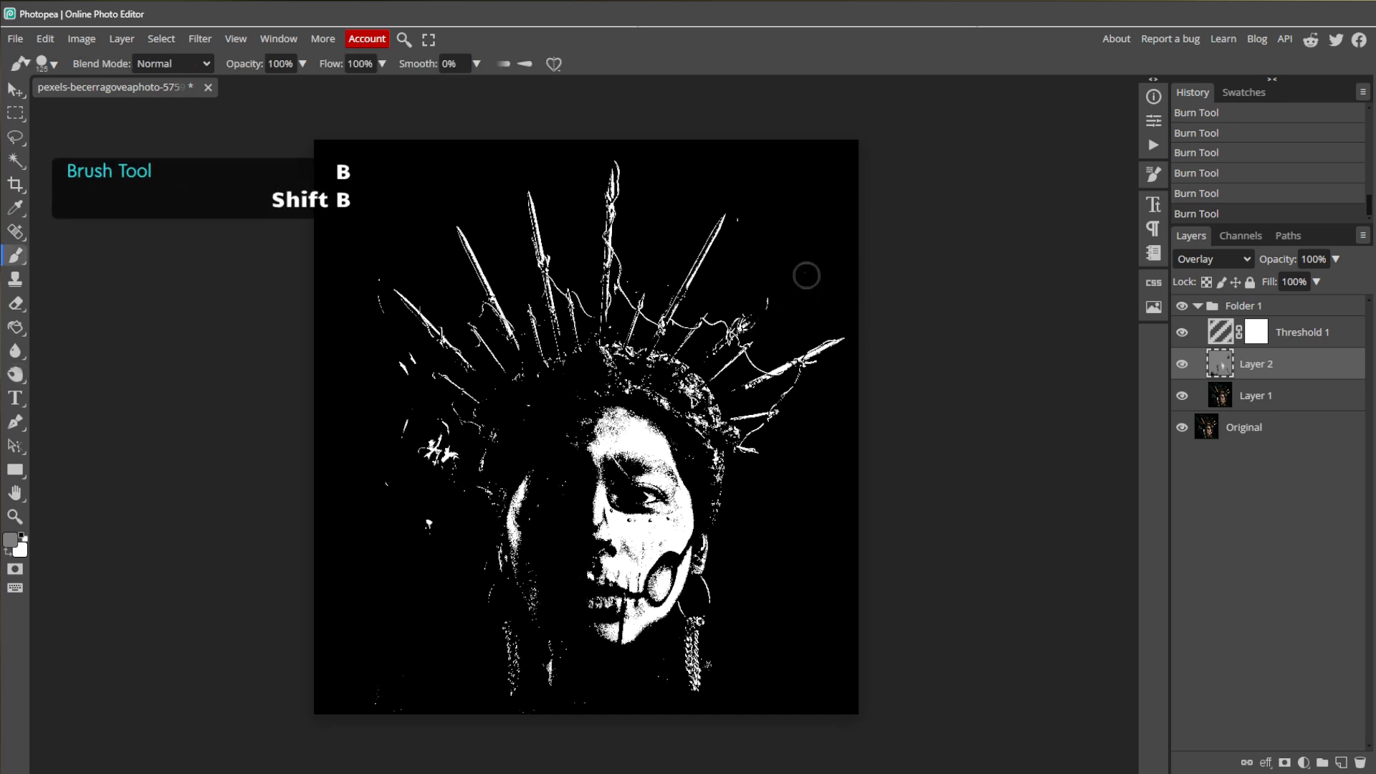
{"action": "mouse_move", "coordinate": [751, 335]}
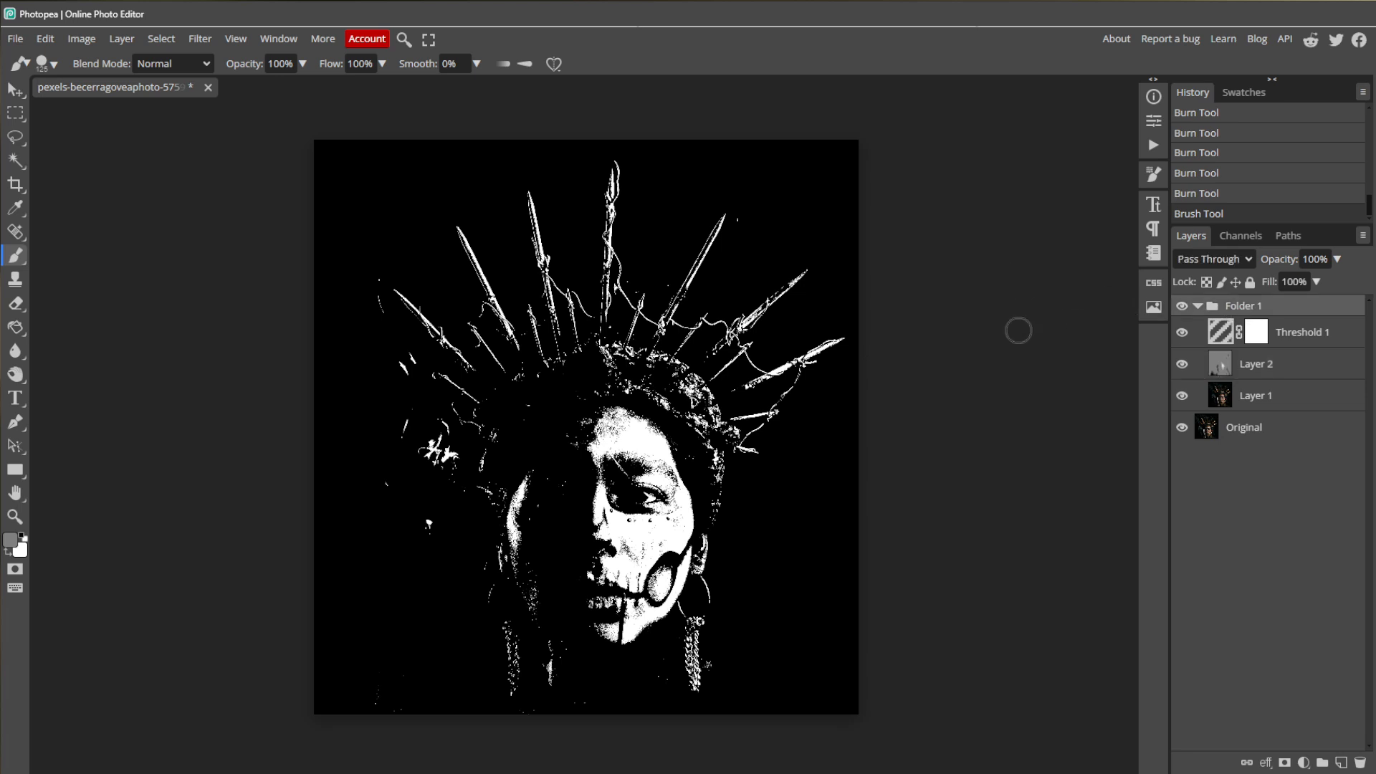
Select the portrait's black areas with a Color Range selection.
{"action": "left_click", "coordinate": [162, 39]}
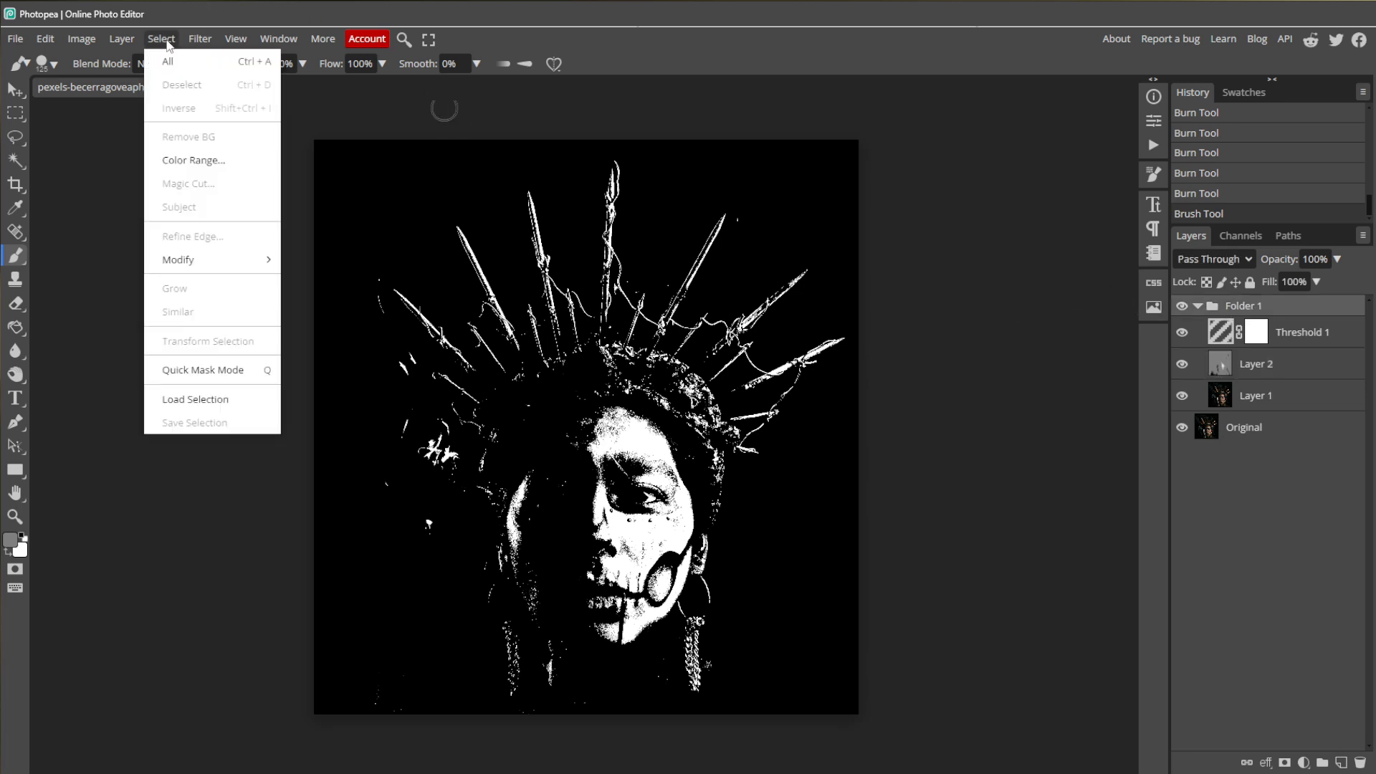
{"action": "left_click", "coordinate": [193, 161]}
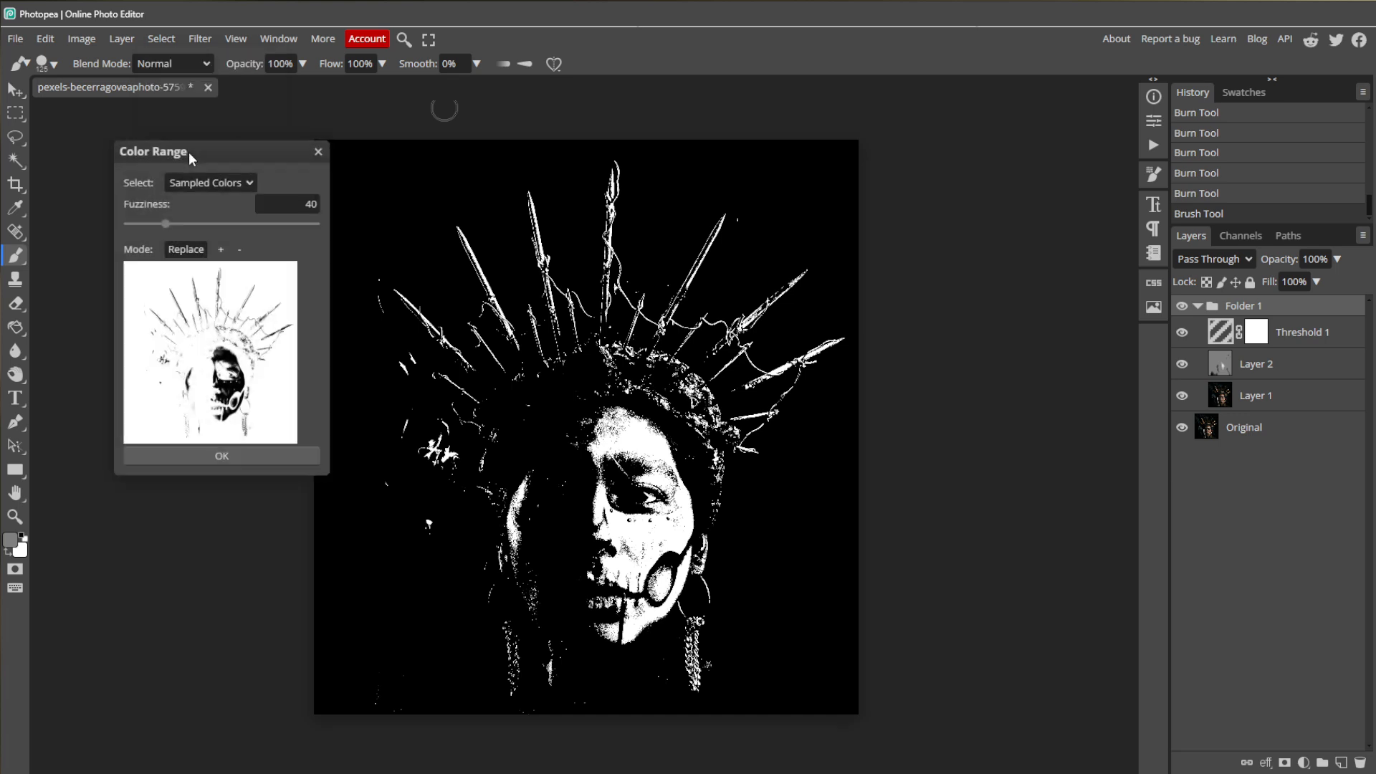
{"action": "mouse_move", "coordinate": [200, 195]}
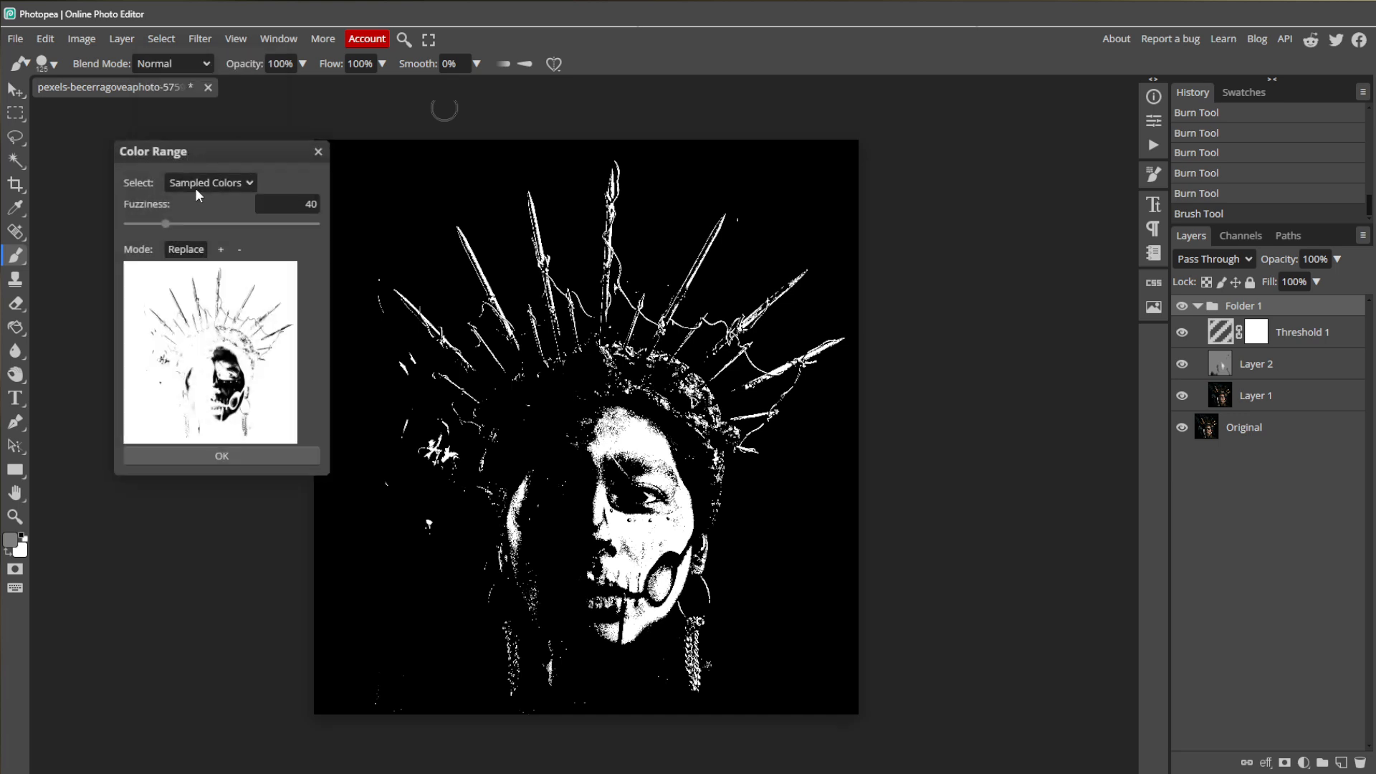
{"action": "left_click", "coordinate": [209, 184]}
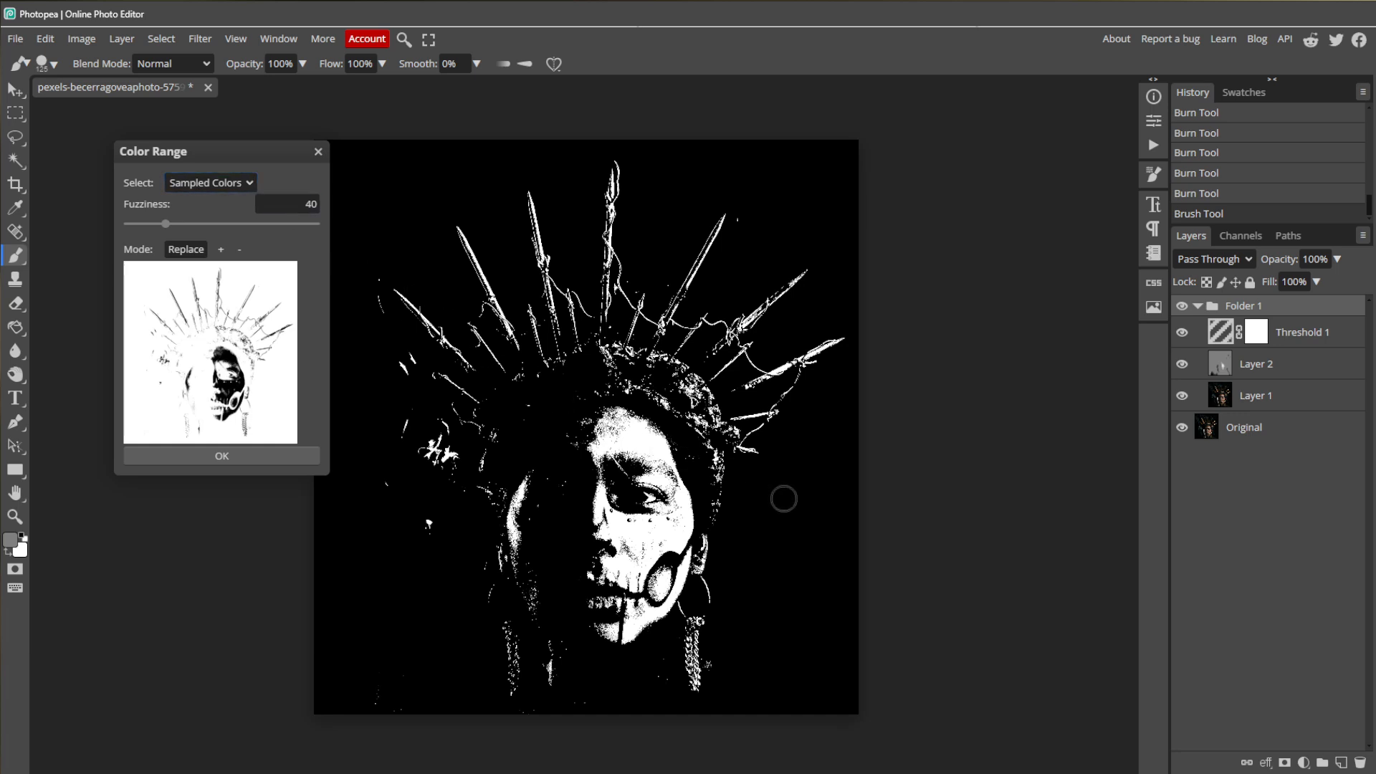
{"action": "mouse_move", "coordinate": [461, 461]}
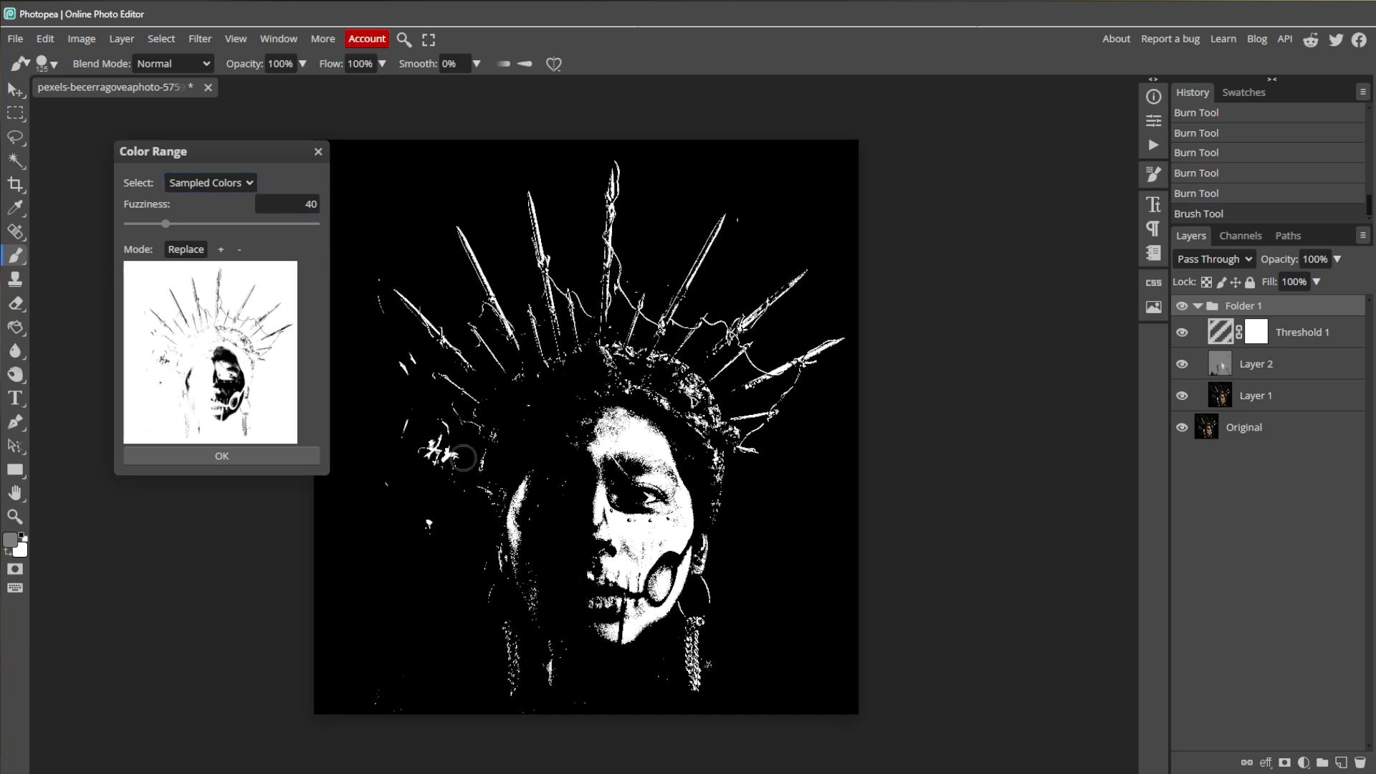
{"action": "left_click", "coordinate": [221, 456]}
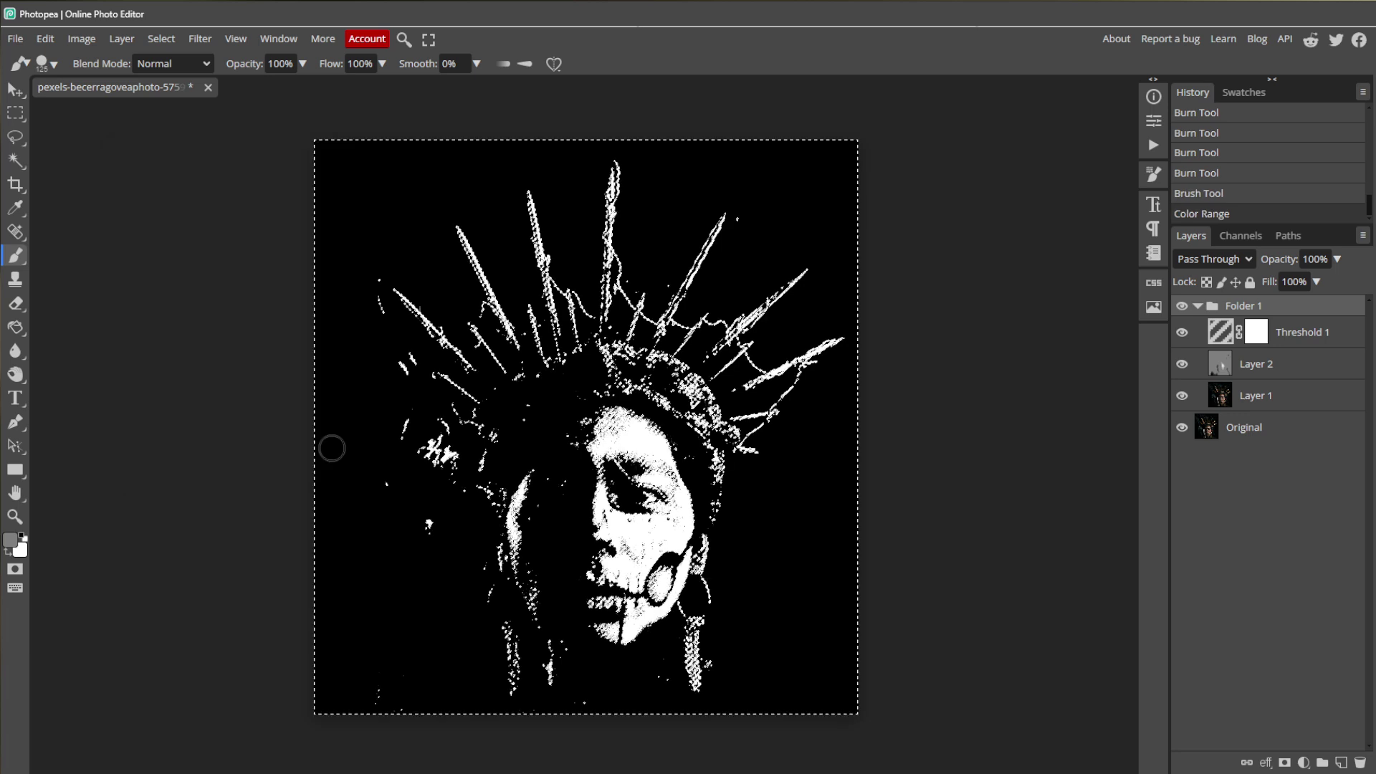
{"action": "mouse_move", "coordinate": [166, 406]}
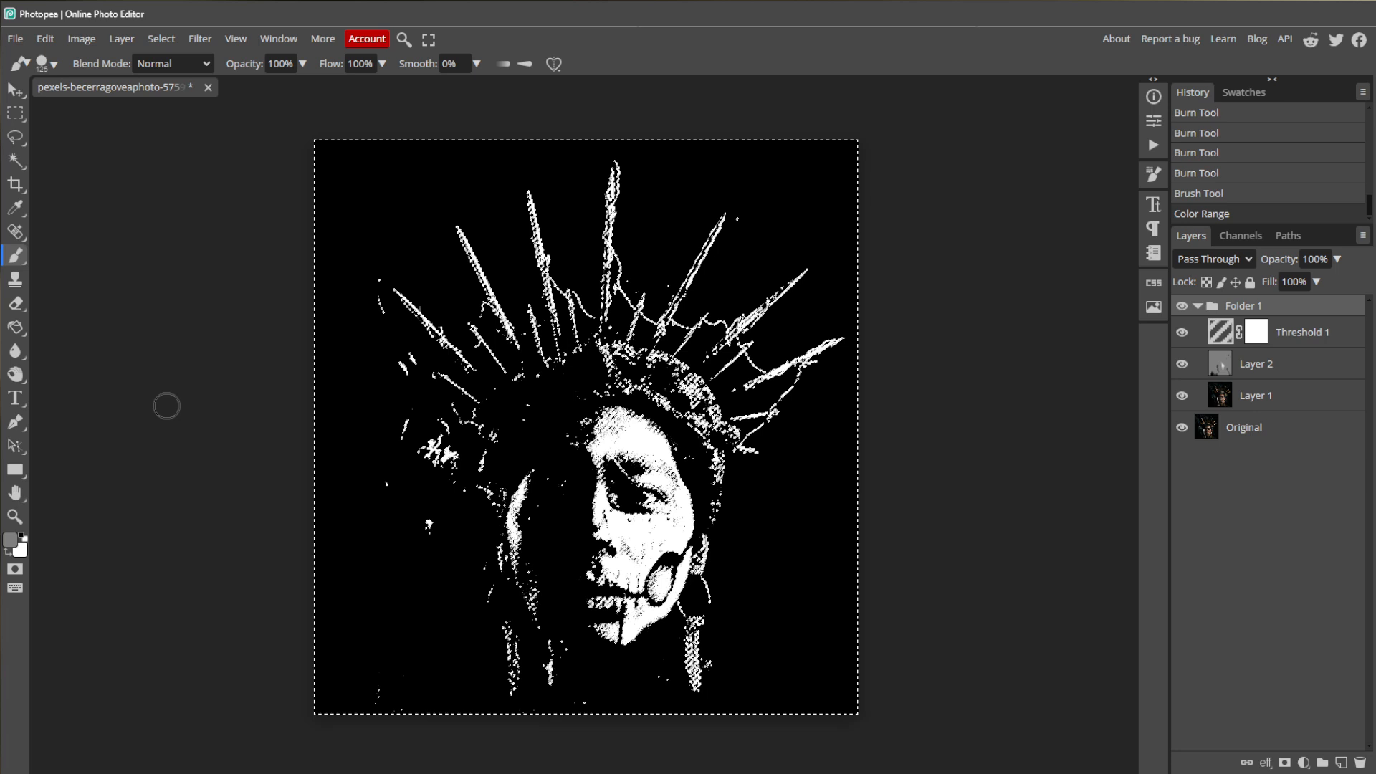
{"action": "mouse_move", "coordinate": [1019, 670]}
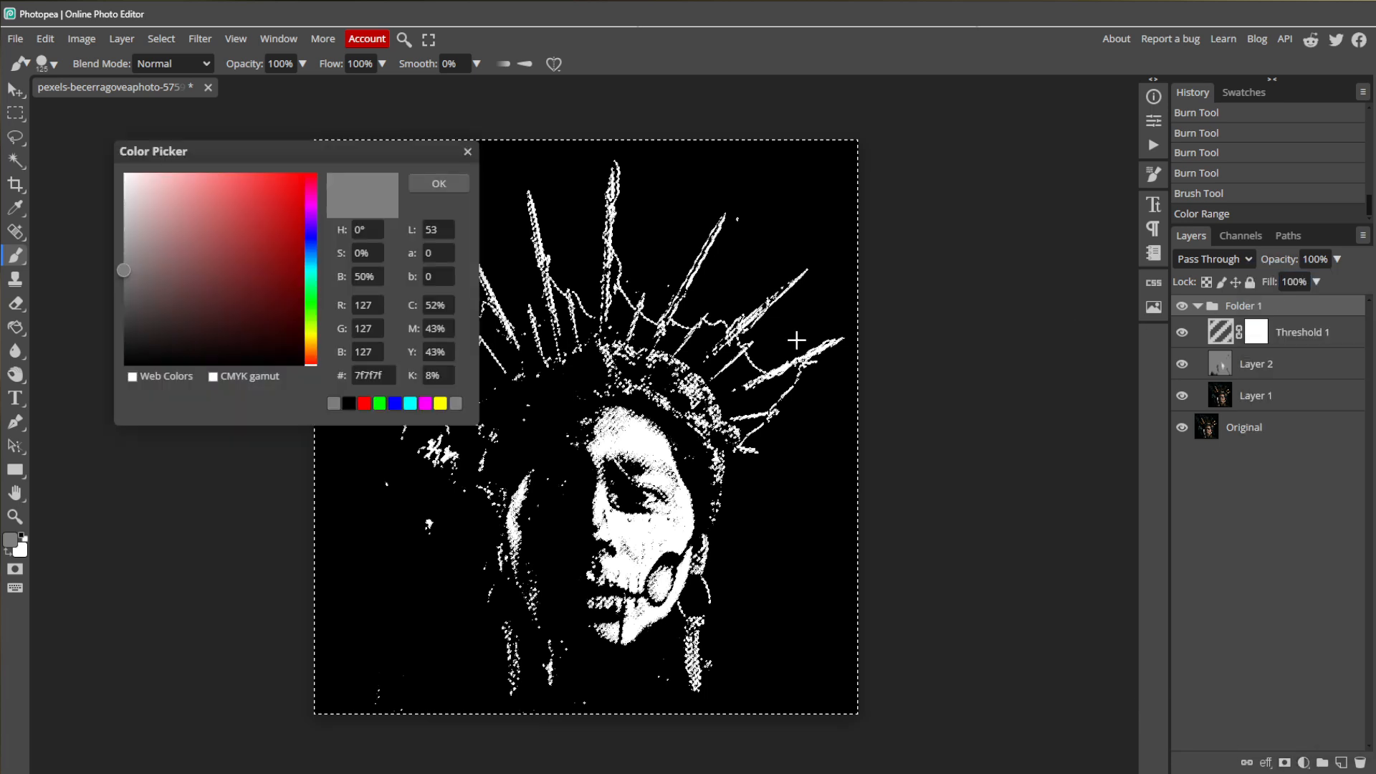
Fill the selection with a dark gray #2e2e2e Color Fill layer.
{"action": "left_click", "coordinate": [373, 376]}
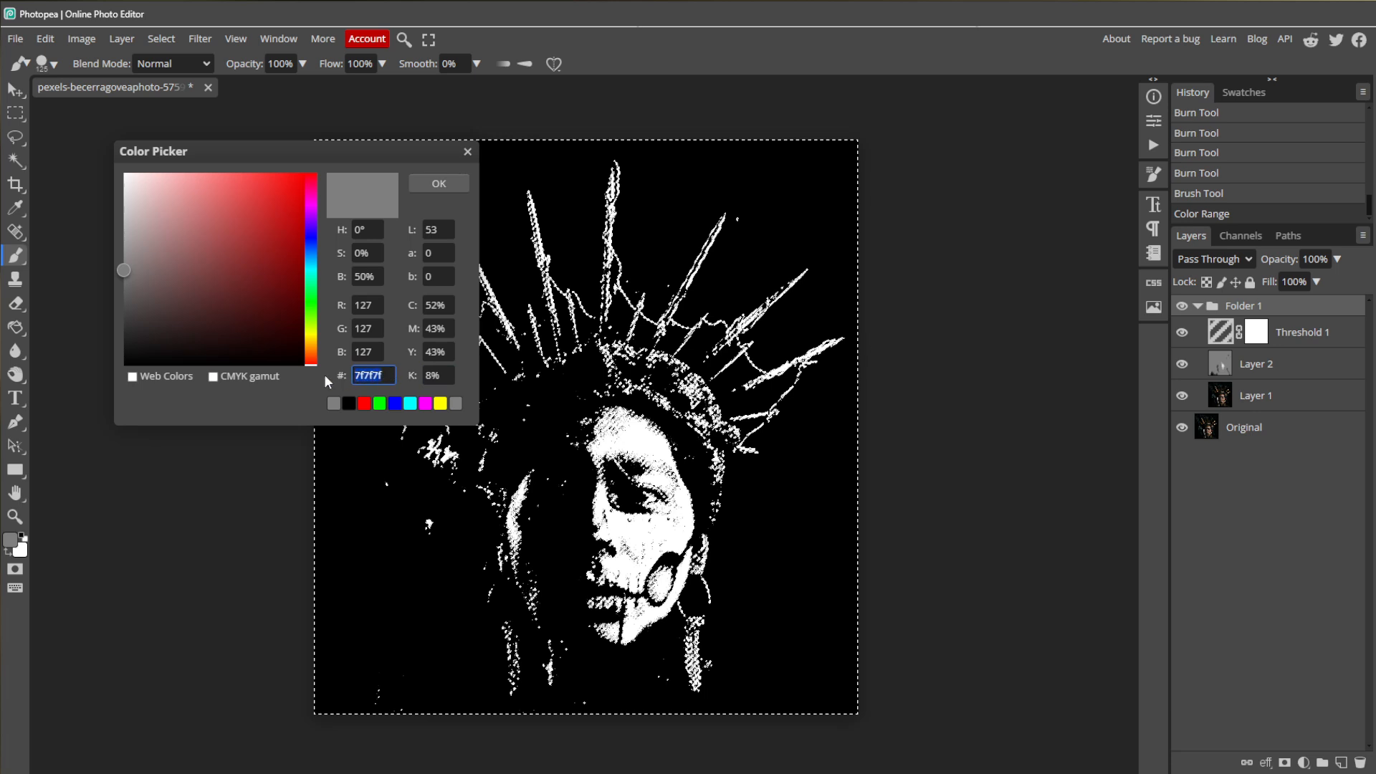
{"action": "type", "text": "2e2e2e"}
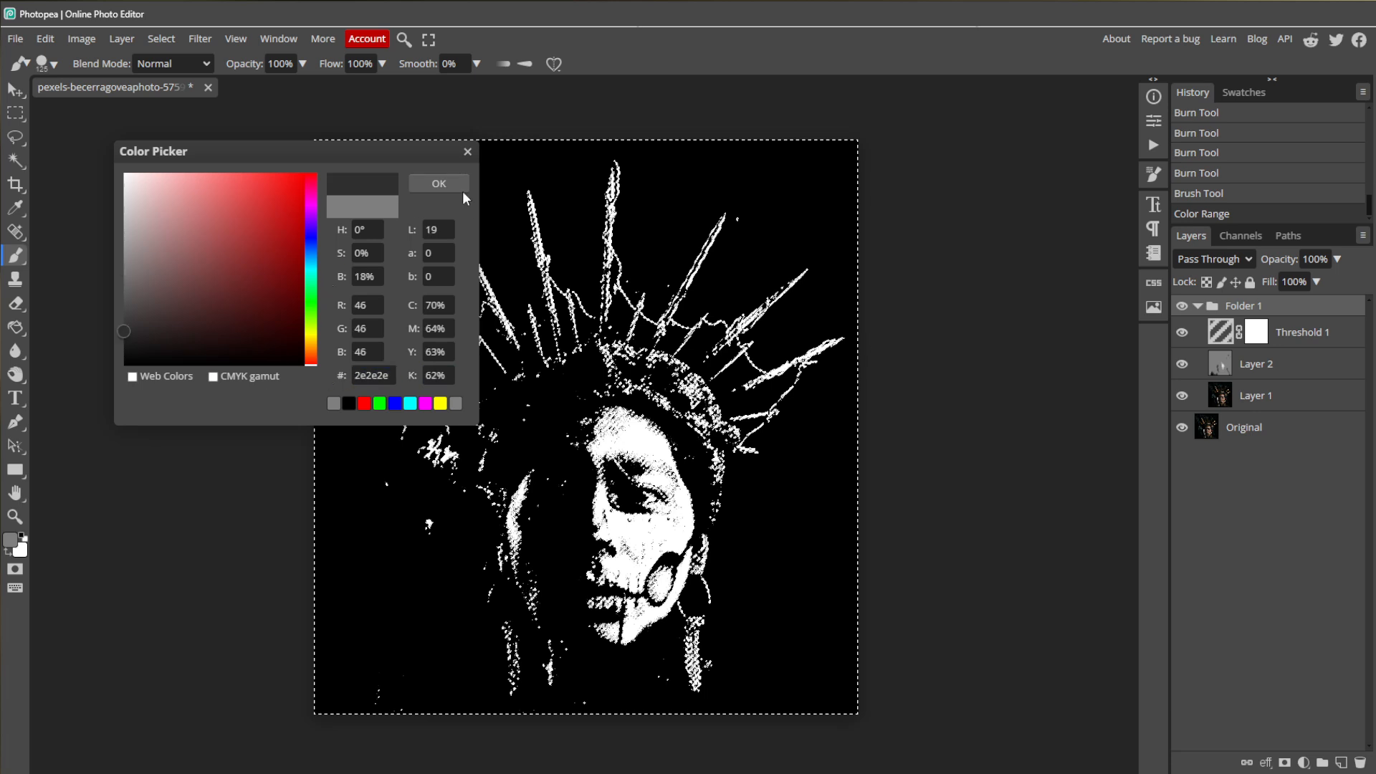
{"action": "left_click", "coordinate": [439, 184]}
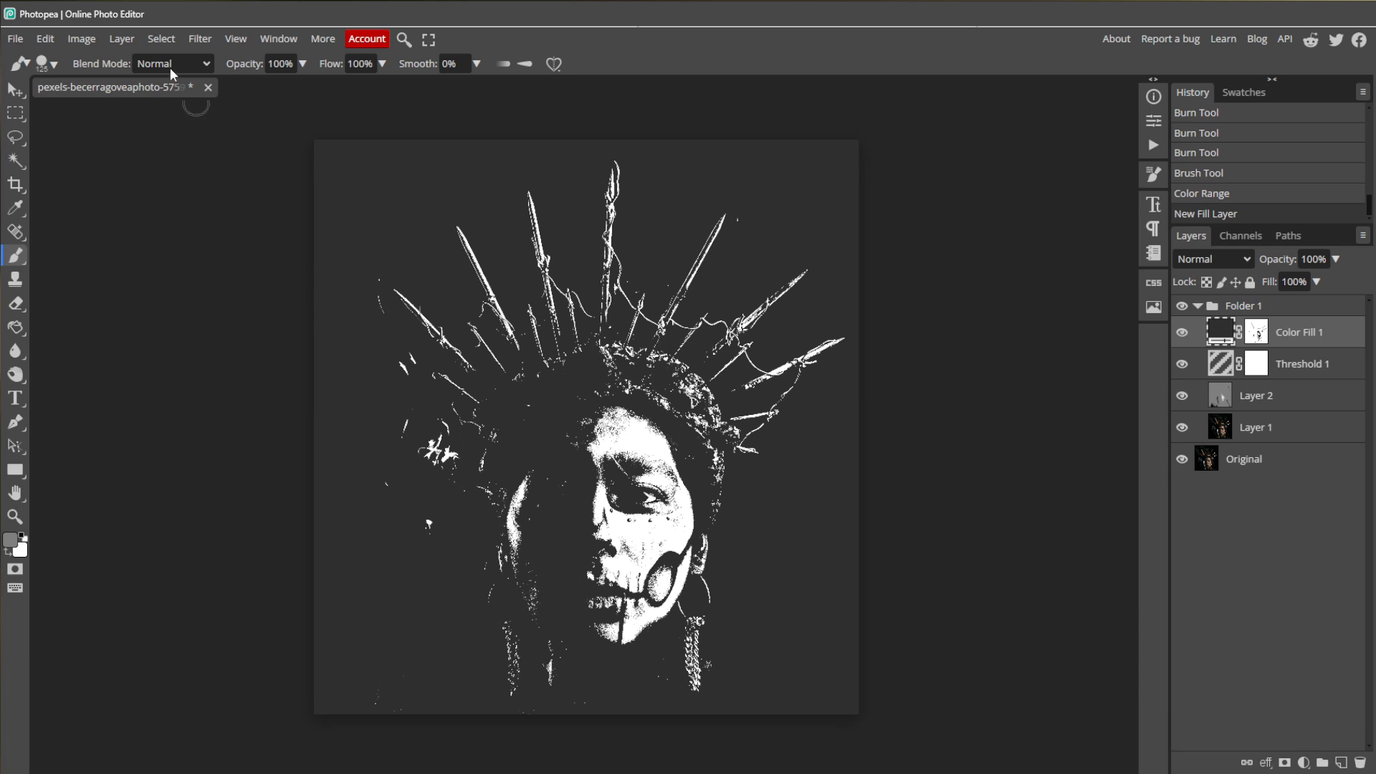
Select the portrait's white highlights with a Color Range selection.
{"action": "left_click", "coordinate": [160, 39]}
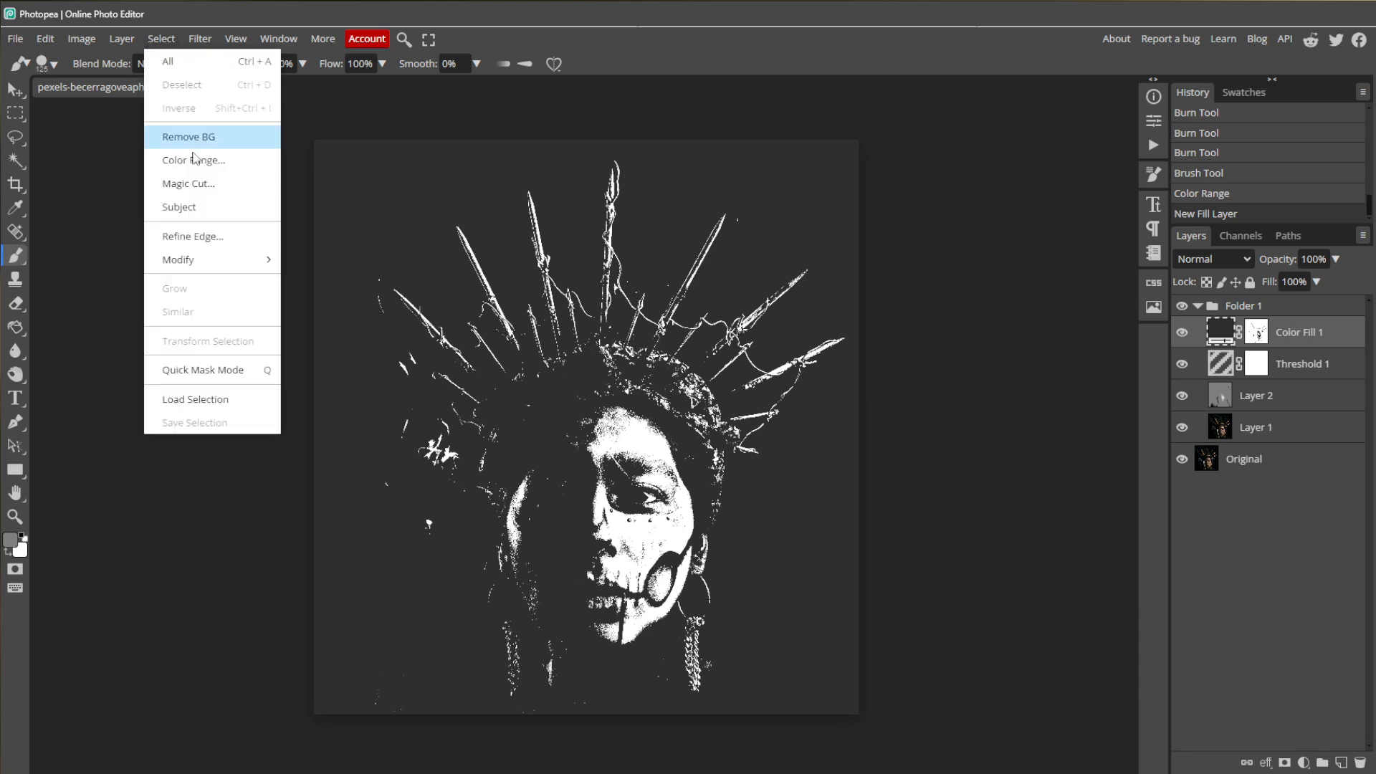
{"action": "left_click", "coordinate": [192, 161]}
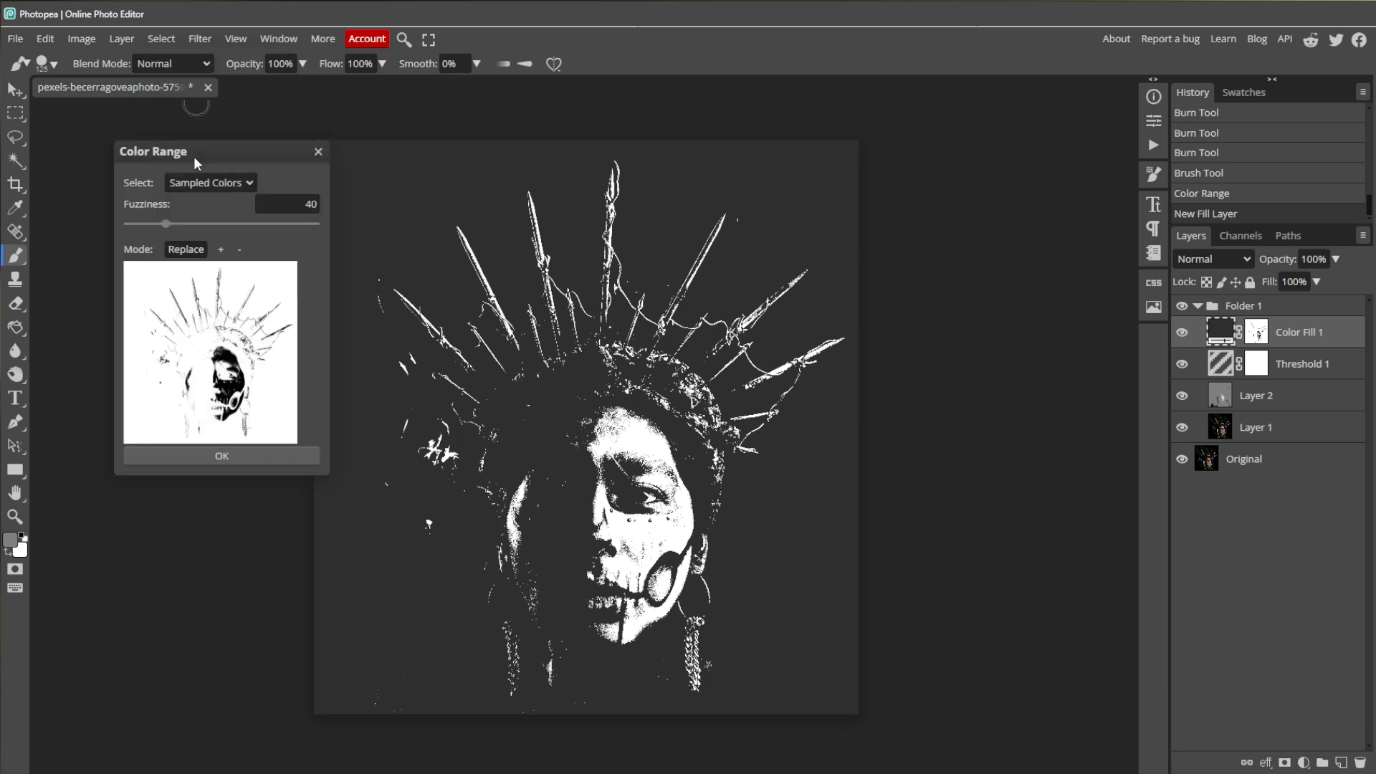
{"action": "mouse_move", "coordinate": [634, 557]}
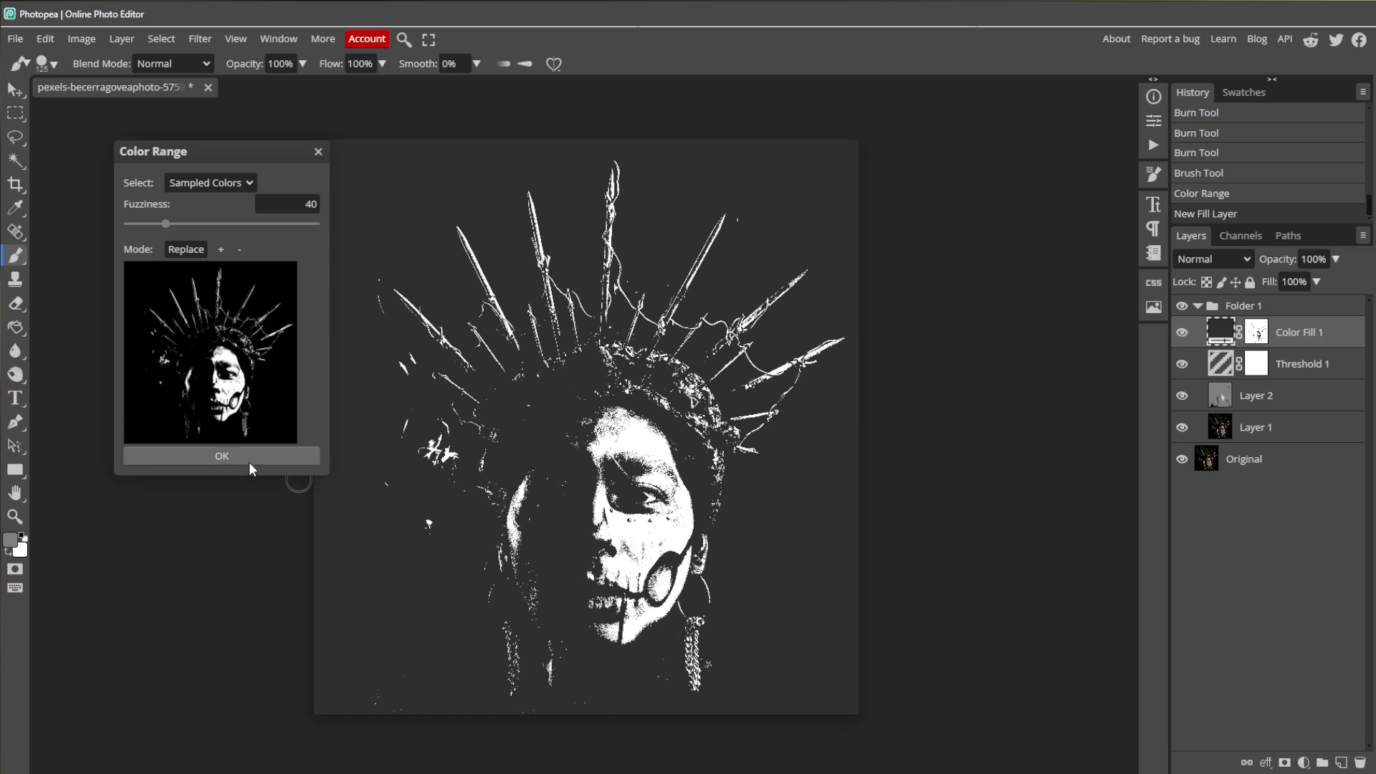
{"action": "left_click", "coordinate": [221, 456]}
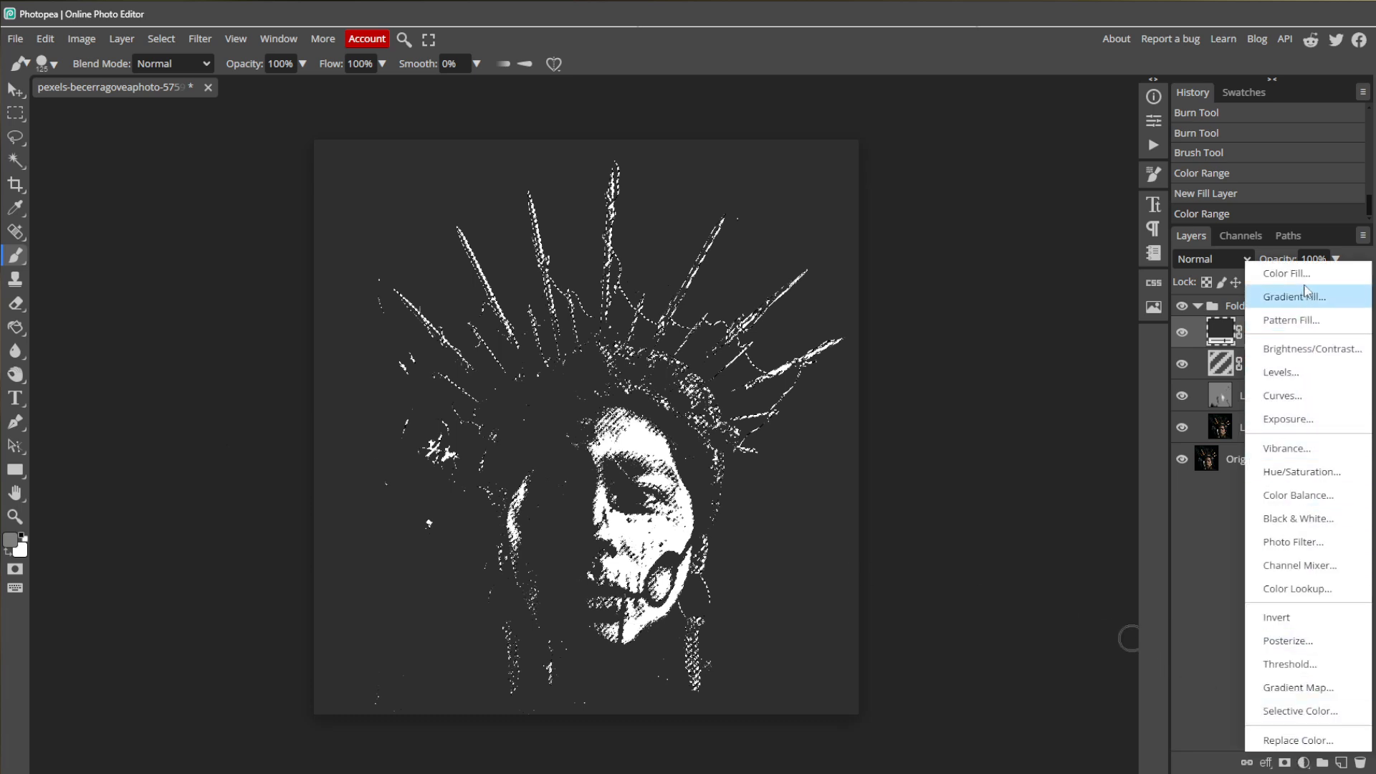
Add a Color Fill layer in red #ff4949 over the selected highlights.
{"action": "left_click", "coordinate": [1284, 273]}
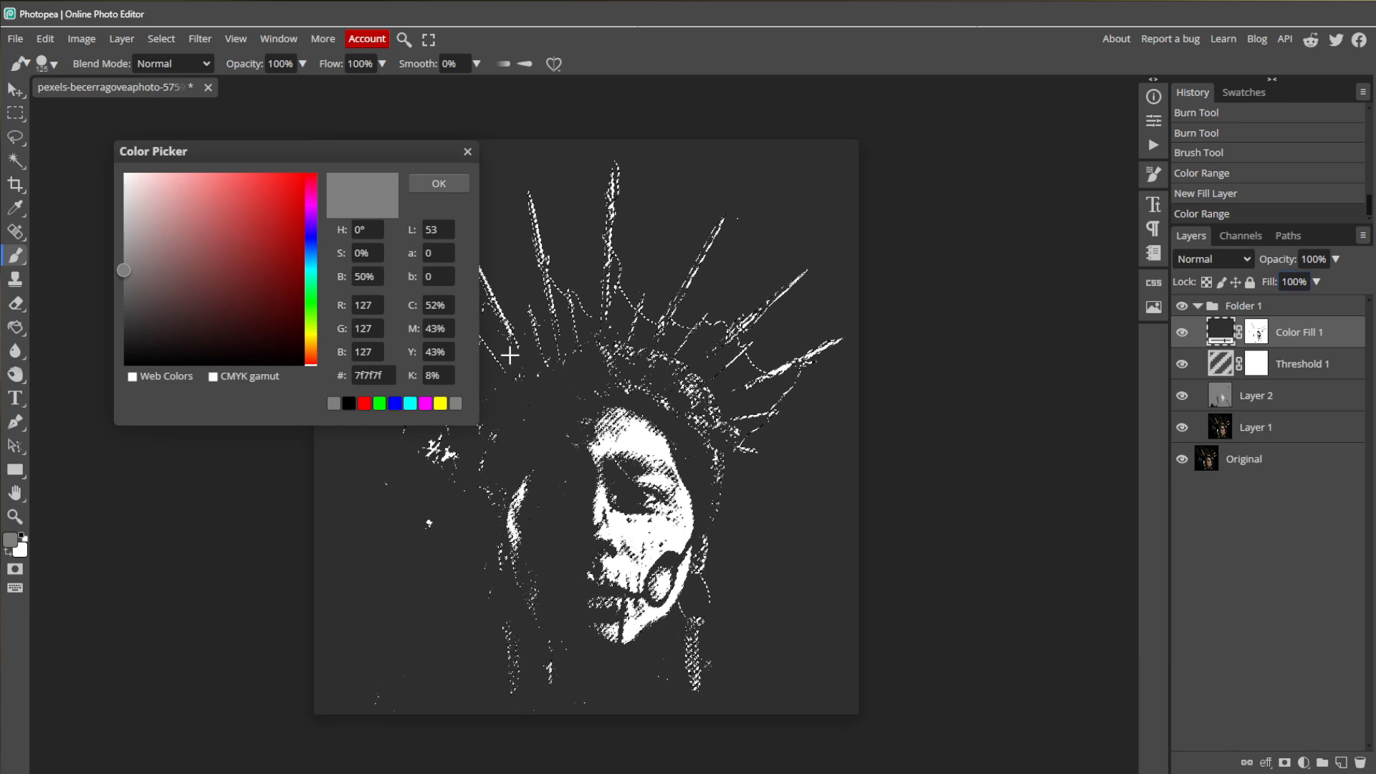
{"action": "triple_click", "coordinate": [373, 376]}
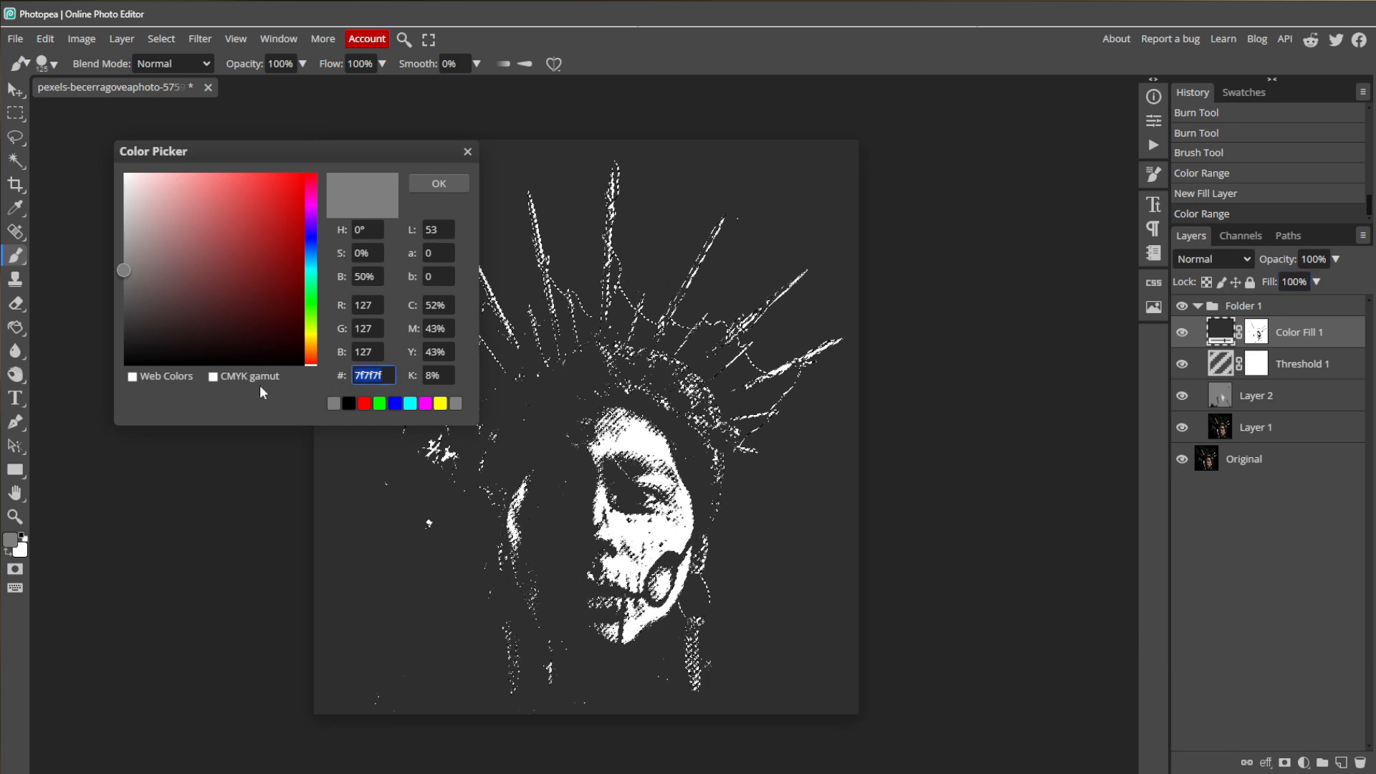
{"action": "type", "text": "ff4949"}
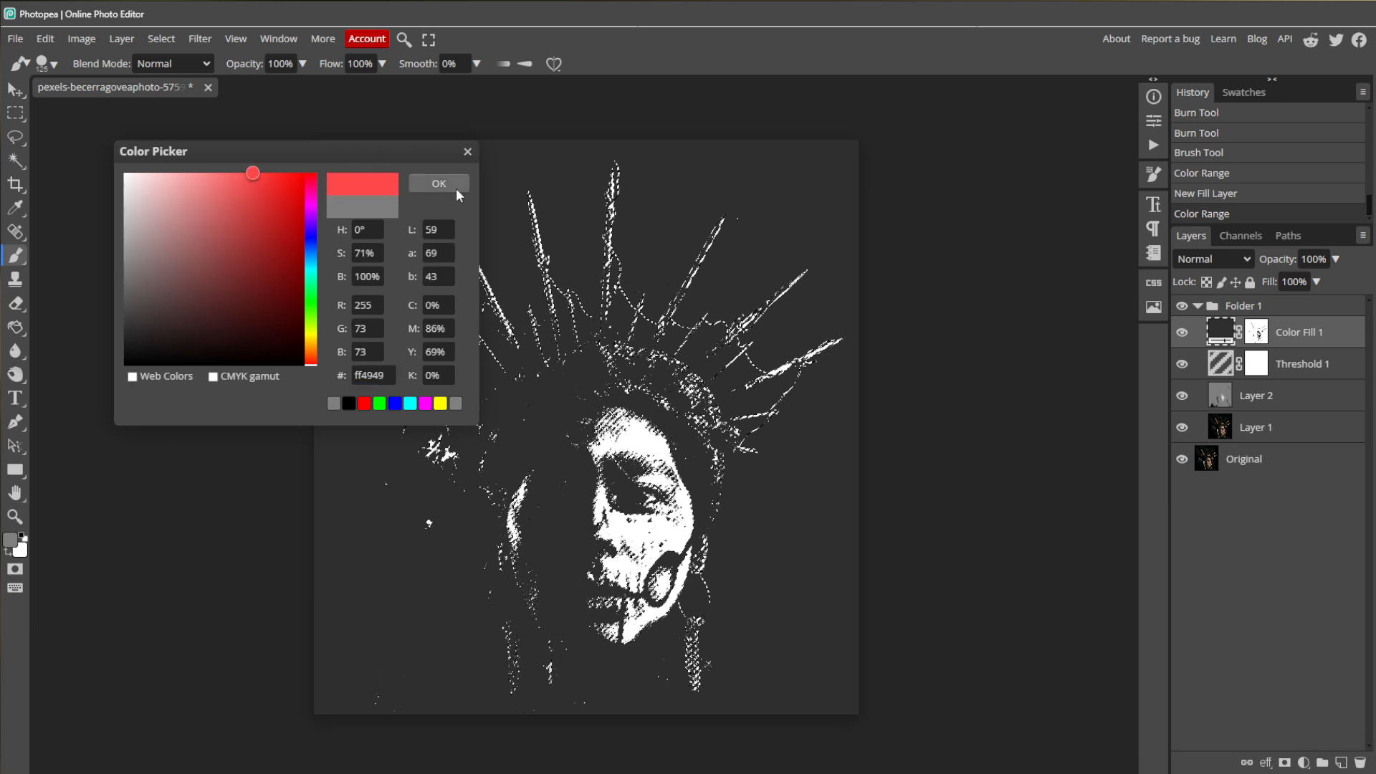
{"action": "left_click", "coordinate": [439, 184]}
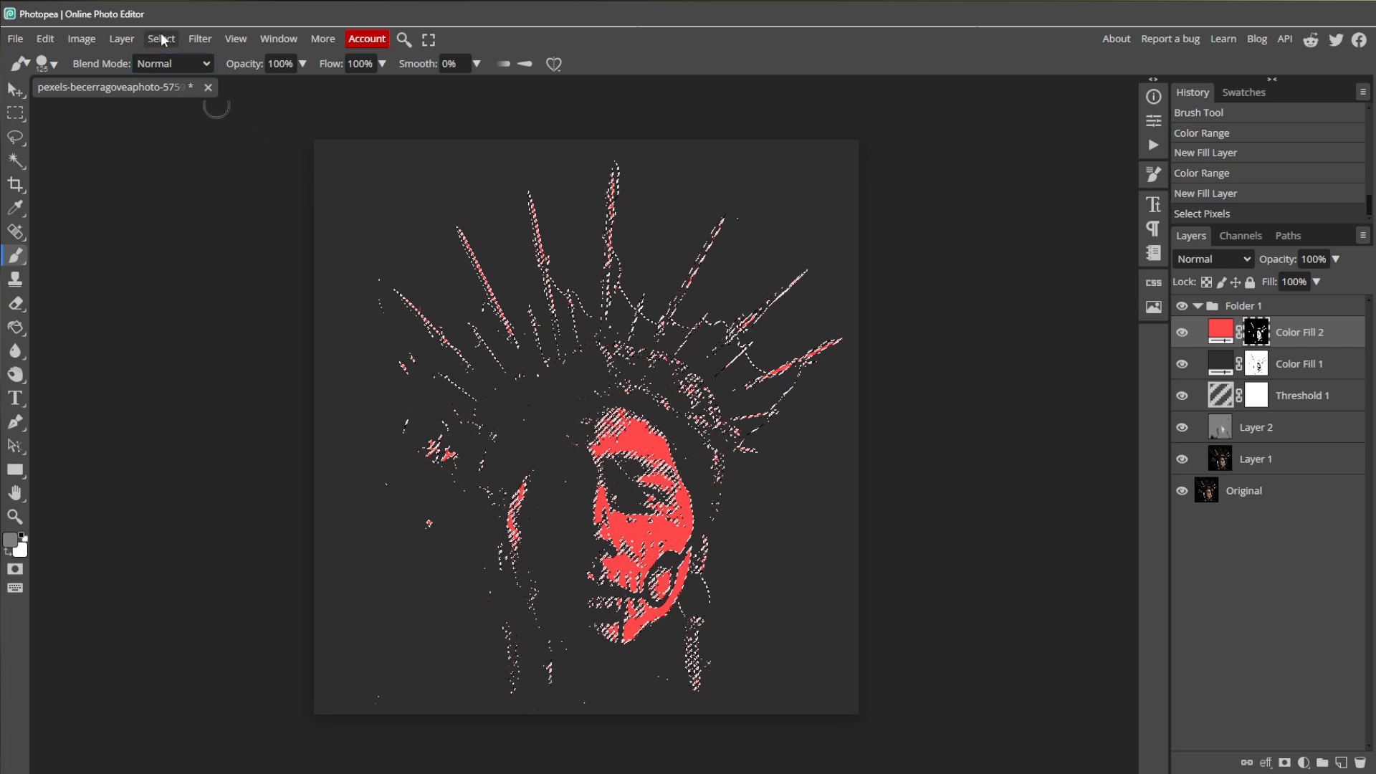
Apply the Add Noise filter at 35% uniform to the red highlight areas.
{"action": "left_click", "coordinate": [199, 39]}
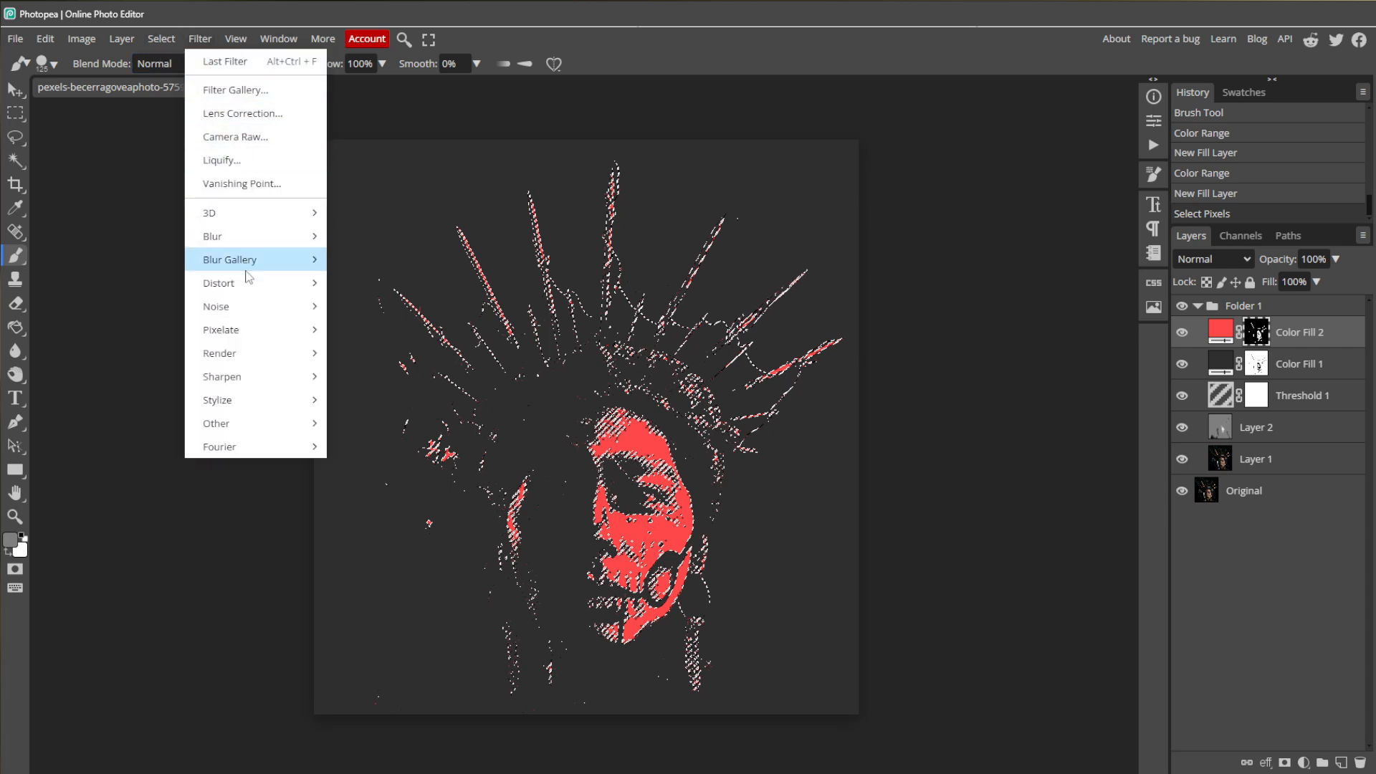
{"action": "mouse_move", "coordinate": [215, 305]}
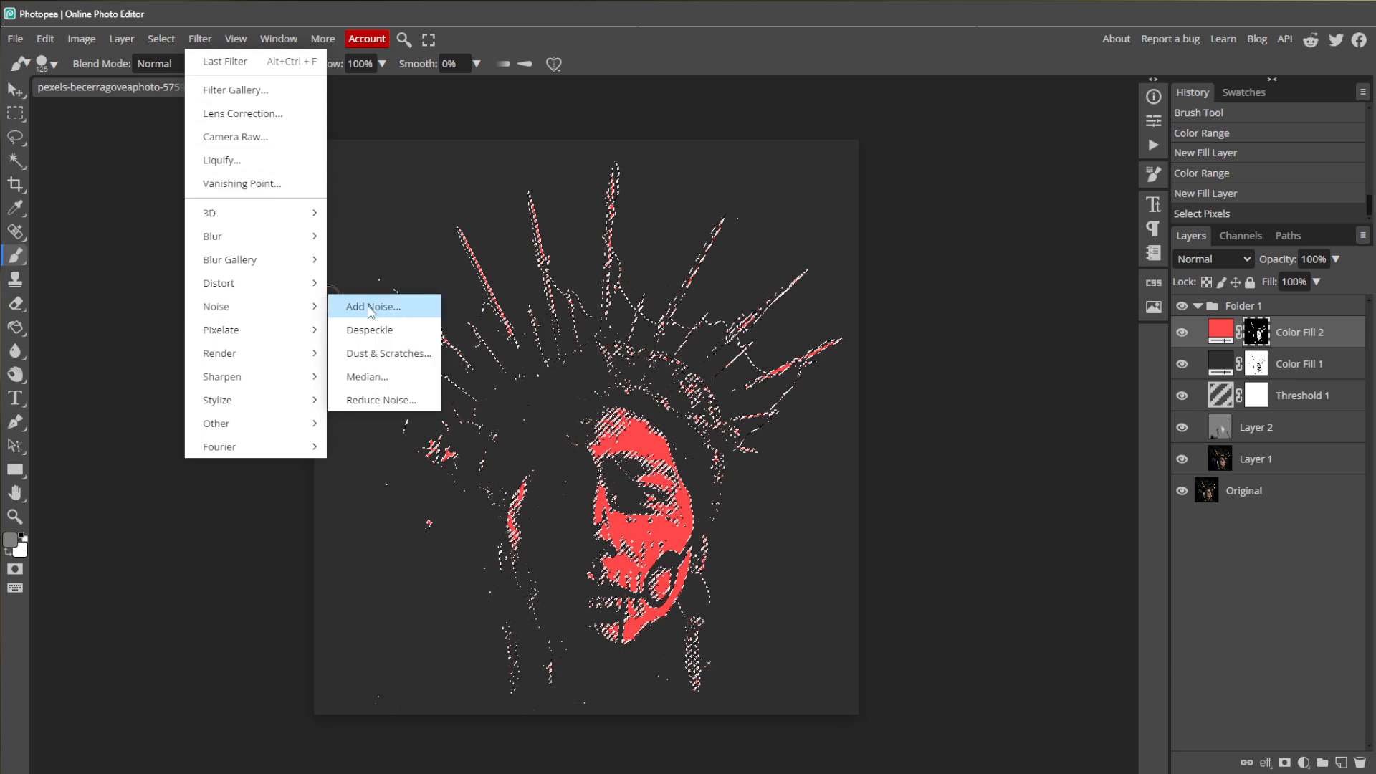
{"action": "left_click", "coordinate": [372, 306]}
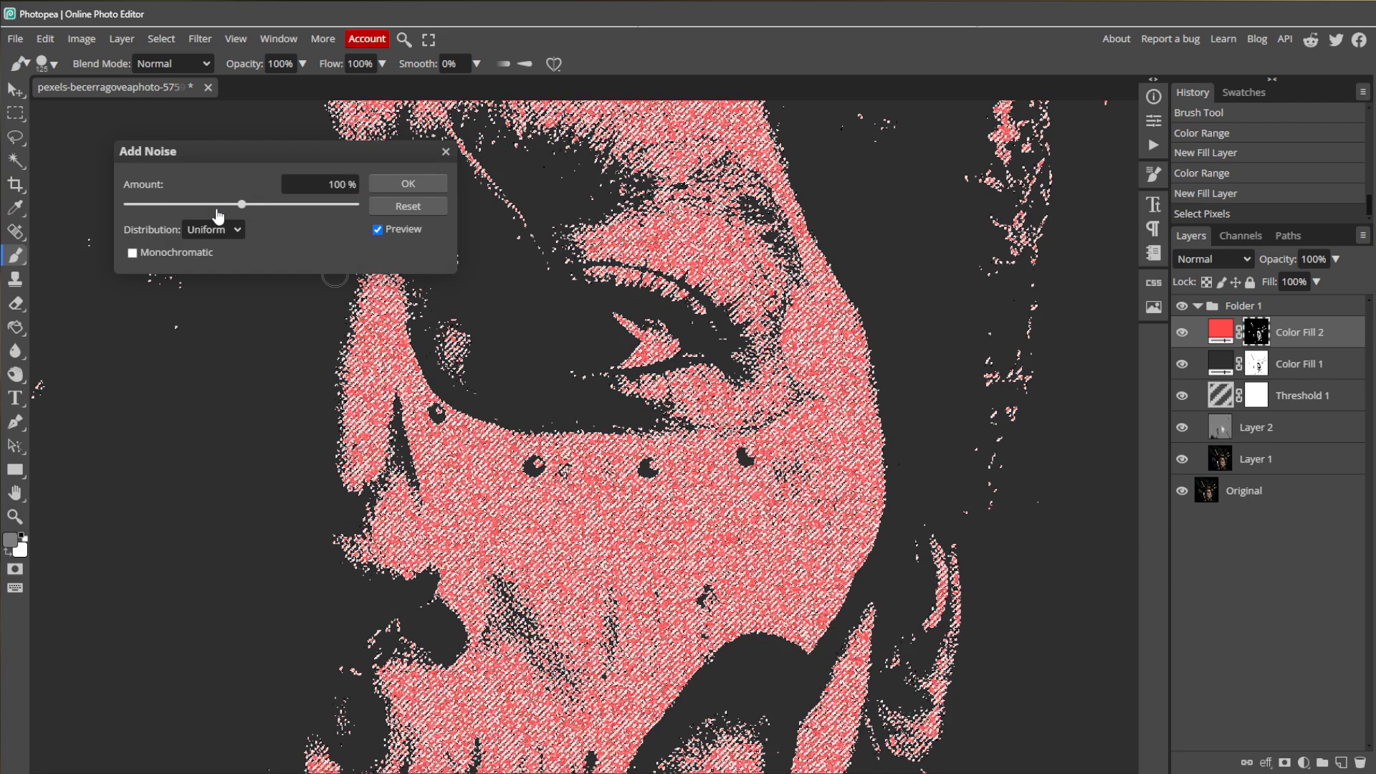
{"action": "left_click_drag", "start_coordinate": [228, 203], "coordinate": [193, 203]}
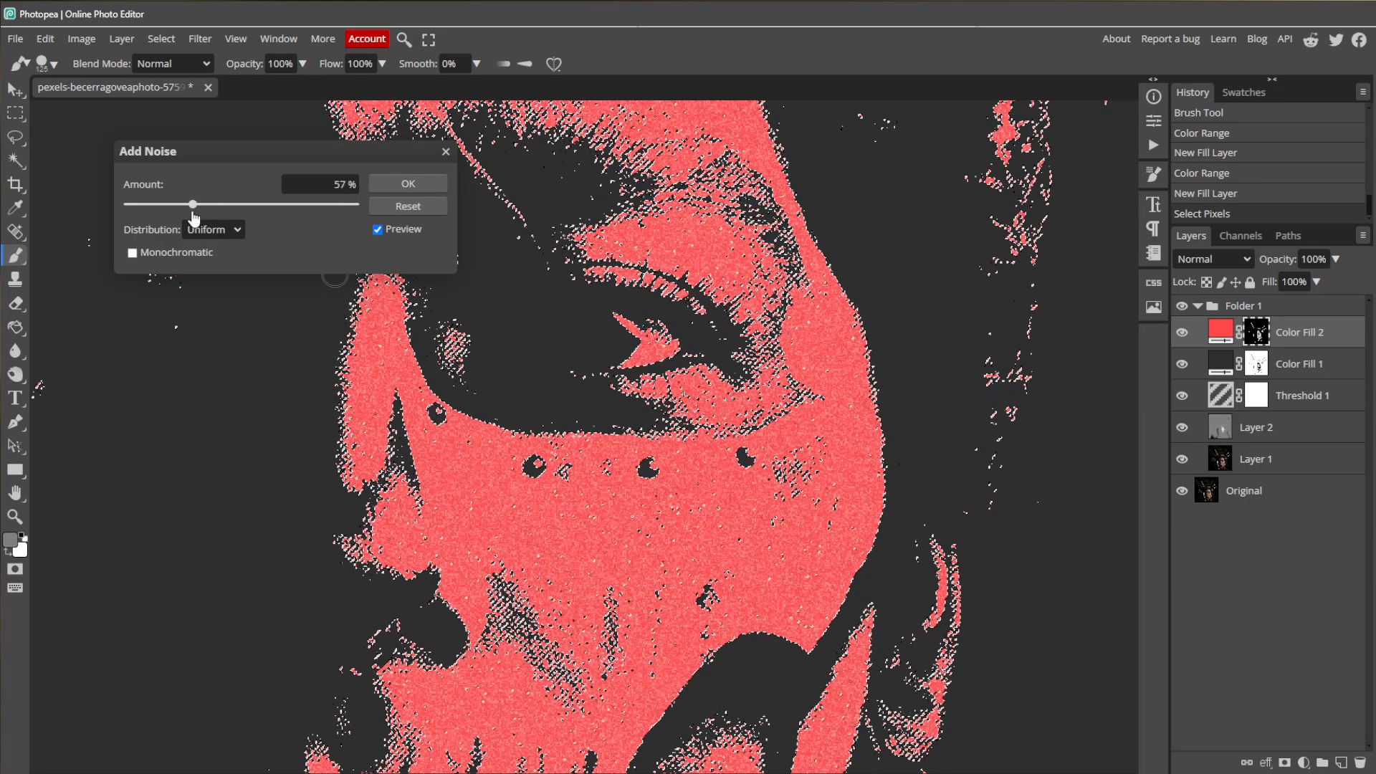
{"action": "left_click_drag", "start_coordinate": [193, 205], "coordinate": [174, 205]}
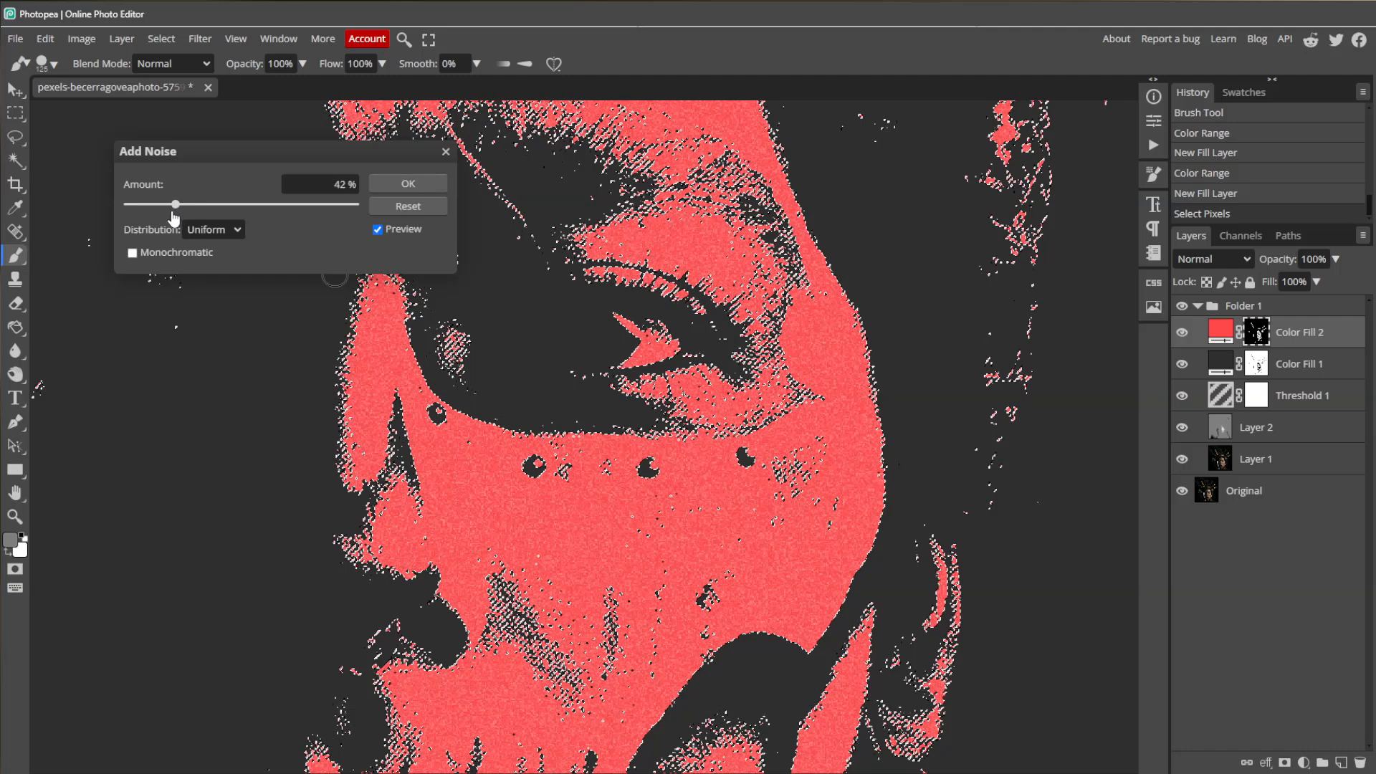
{"action": "left_click_drag", "start_coordinate": [175, 205], "coordinate": [164, 205]}
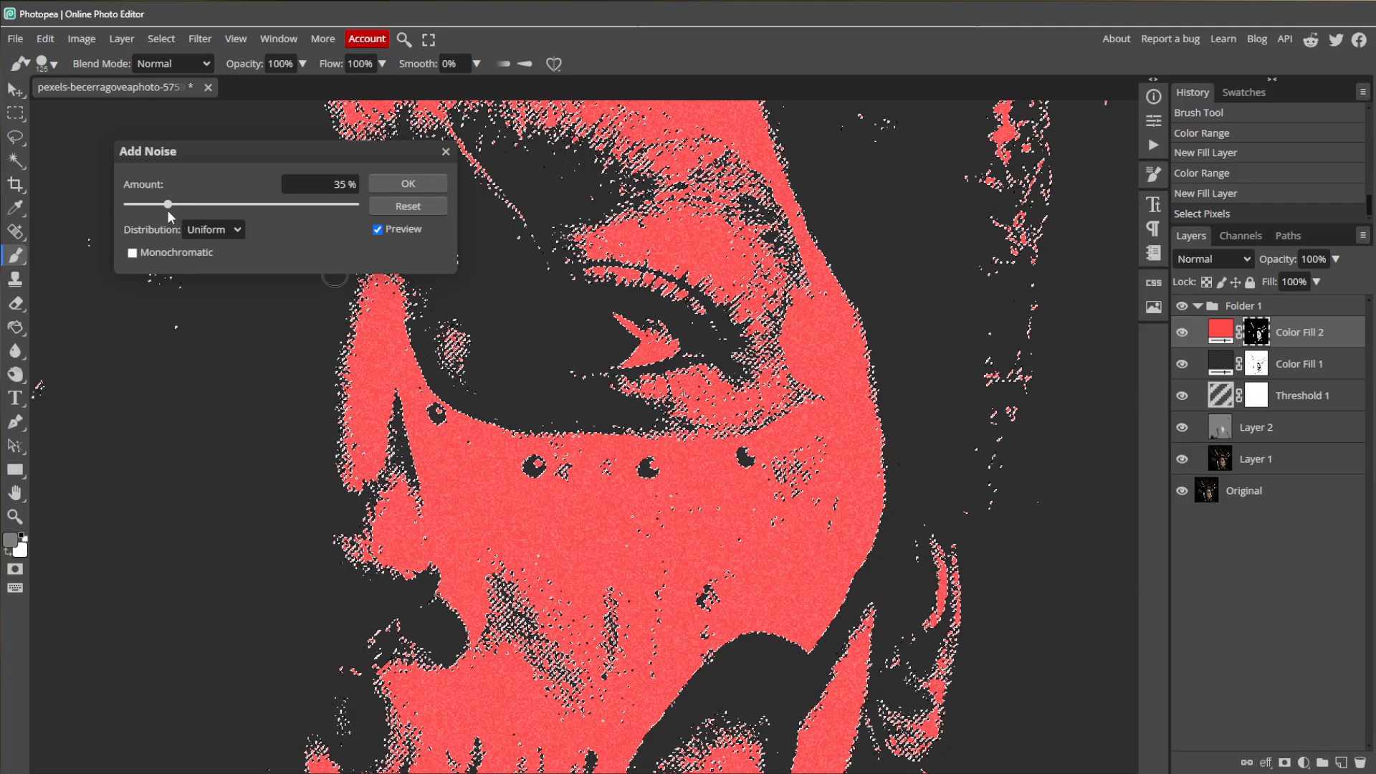
{"action": "left_click", "coordinate": [407, 183]}
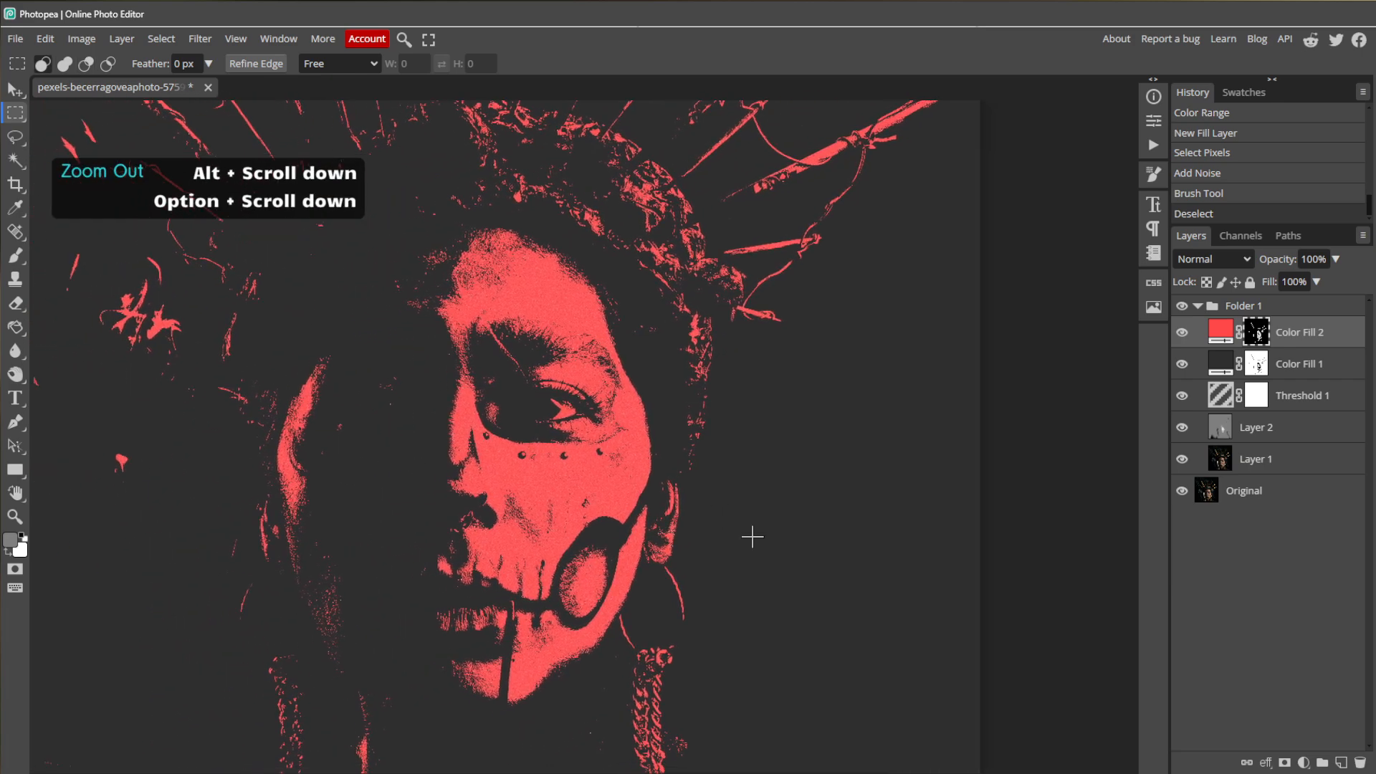
{"action": "scroll", "scroll_direction": "down", "scroll_amount": 3}
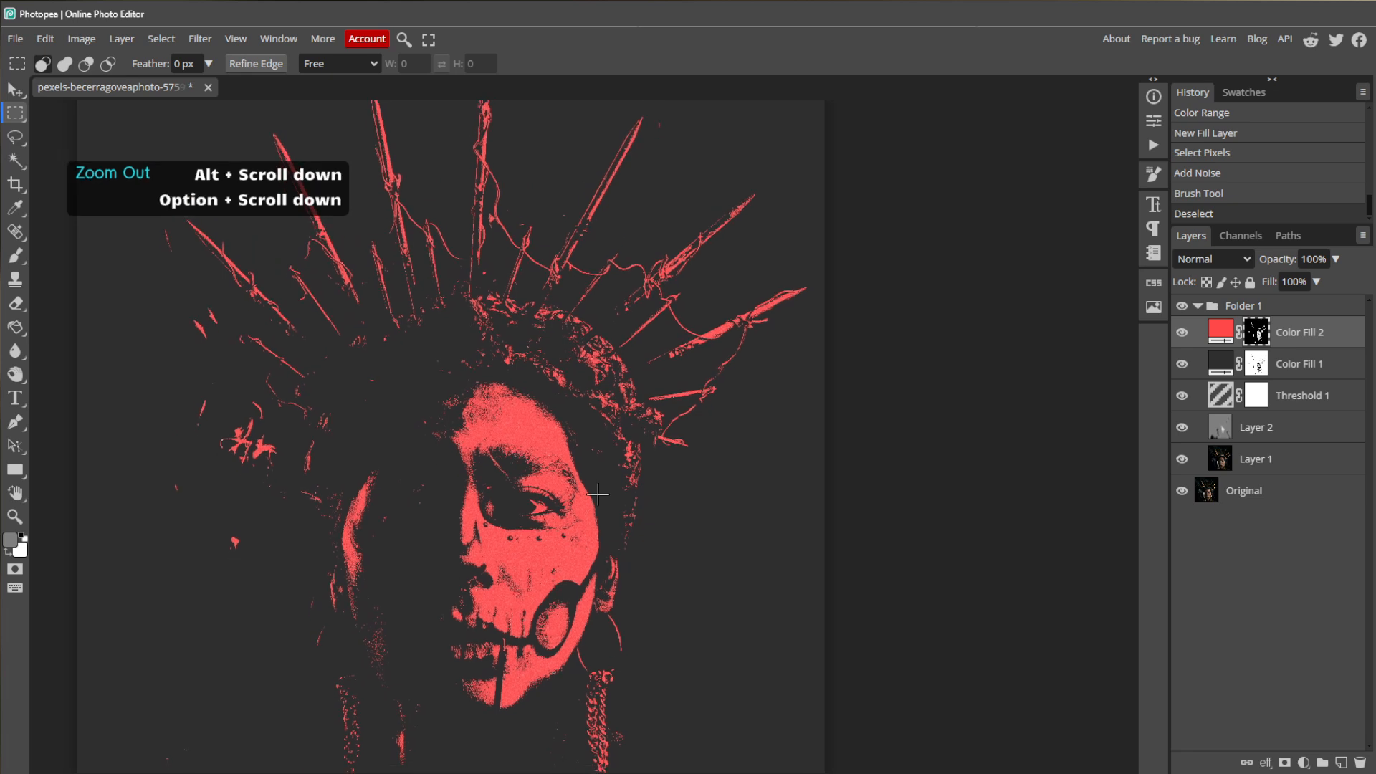
{"action": "mouse_move", "coordinate": [666, 542]}
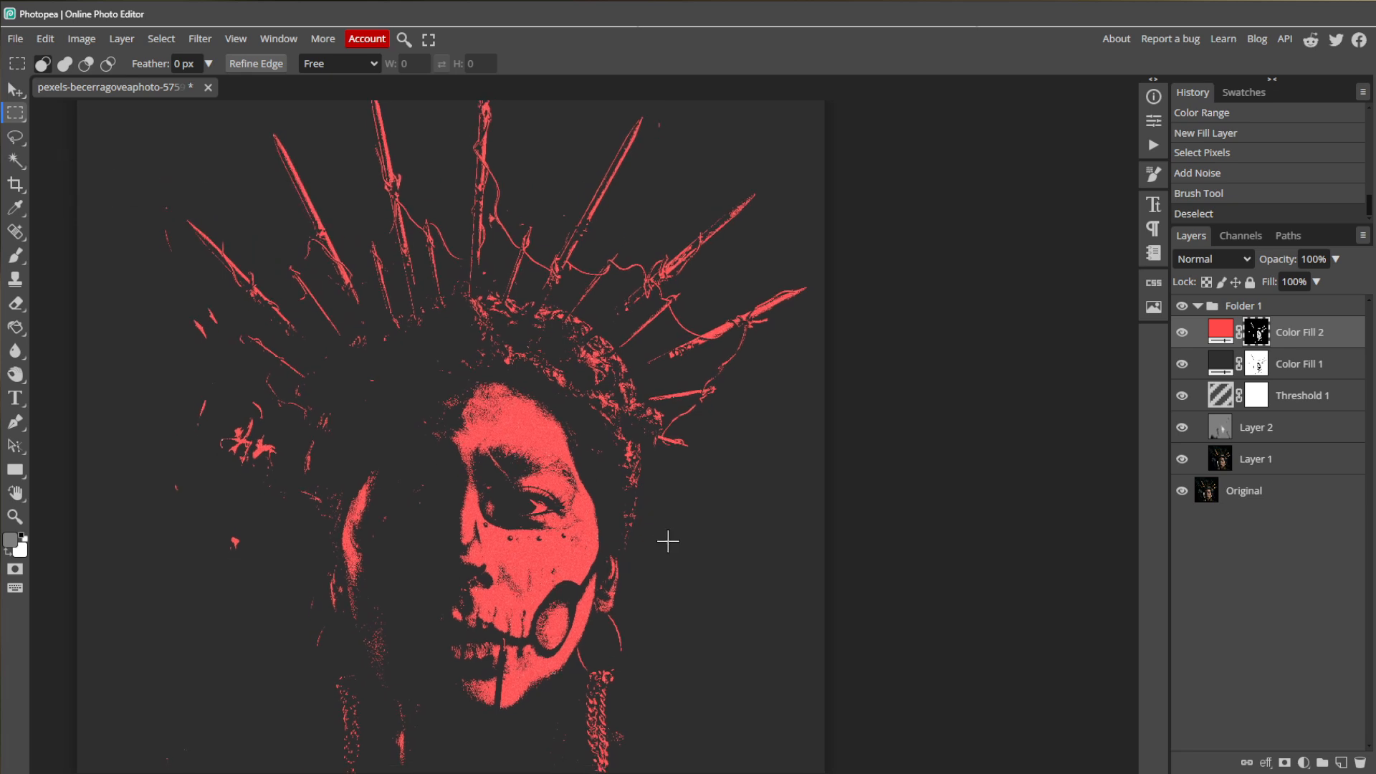
{"action": "mouse_move", "coordinate": [1256, 137]}
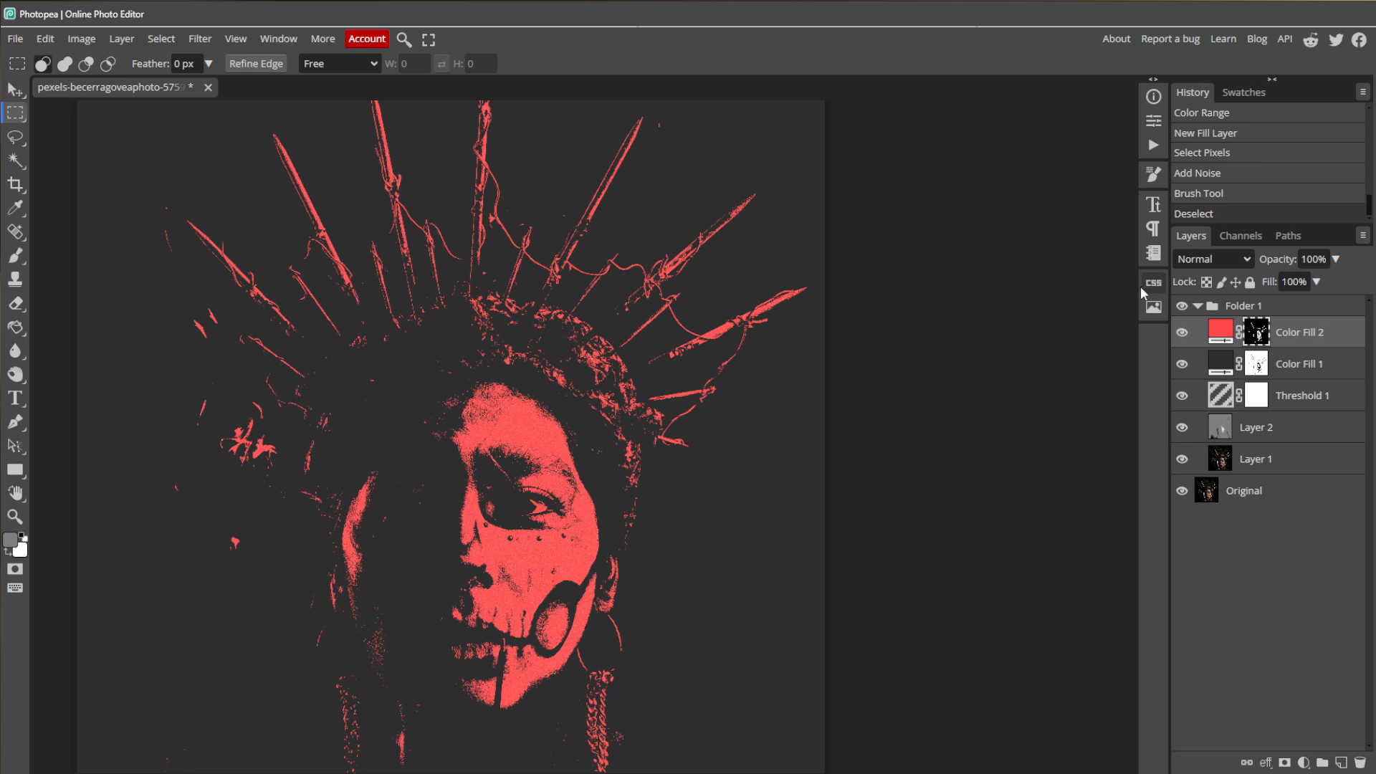
{"action": "mouse_move", "coordinate": [1073, 325]}
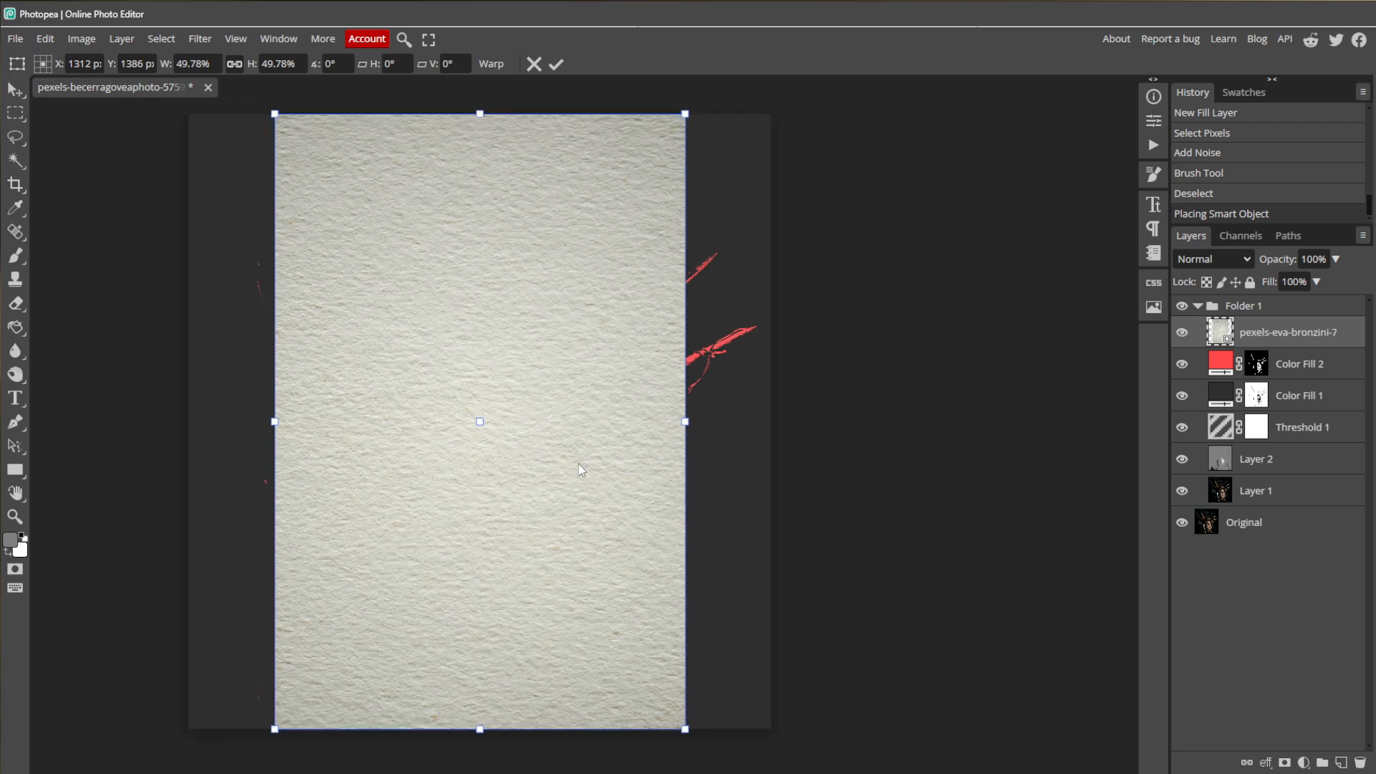
Move the paper texture to the left edge, scale it to fill the canvas and confirm.
{"action": "left_click_drag", "start_coordinate": [579, 470], "coordinate": [341, 316]}
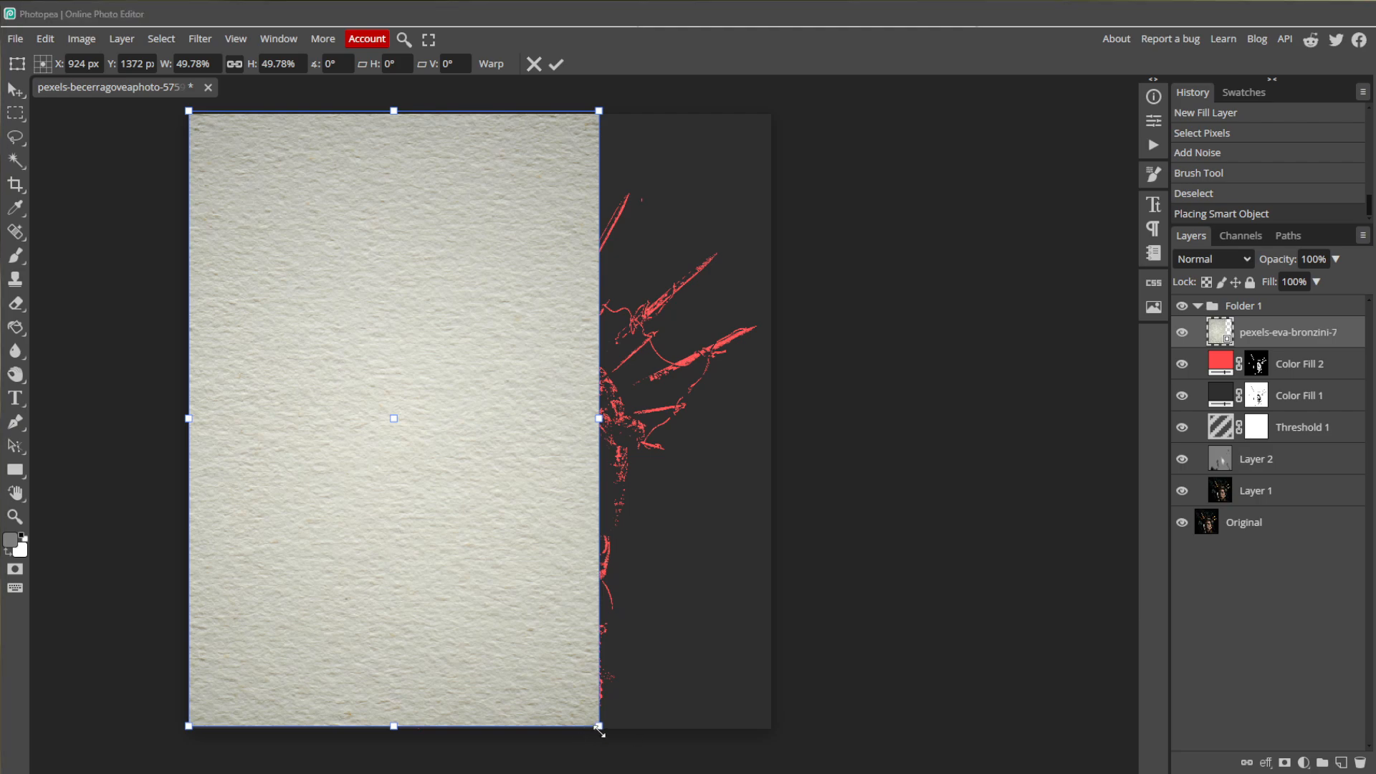
{"action": "left_click_drag", "start_coordinate": [599, 726], "coordinate": [757, 727]}
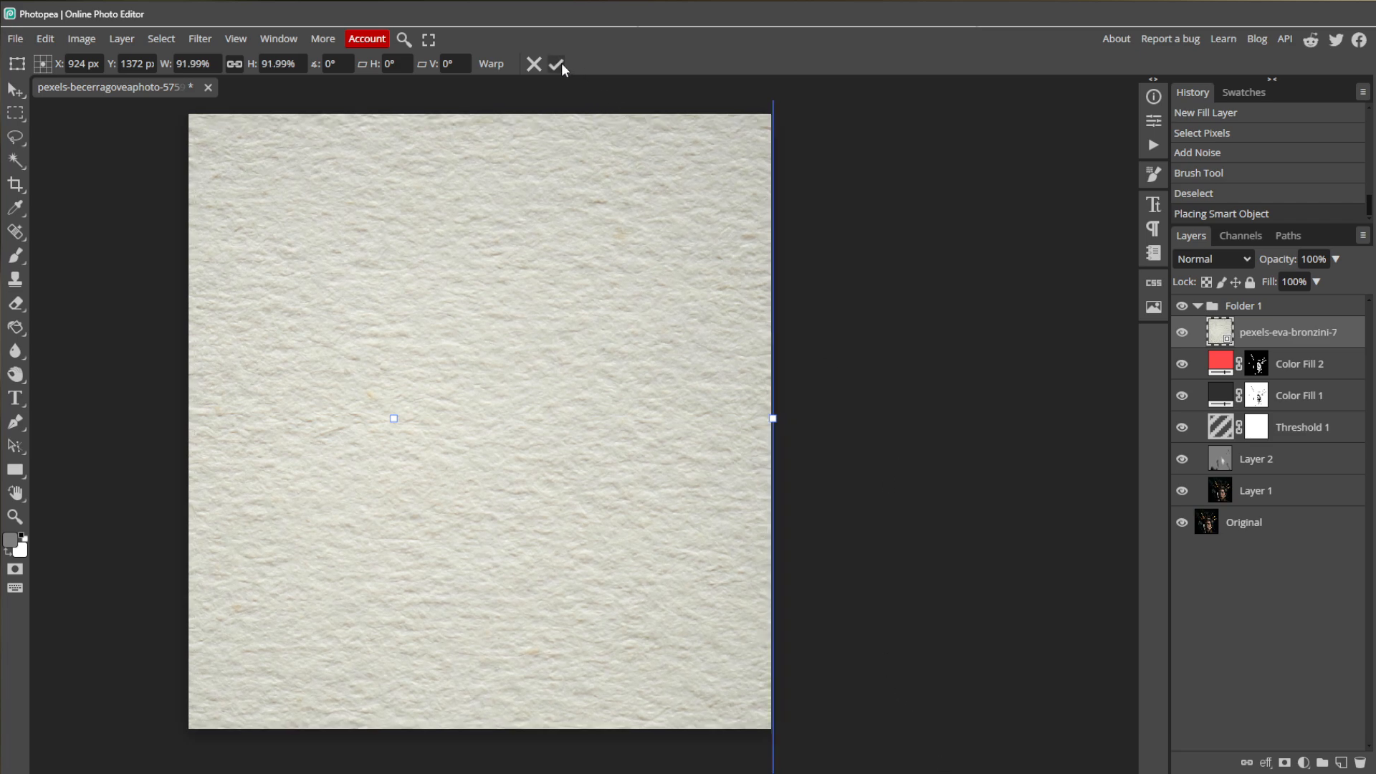
{"action": "left_click", "coordinate": [556, 65]}
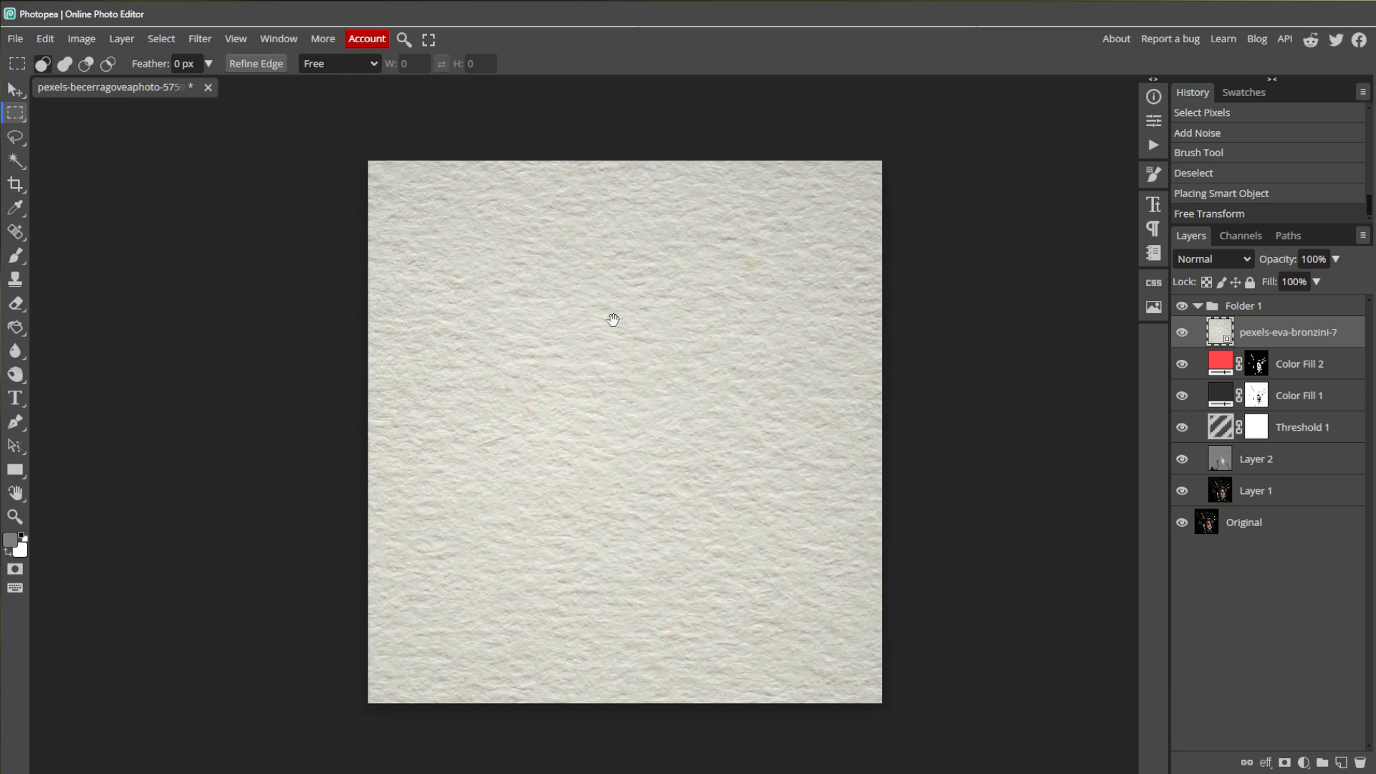
Blend the paper texture with Multiply at about 56% opacity and move it below Color Fill 2.
{"action": "left_click", "coordinate": [1215, 258]}
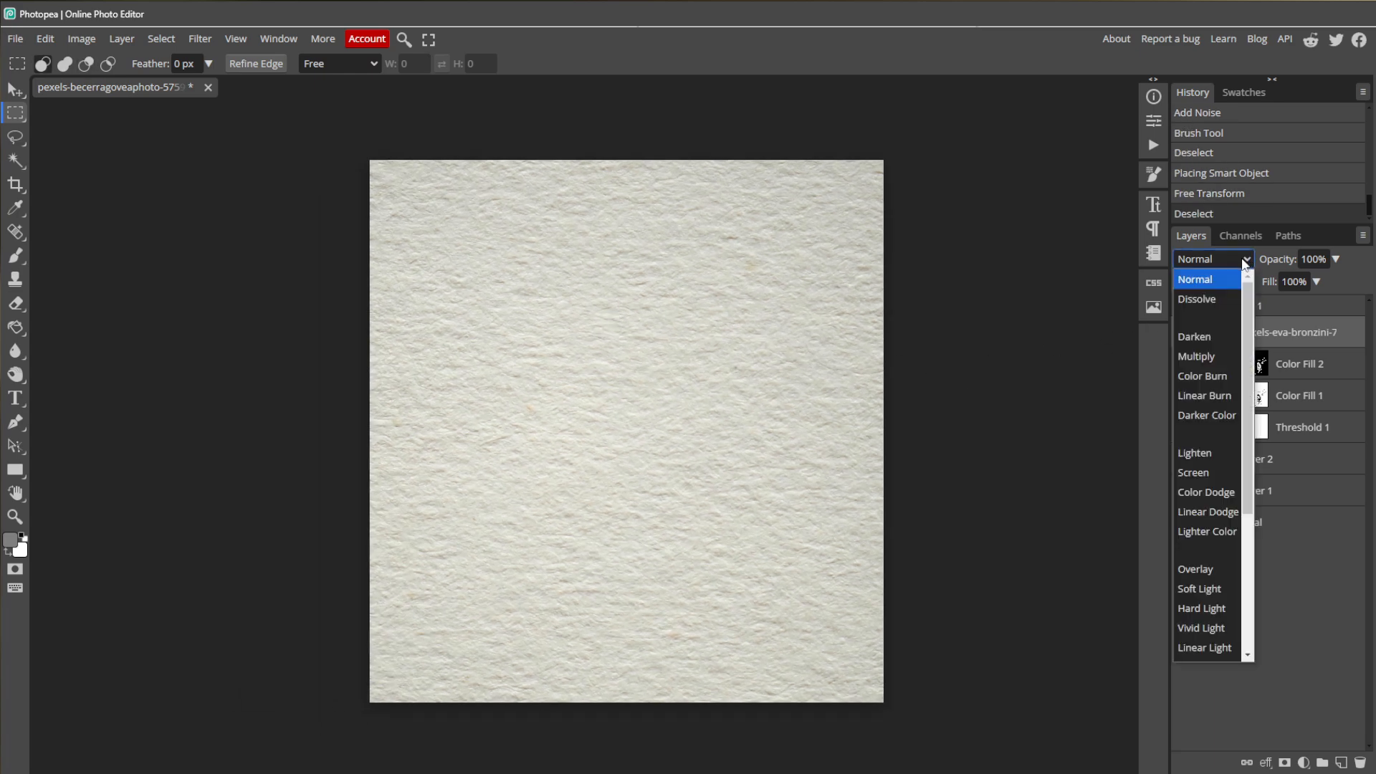
{"action": "left_click", "coordinate": [1195, 355]}
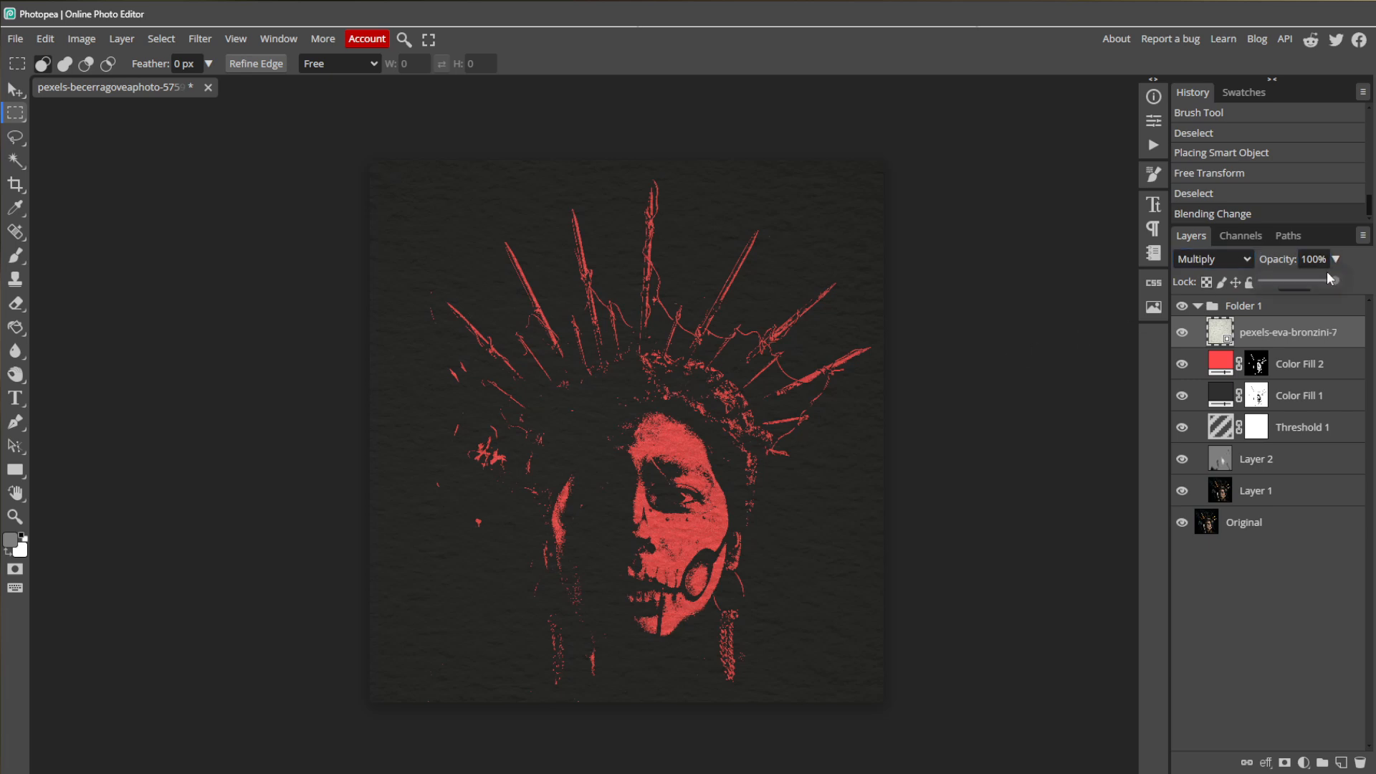
{"action": "left_click_drag", "start_coordinate": [1331, 281], "coordinate": [1308, 281]}
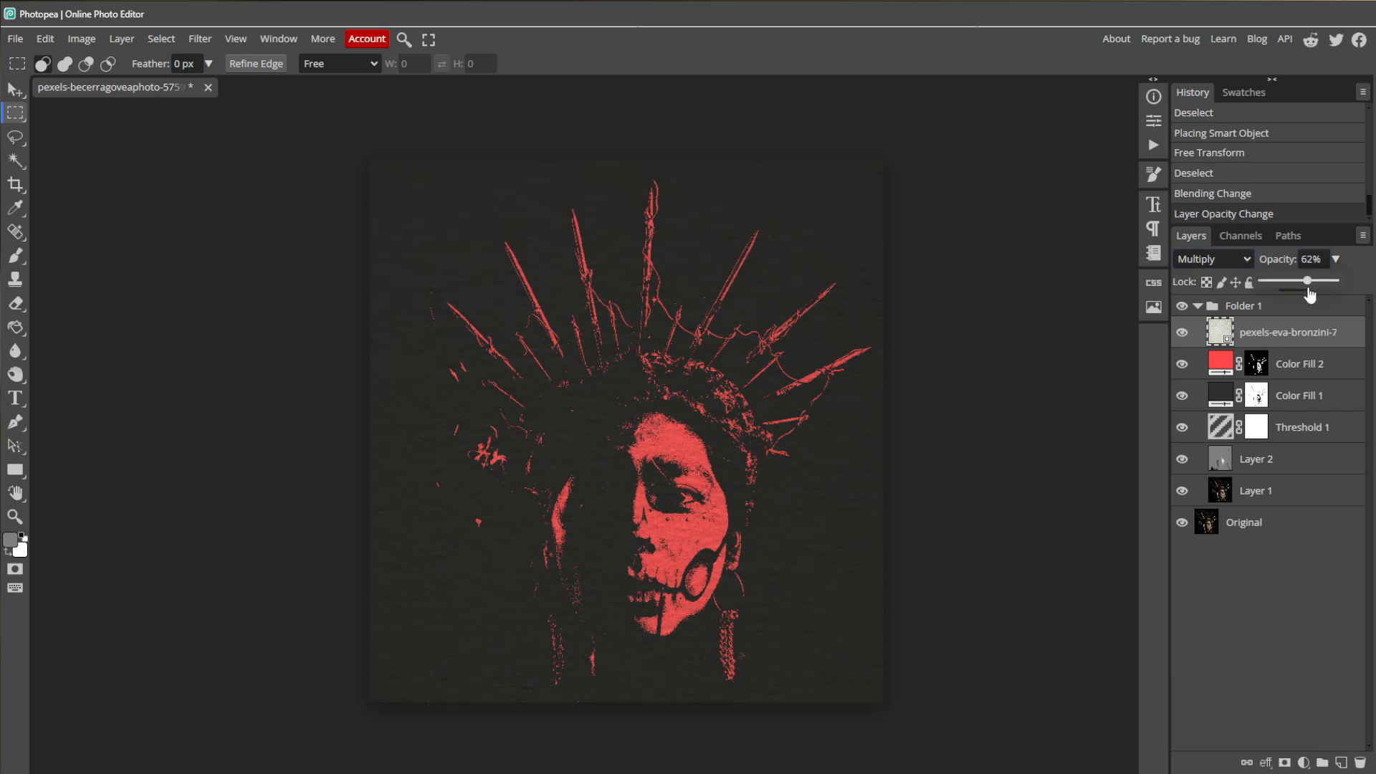
{"action": "left_click_drag", "start_coordinate": [1307, 279], "coordinate": [1301, 280]}
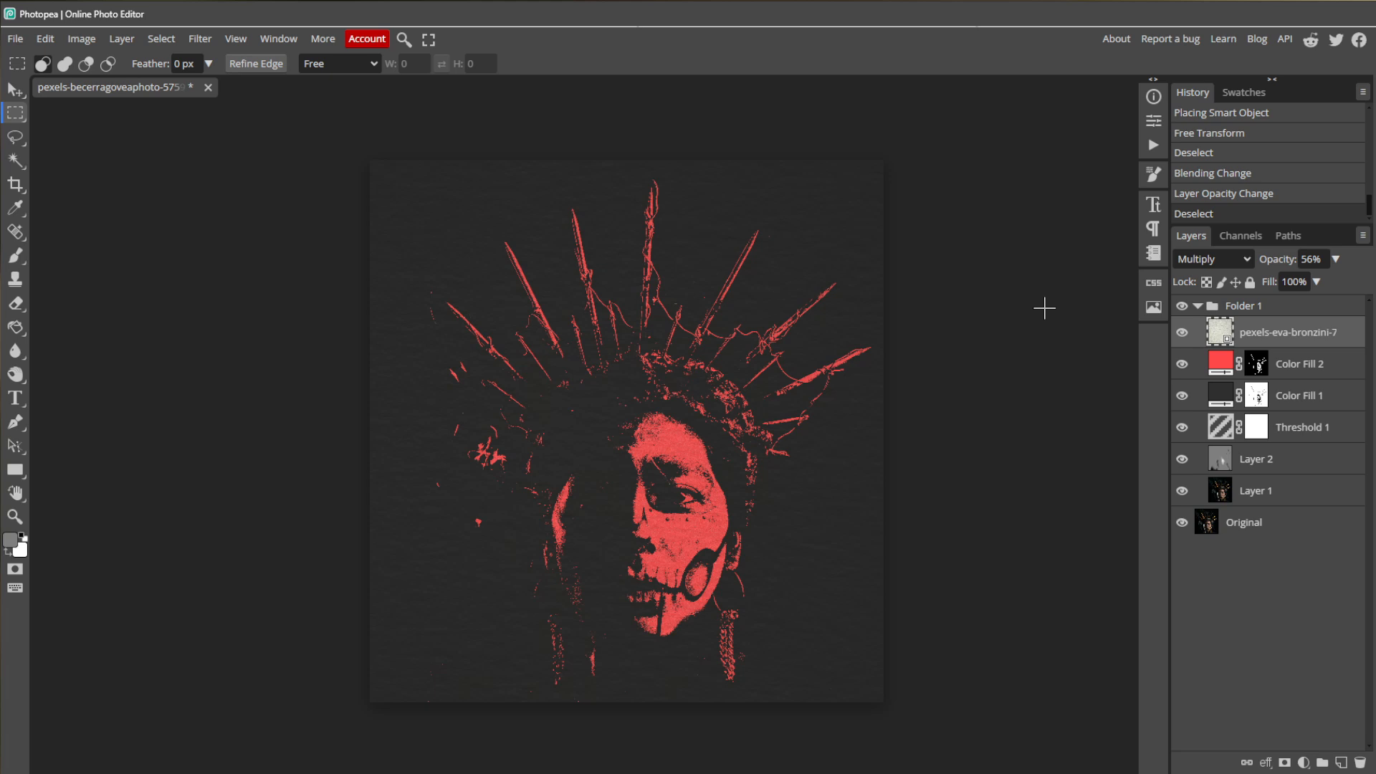
{"action": "mouse_move", "coordinate": [1296, 340]}
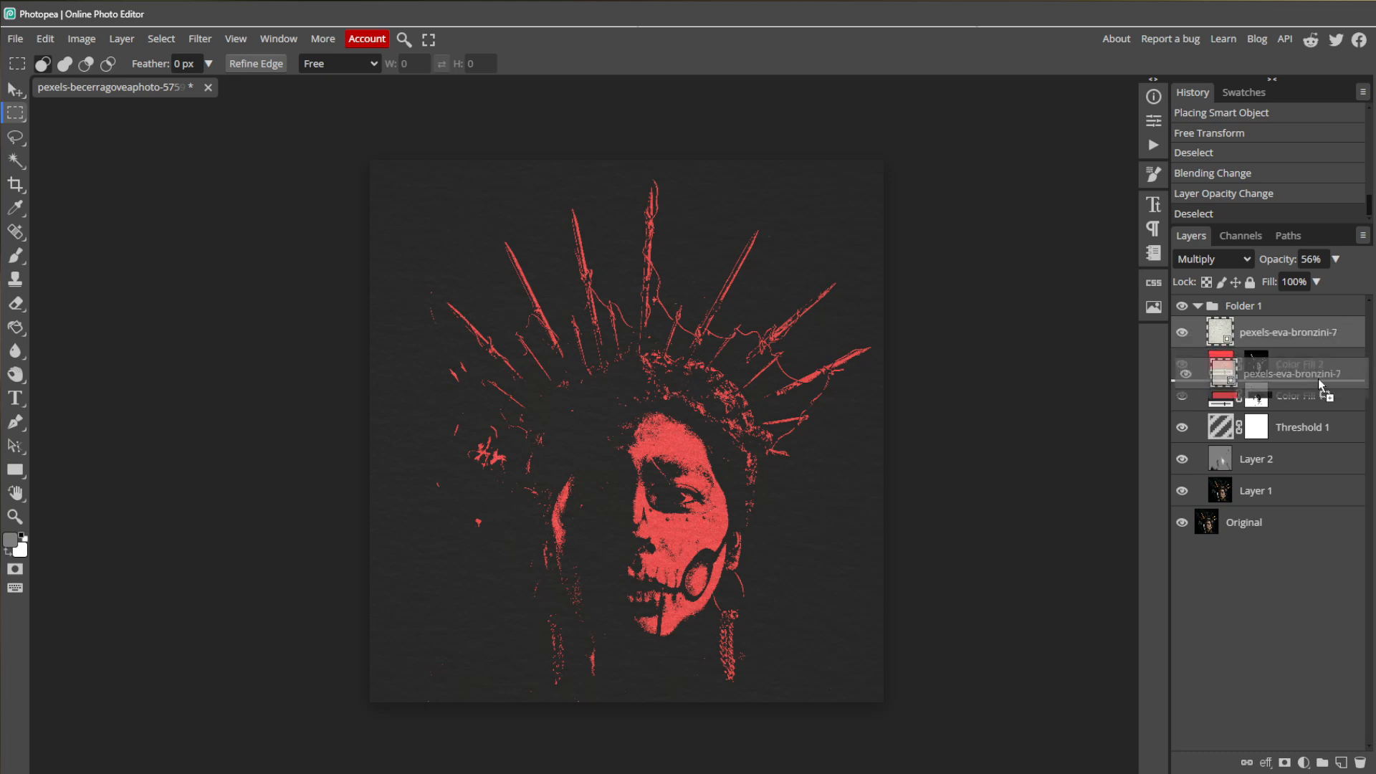
{"action": "left_click_drag", "start_coordinate": [1291, 373], "coordinate": [1290, 331]}
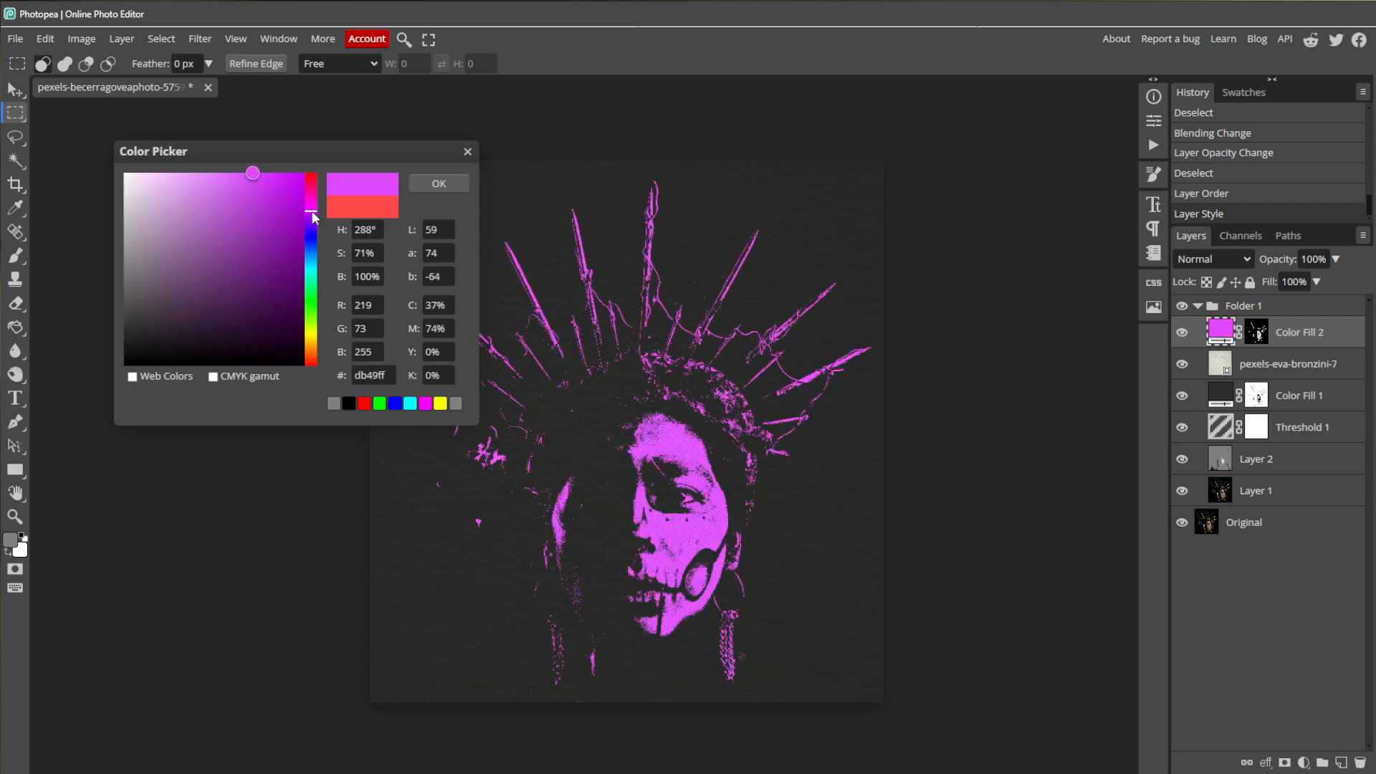
{"action": "mouse_move", "coordinate": [467, 152]}
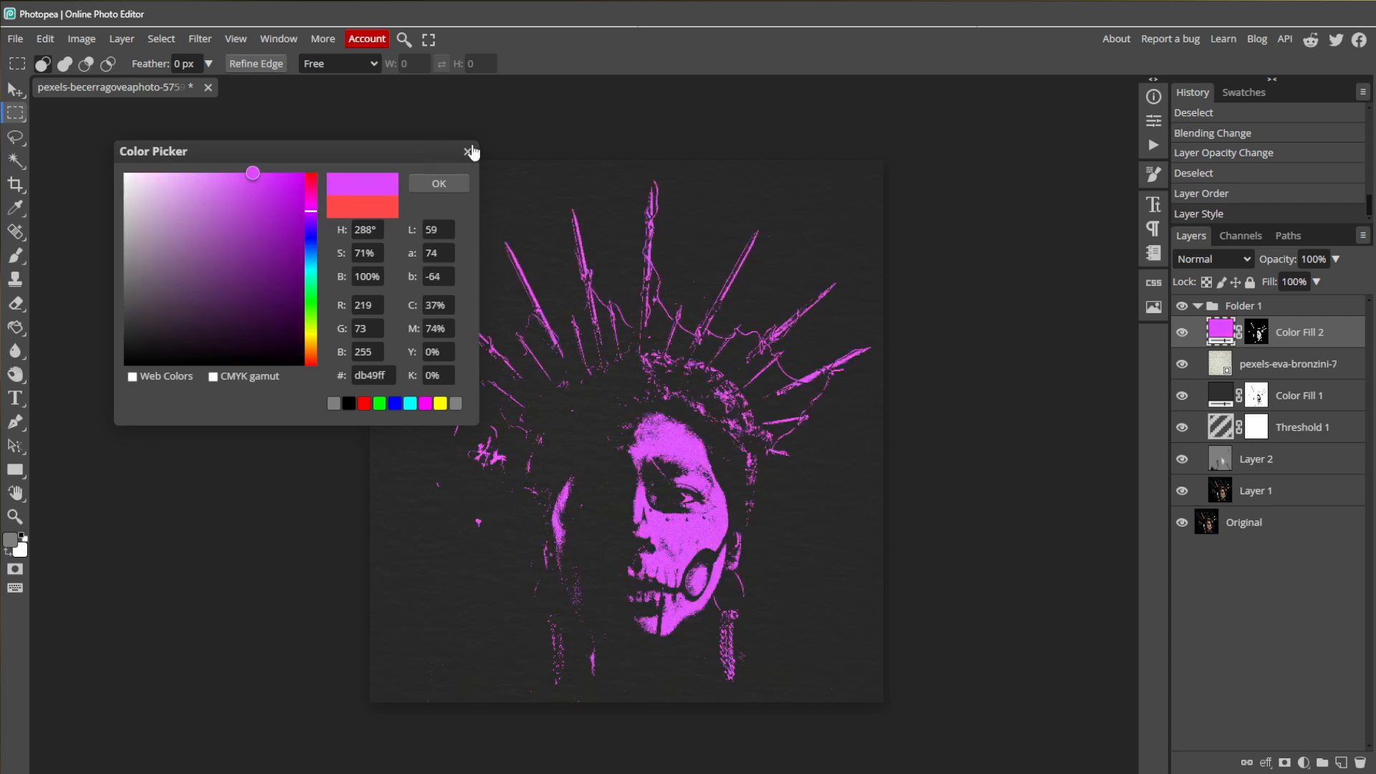
{"action": "left_click", "coordinate": [466, 151]}
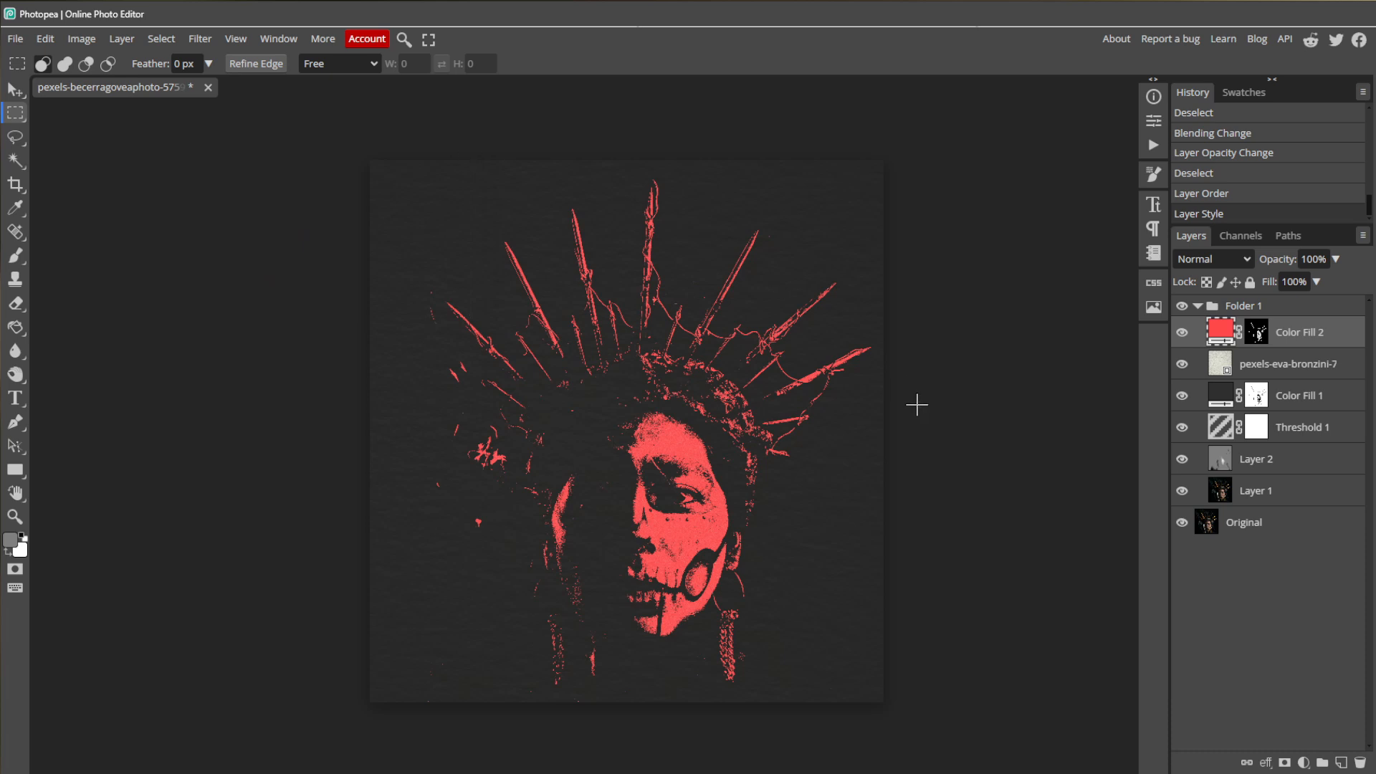
{"action": "mouse_move", "coordinate": [947, 417]}
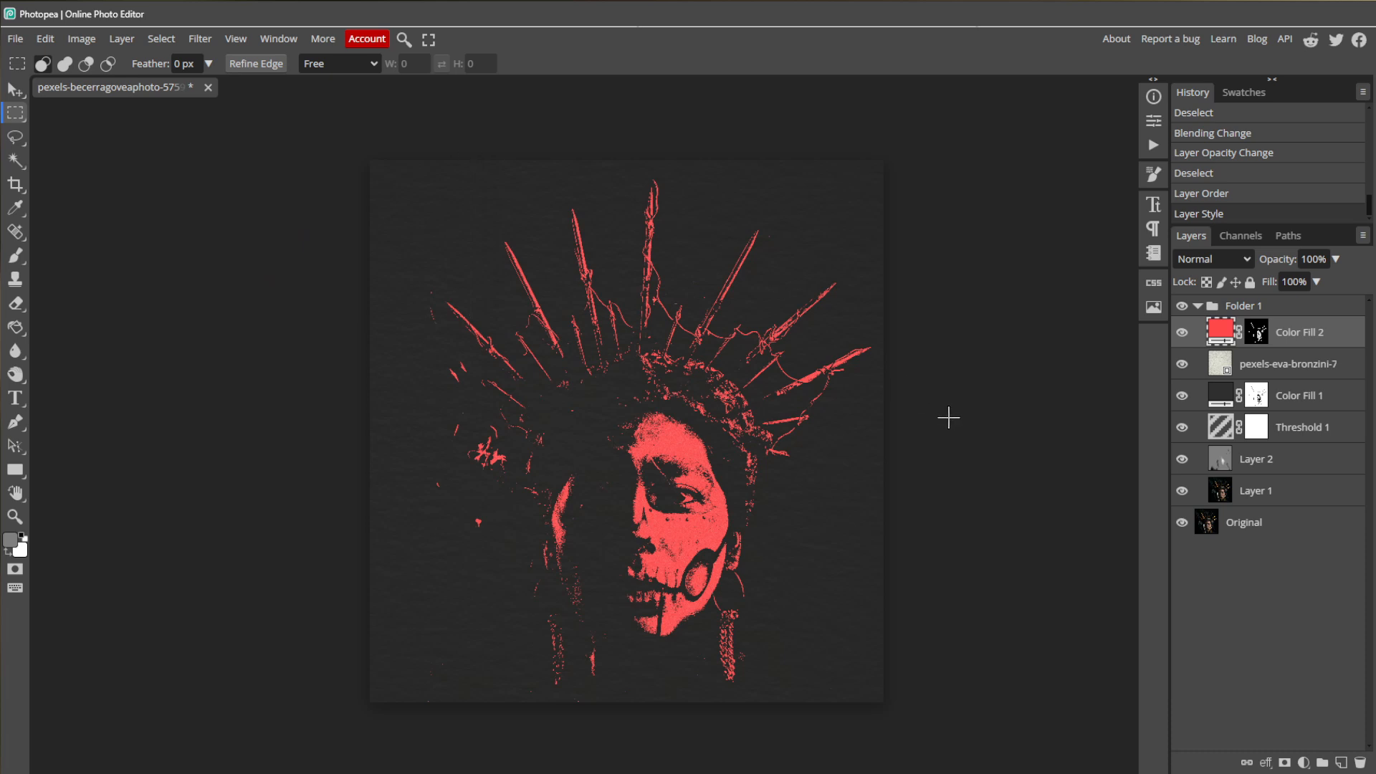
Reopen Threshold 1 and try levels 147, 221, 172 and minimum before settling back at 85.
{"action": "double_click", "coordinate": [1222, 427]}
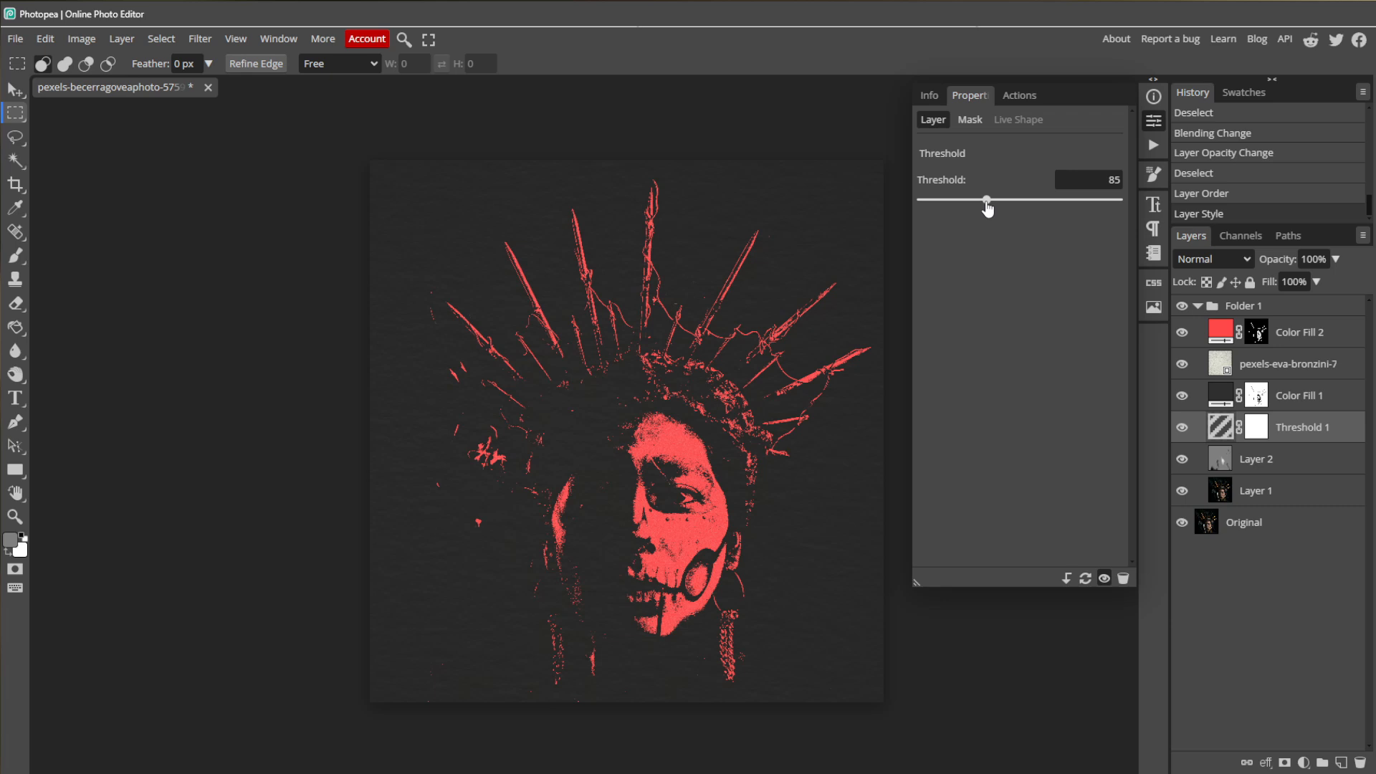
{"action": "left_click_drag", "start_coordinate": [987, 200], "coordinate": [1033, 200]}
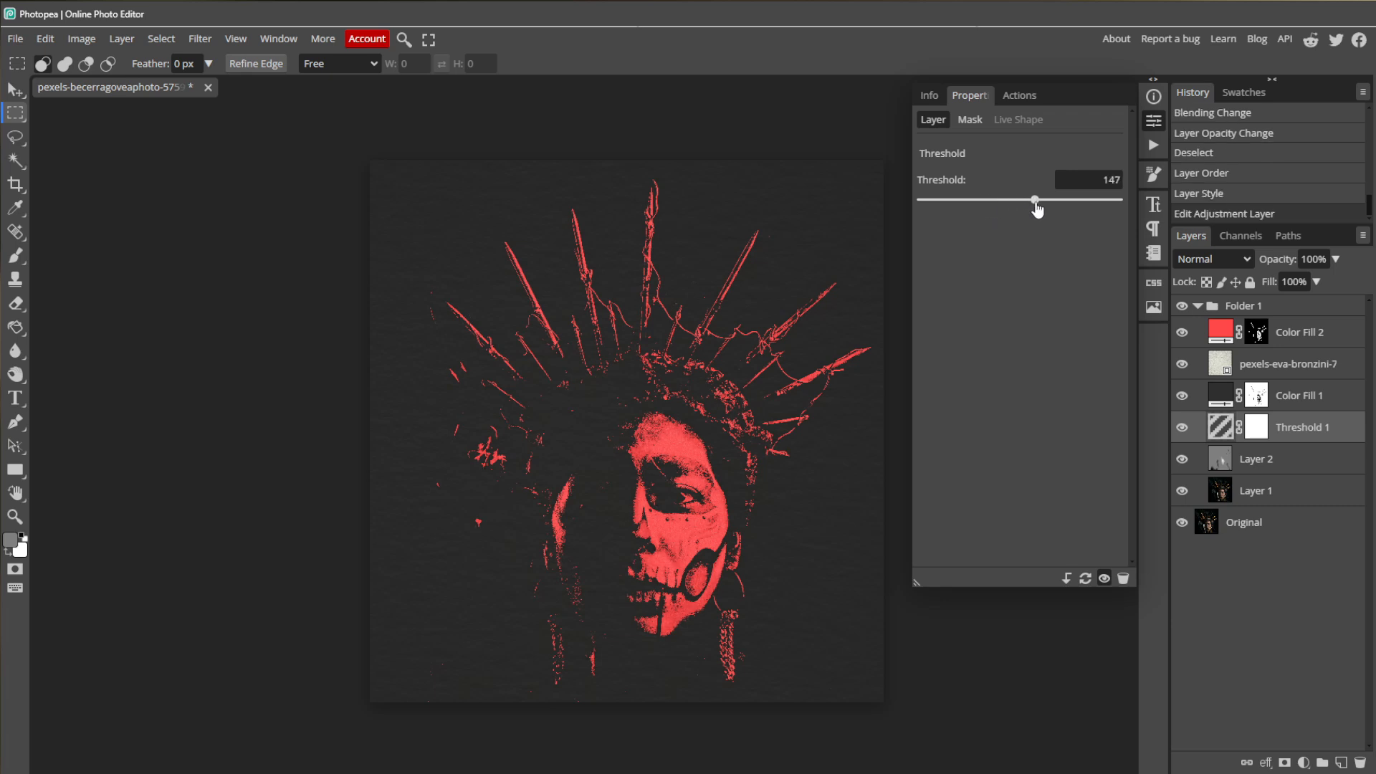
{"action": "left_click_drag", "start_coordinate": [1034, 201], "coordinate": [1042, 201]}
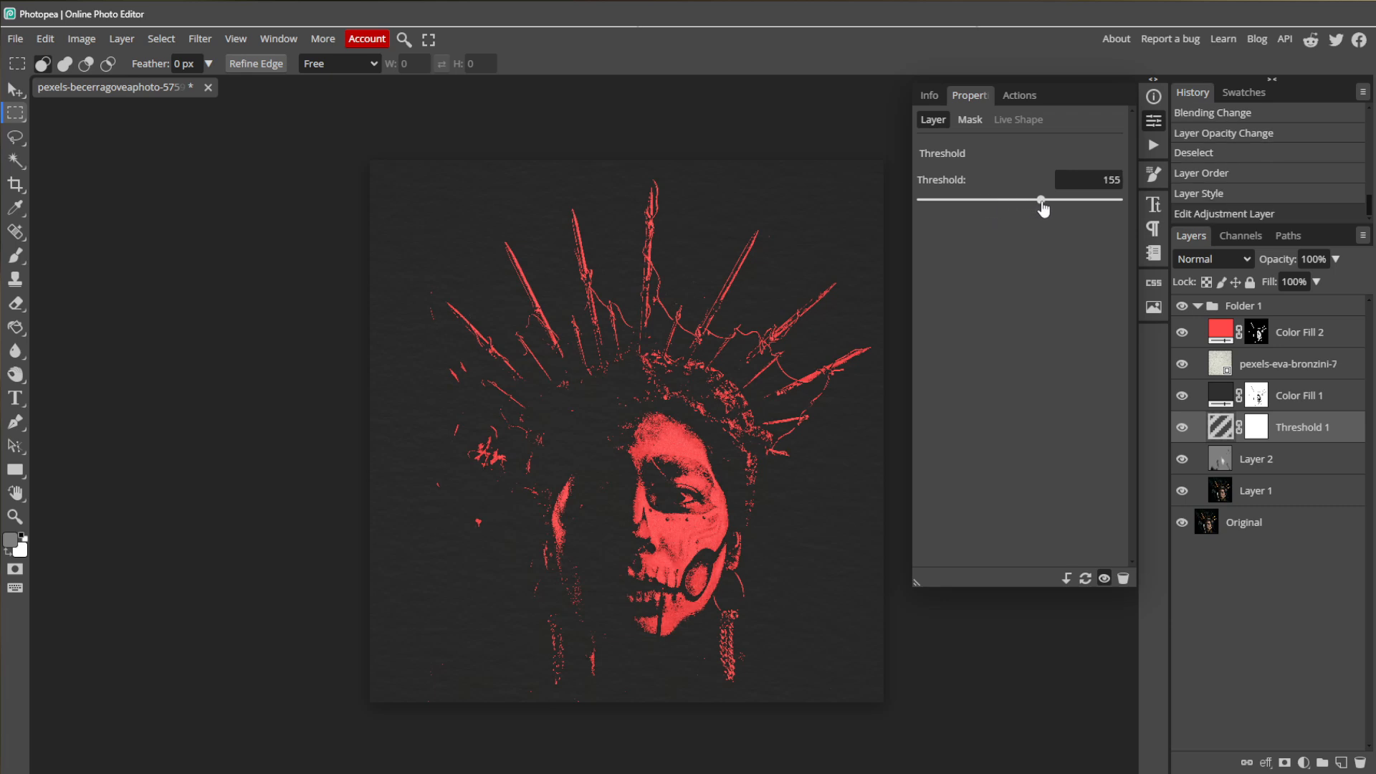
{"action": "left_click_drag", "start_coordinate": [1041, 201], "coordinate": [1093, 201]}
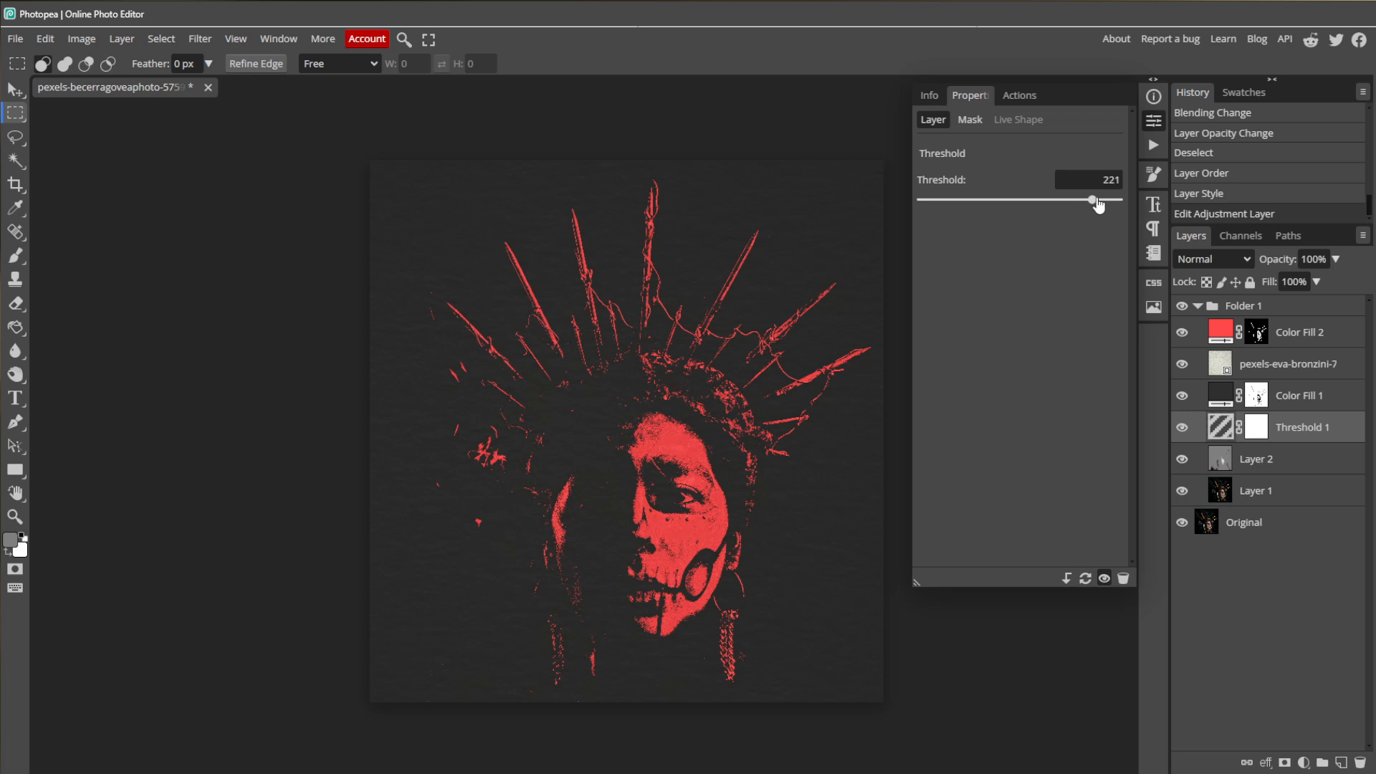
{"action": "left_click_drag", "start_coordinate": [1092, 200], "coordinate": [1054, 201]}
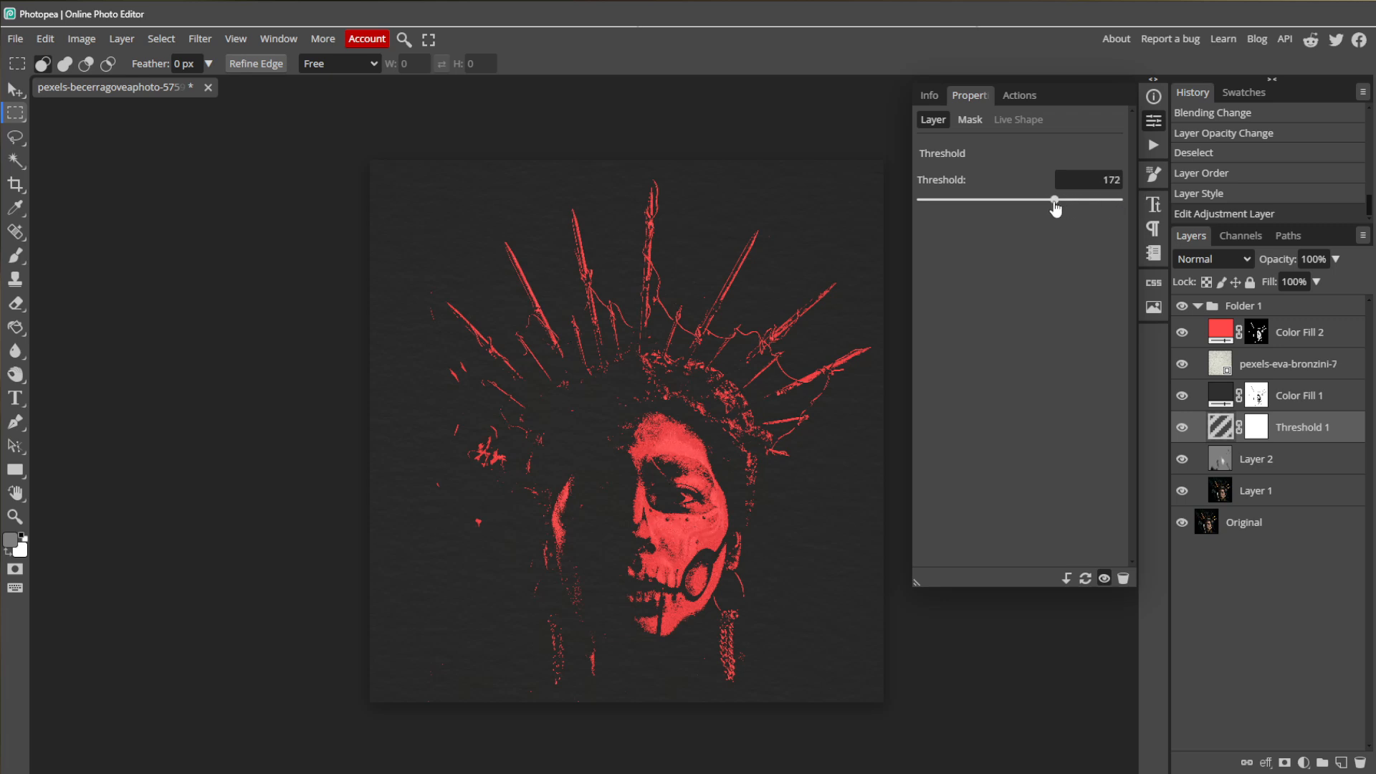
{"action": "left_click_drag", "start_coordinate": [1055, 201], "coordinate": [919, 201]}
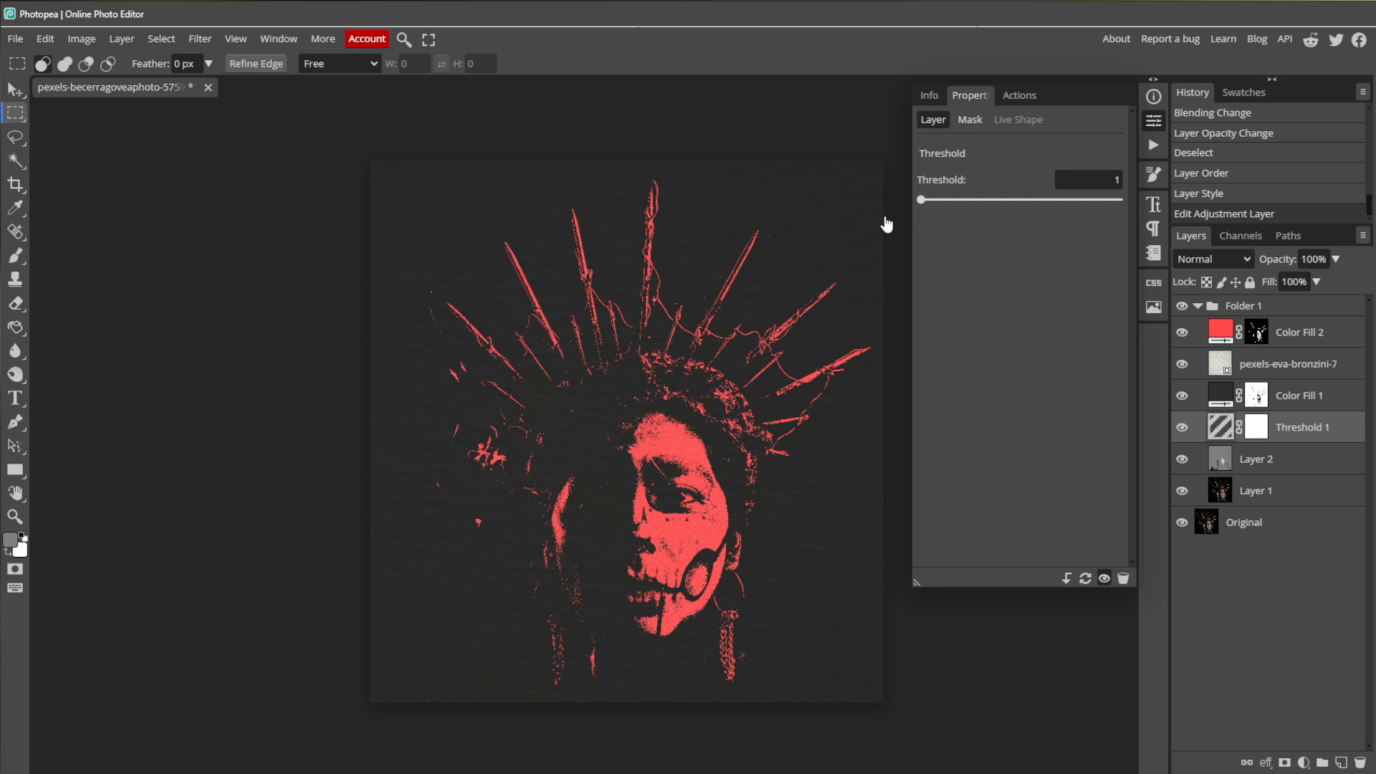
{"action": "left_click_drag", "start_coordinate": [920, 199], "coordinate": [992, 200]}
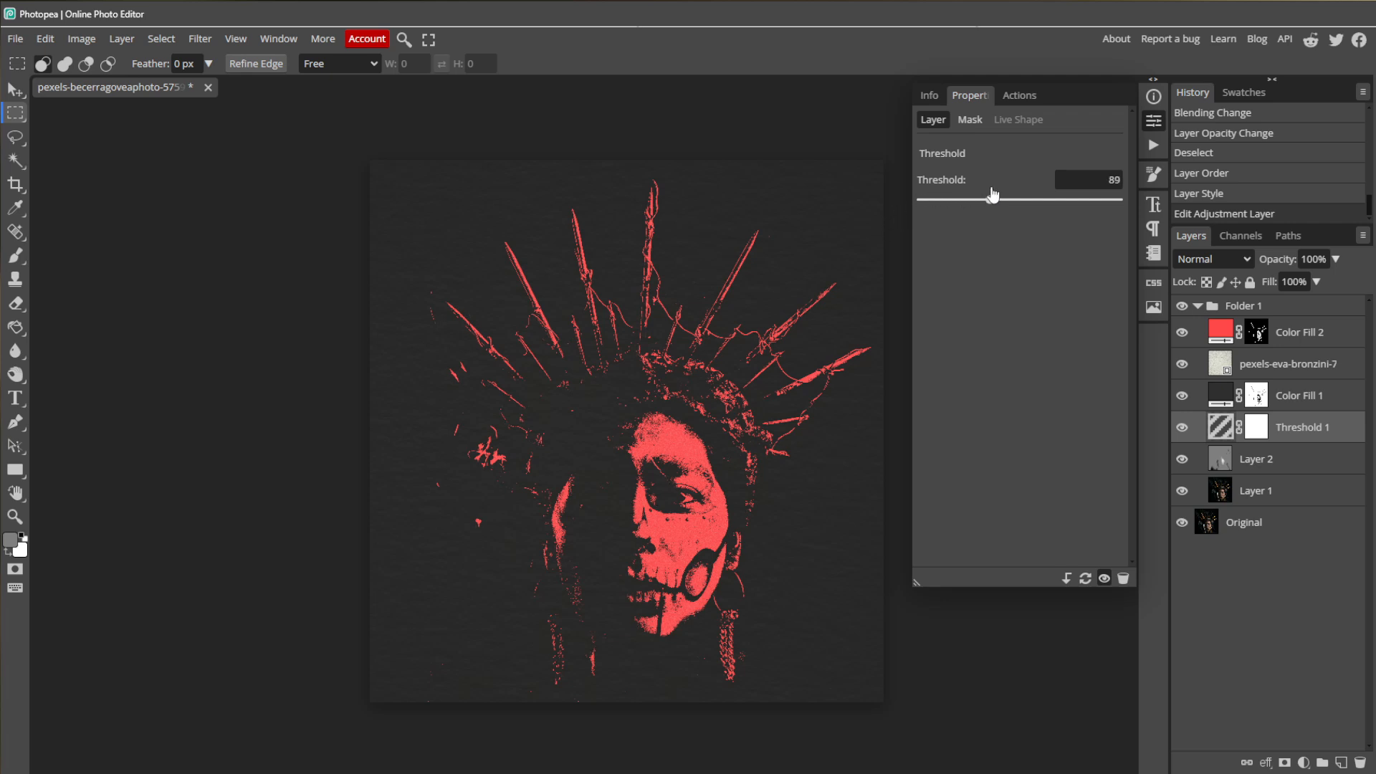
{"action": "left_click_drag", "start_coordinate": [1018, 200], "coordinate": [984, 200]}
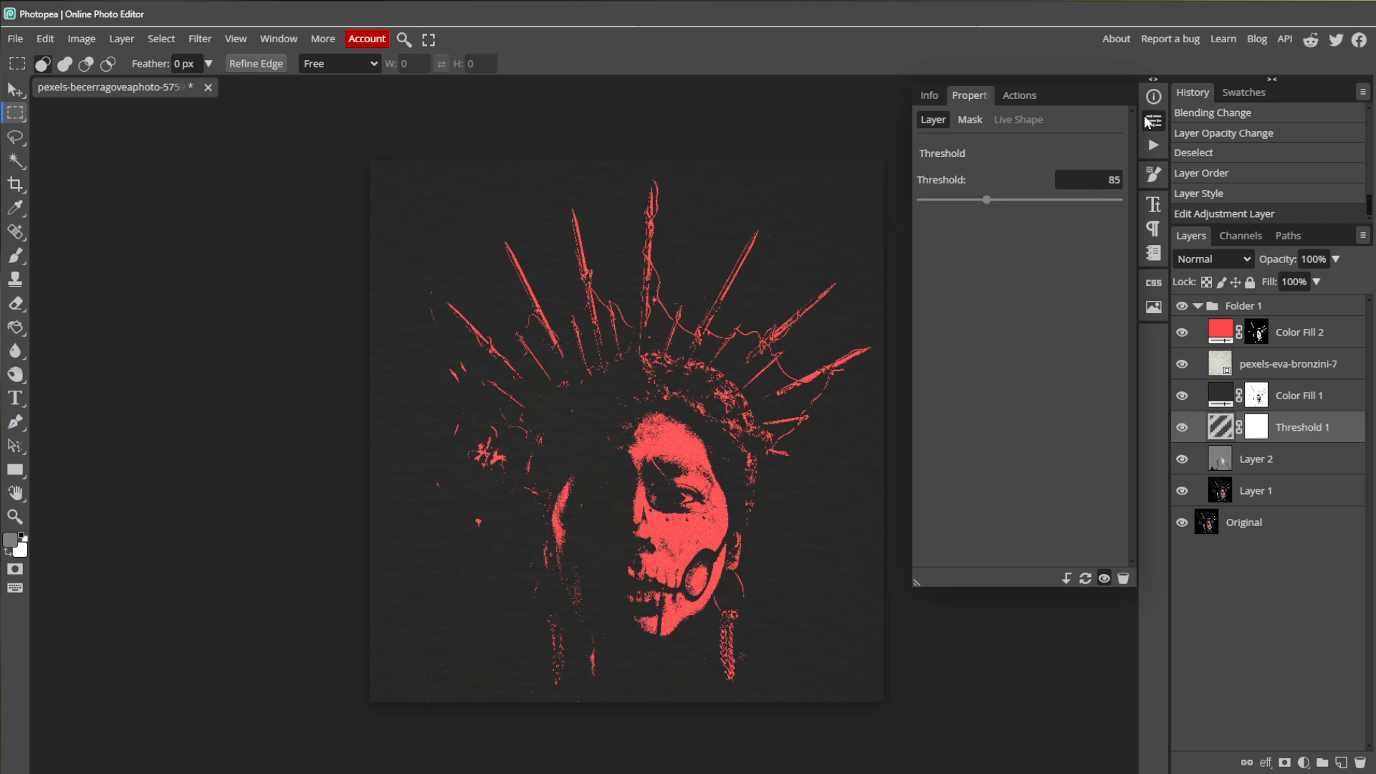